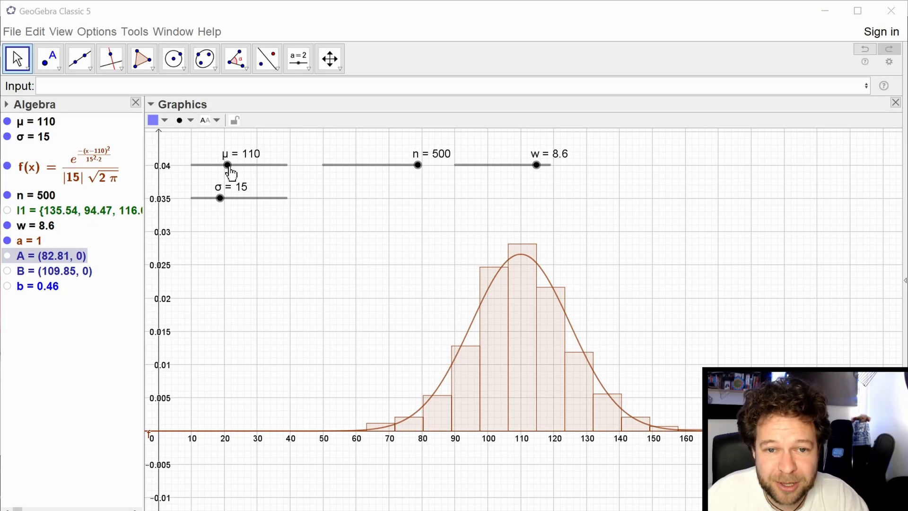
Swing σ to 27 and back to 14.6, narrow bins to 1.5, and show f(x)
drag(227, 165, 219, 165)
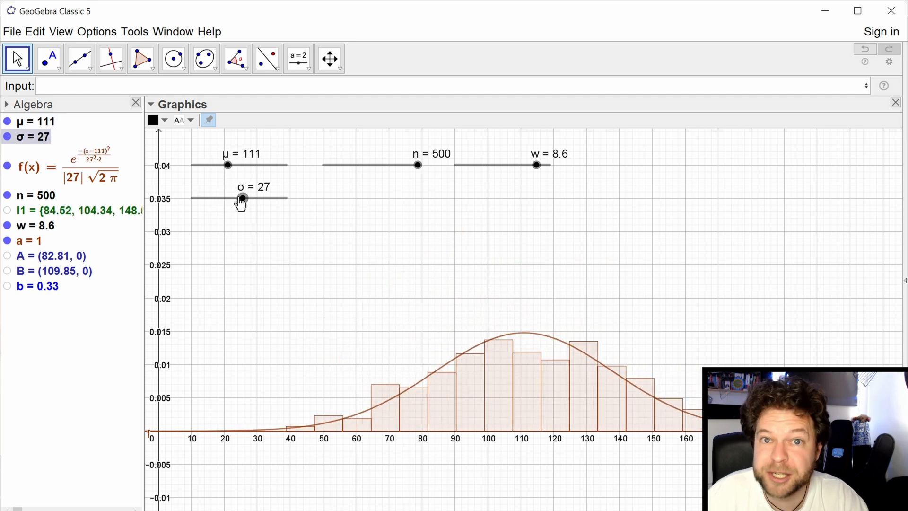
drag(243, 198, 219, 197)
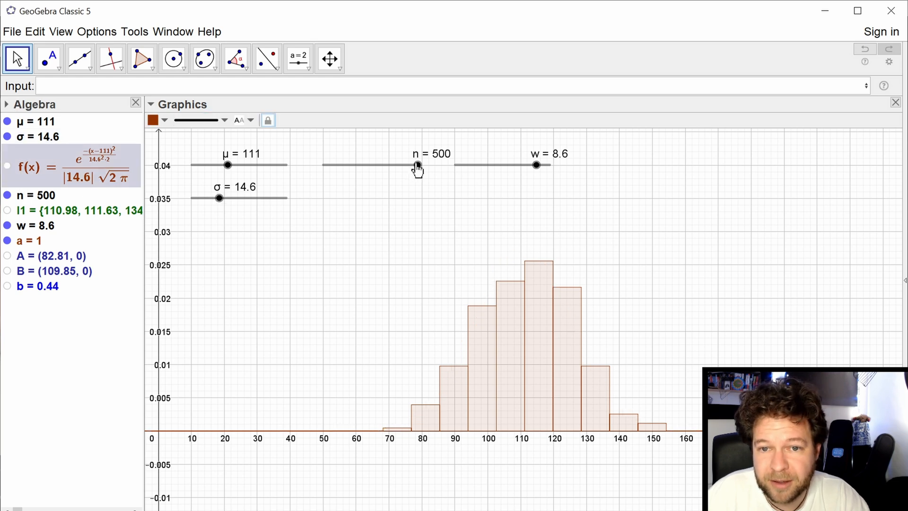
drag(416, 165, 410, 165)
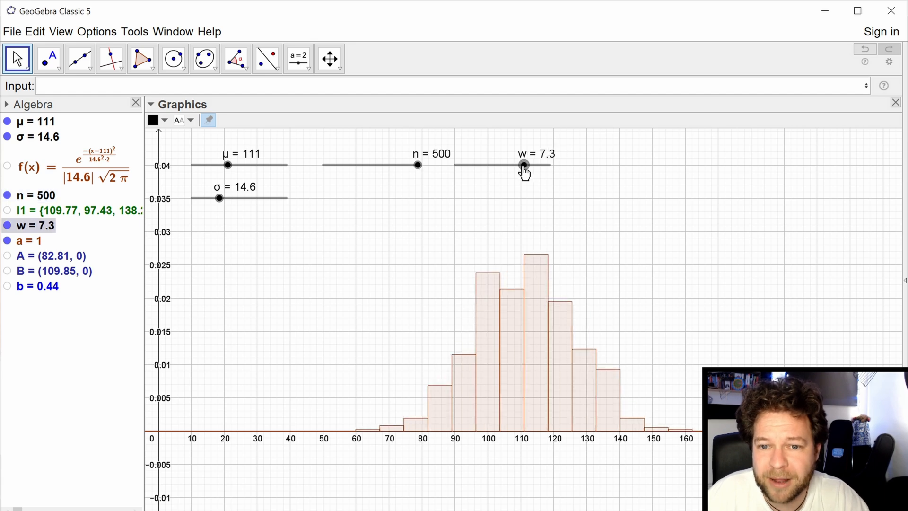
drag(523, 165, 467, 165)
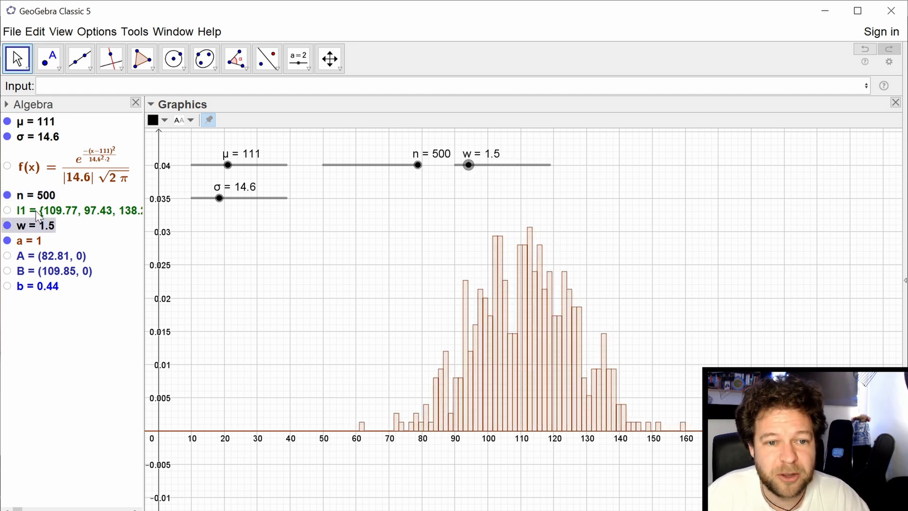
click(8, 167)
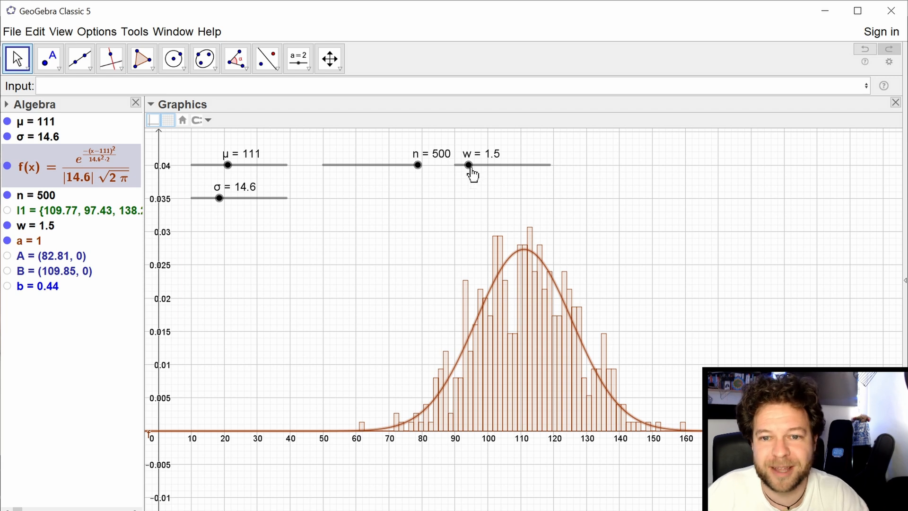
Widen the histogram bins to width 10 and nudge the mean slider
drag(468, 165, 536, 165)
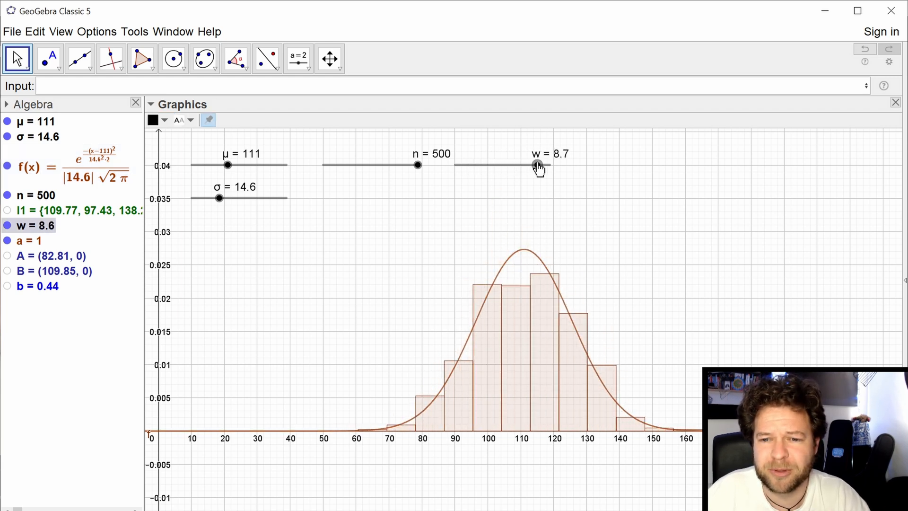
drag(536, 165, 549, 165)
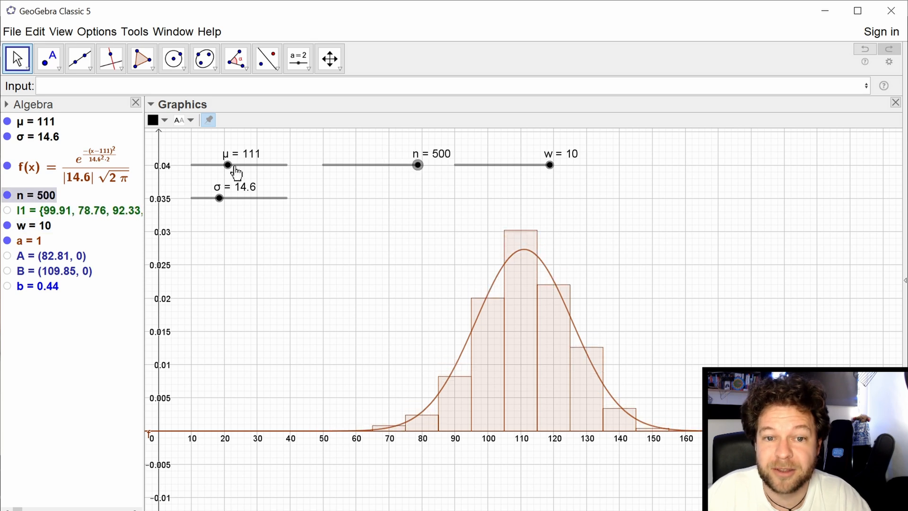
drag(227, 165, 231, 165)
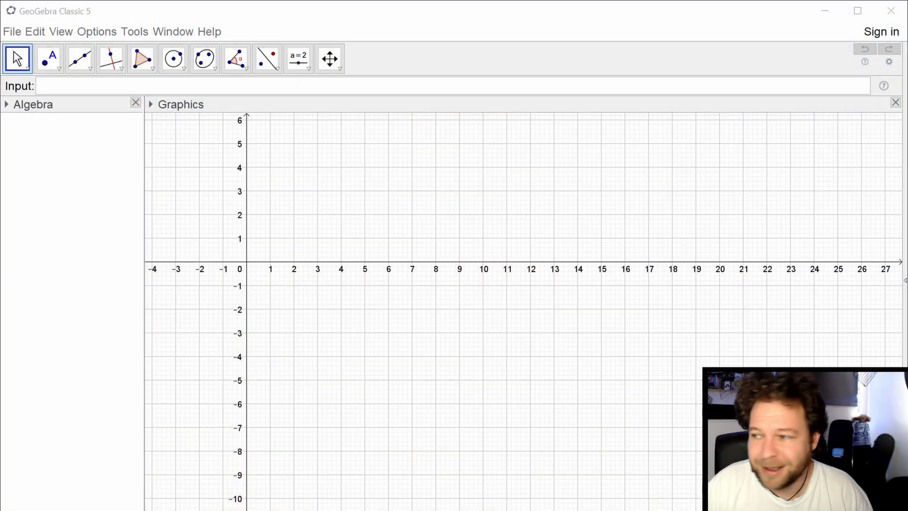
Open the Probability Calculator from the View menu
click(60, 32)
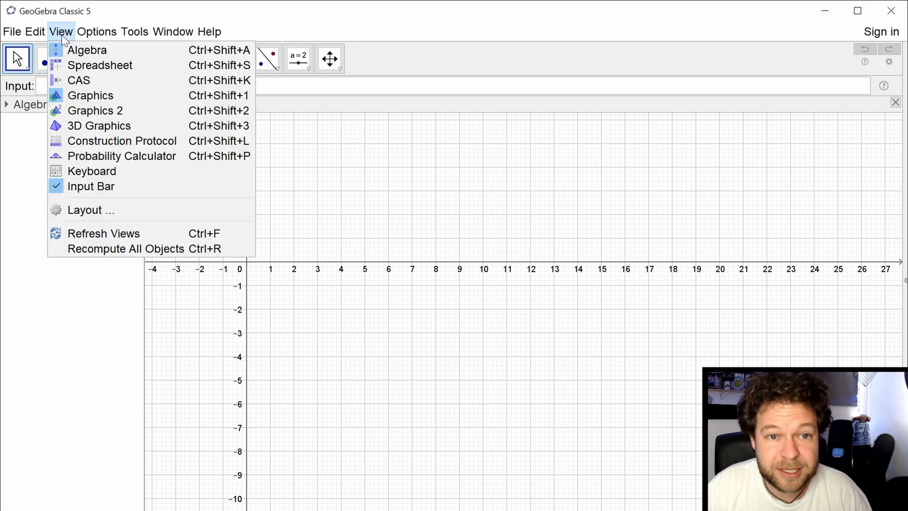
mouse_move(122, 155)
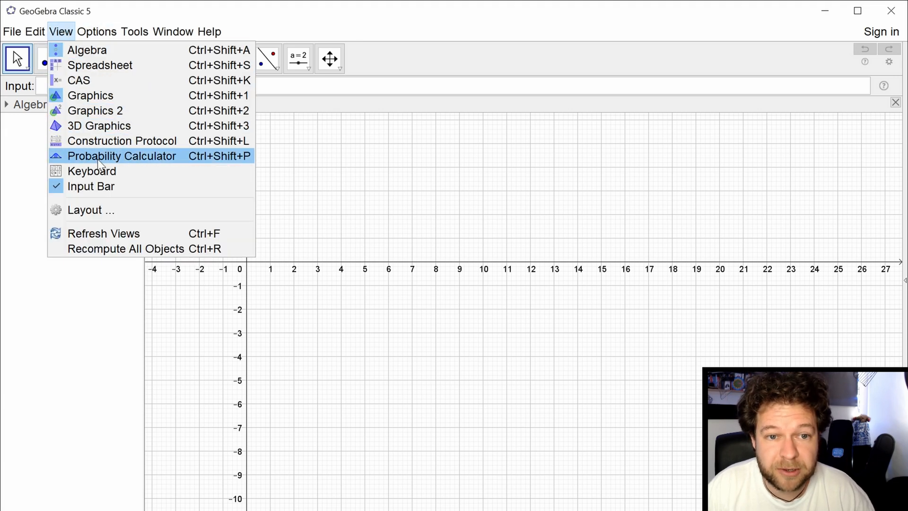
click(122, 156)
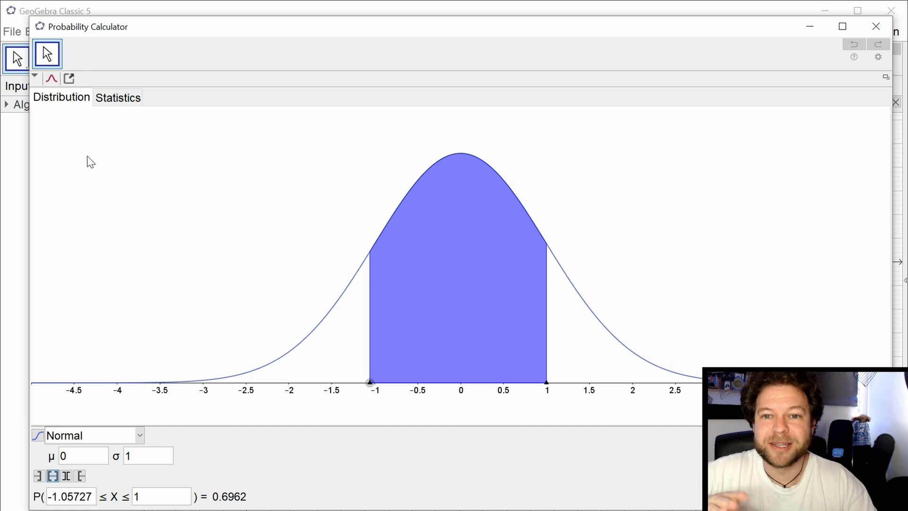
mouse_move(467, 220)
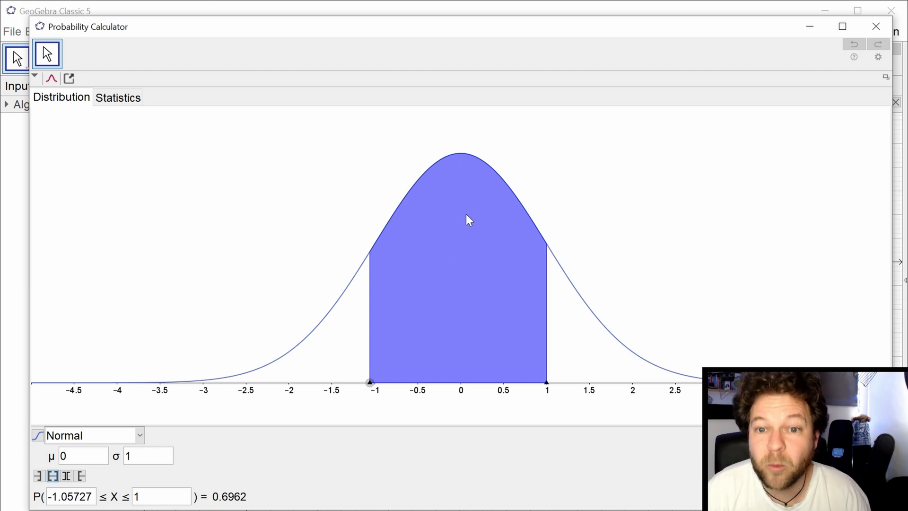
mouse_move(468, 372)
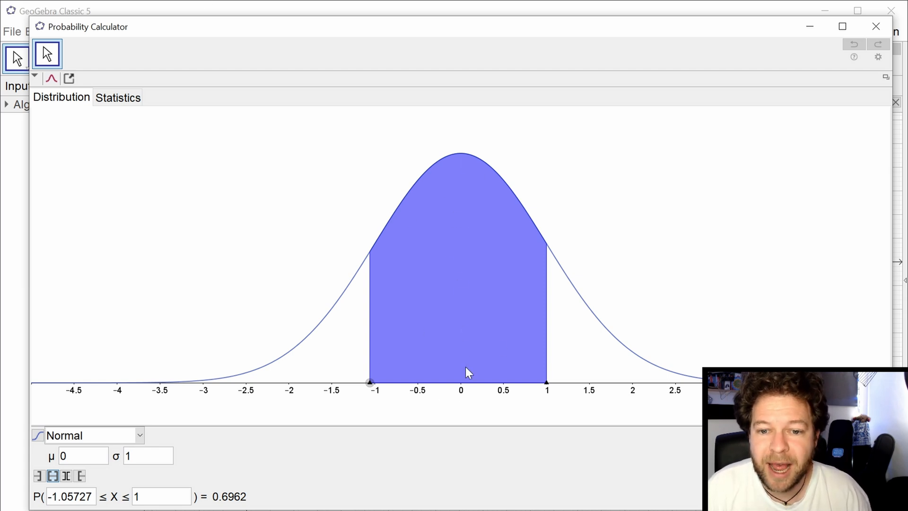
mouse_move(583, 291)
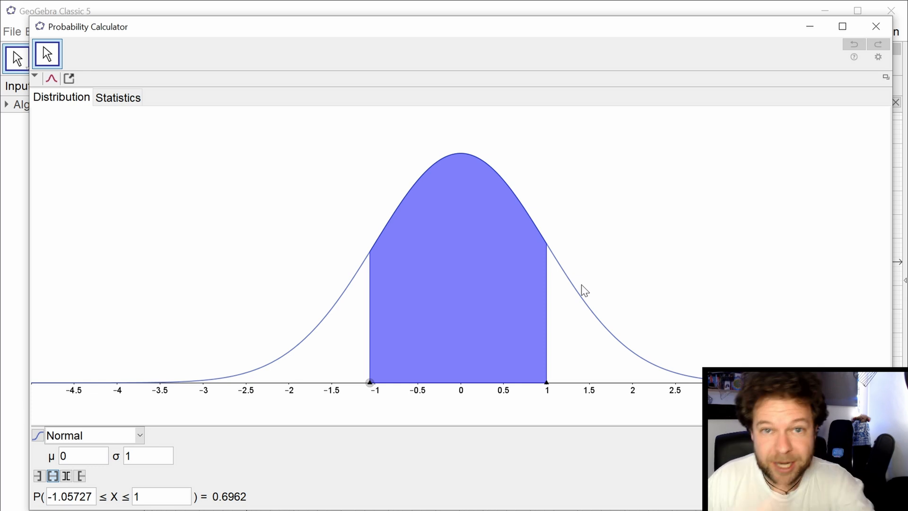
mouse_move(331, 300)
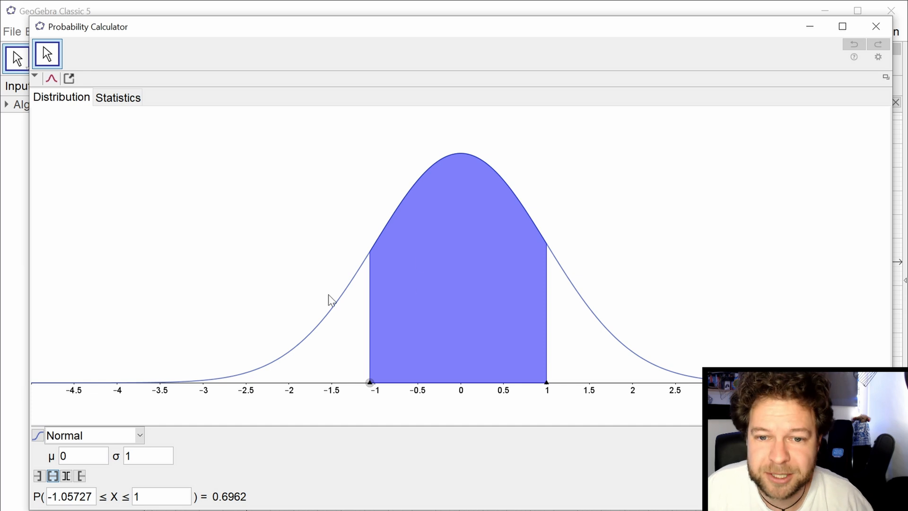
Enter μ = 50 and σ = 20 (probability 0.6827), then close the Probability Calculator
click(81, 456)
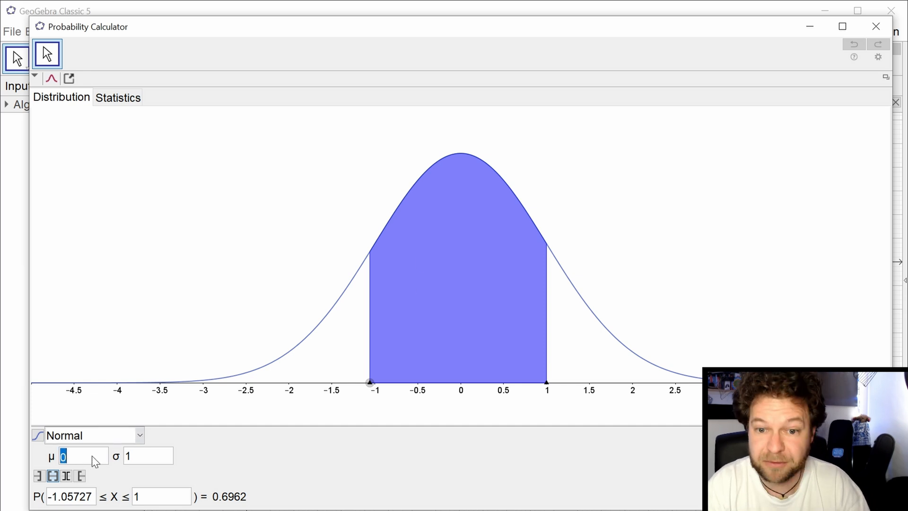
text(50)
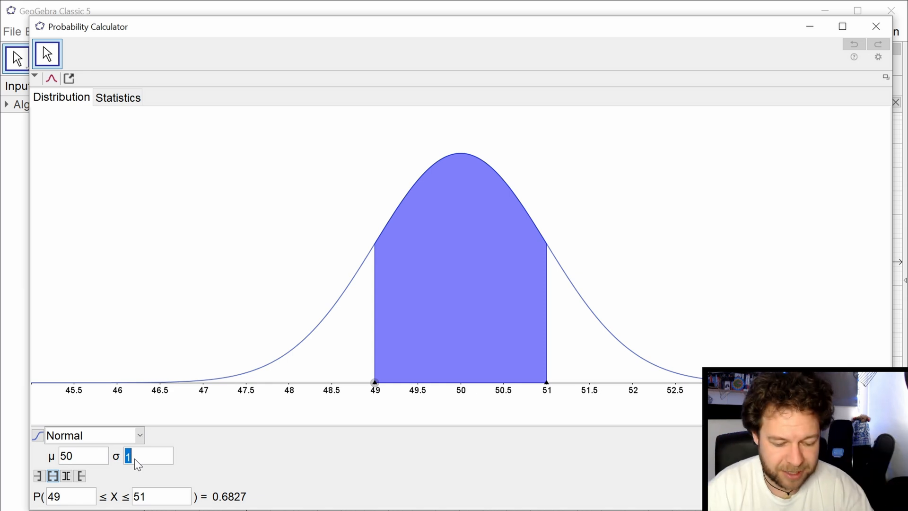
text(20)
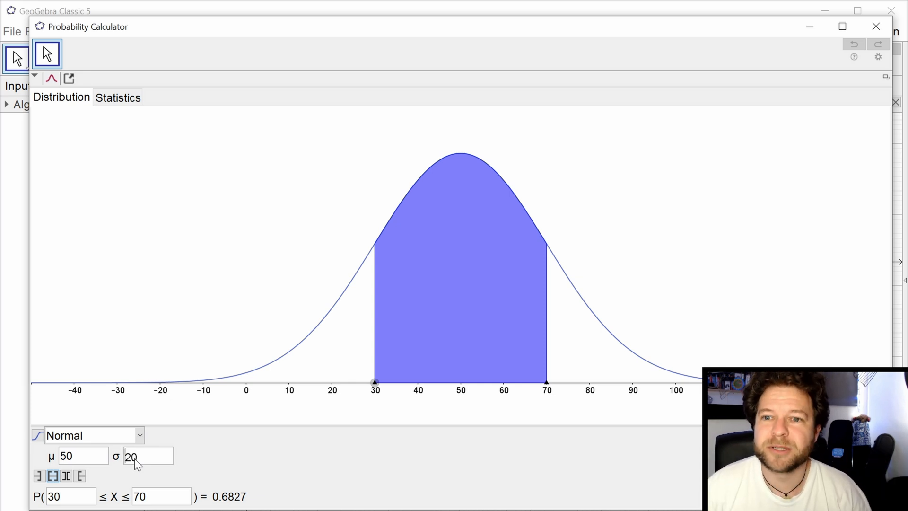
mouse_move(788, 178)
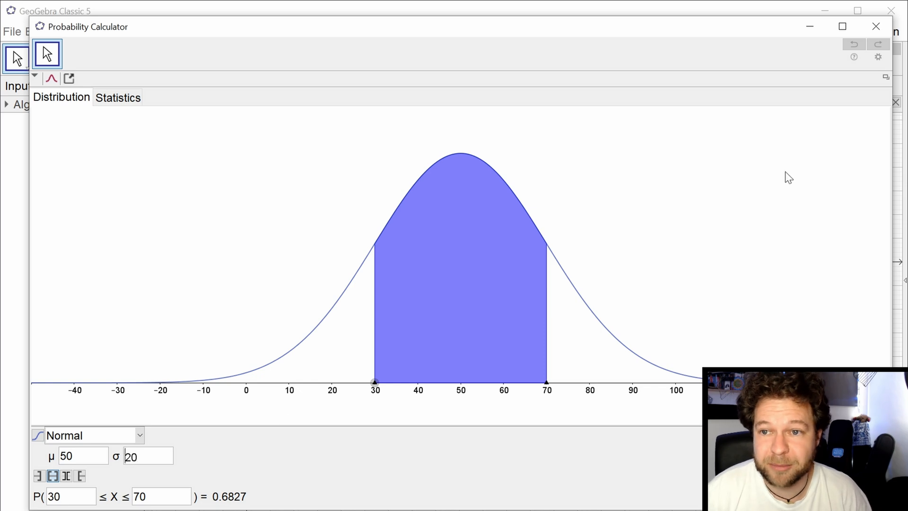
click(875, 26)
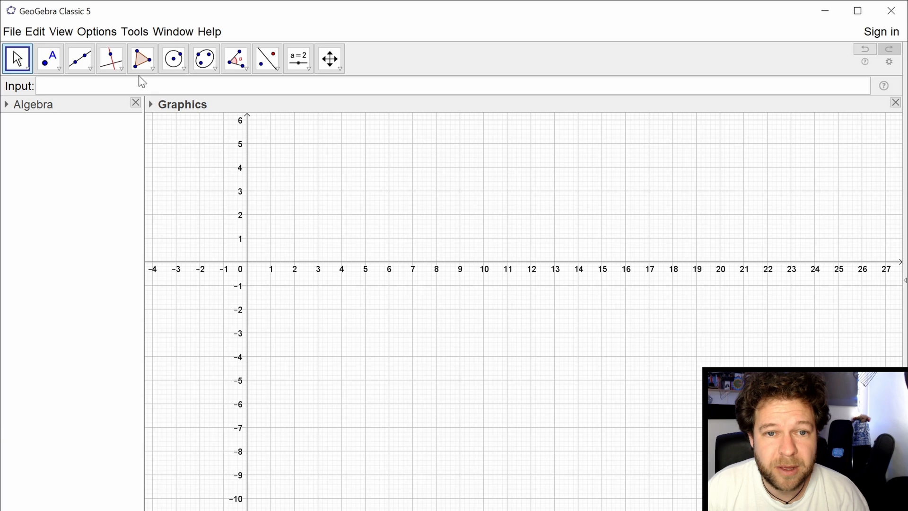
Create a slider named μ, removing a stray ∞ from its name
click(299, 57)
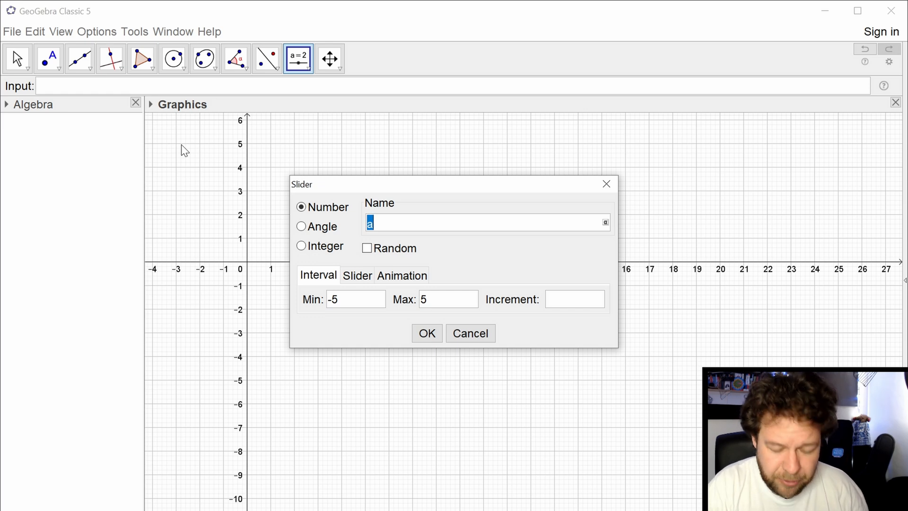
key(Backspace)
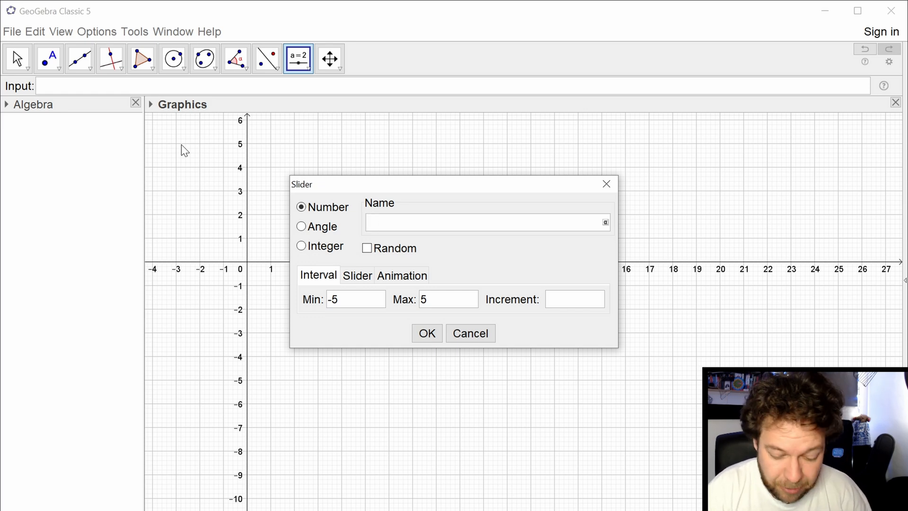
text(μ)
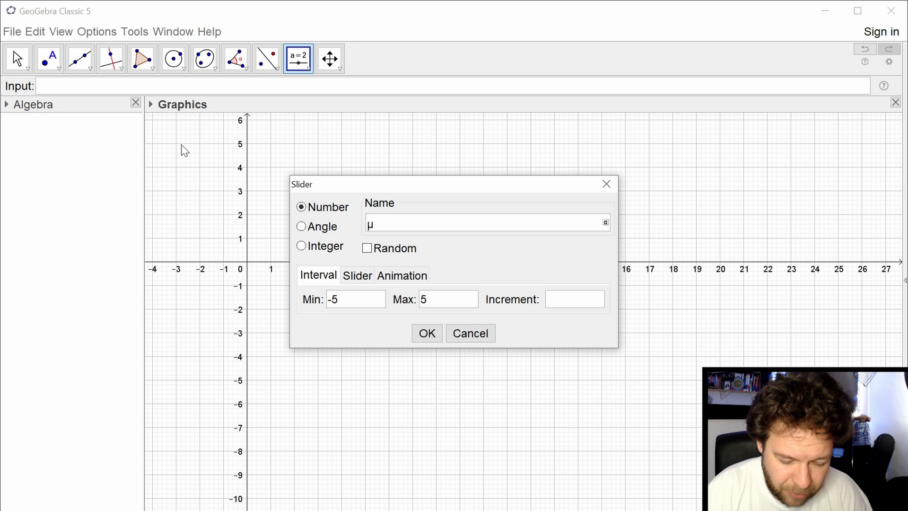
text(∞)
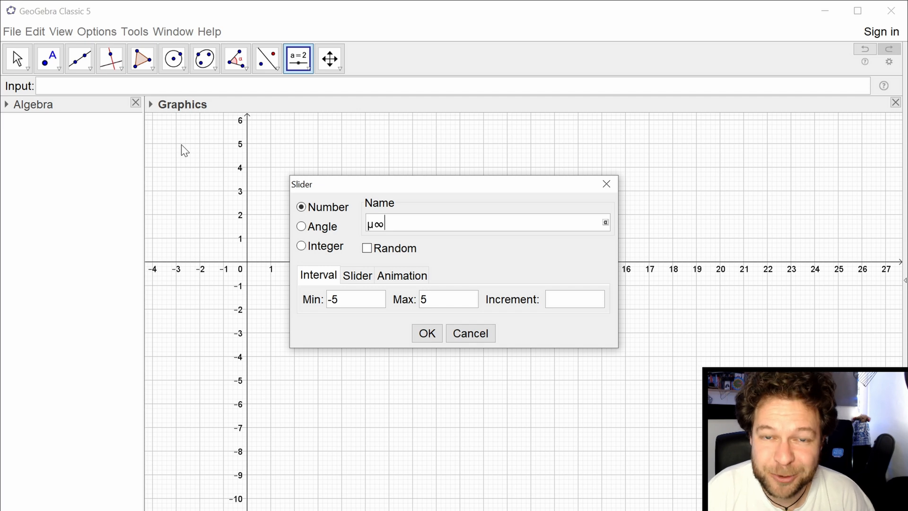
key(Backspace)
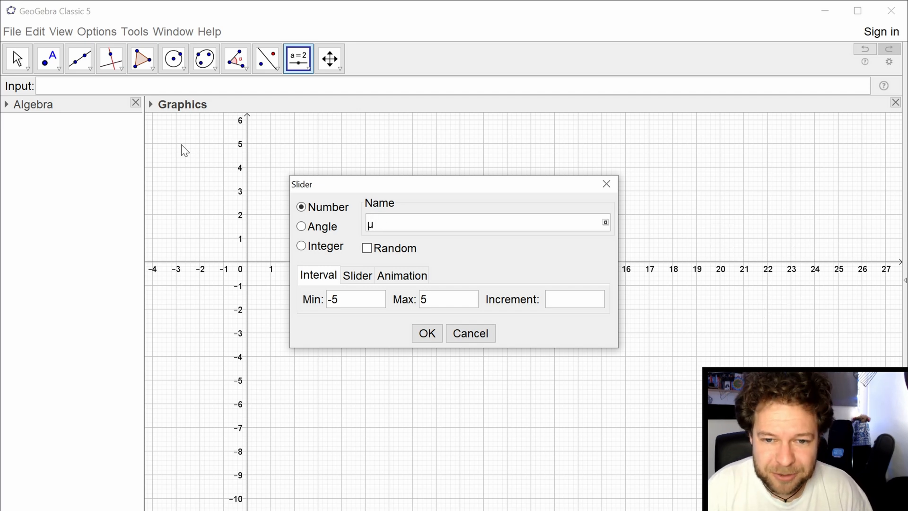
click(433, 299)
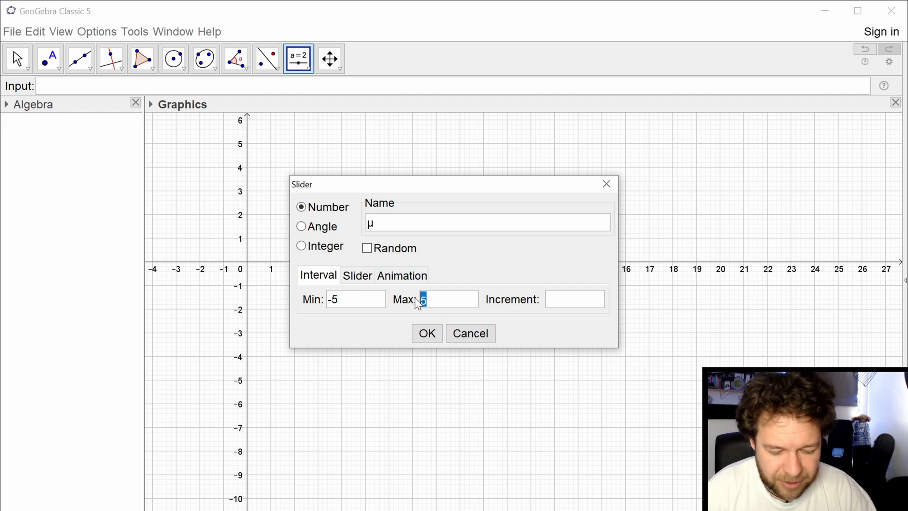
click(426, 333)
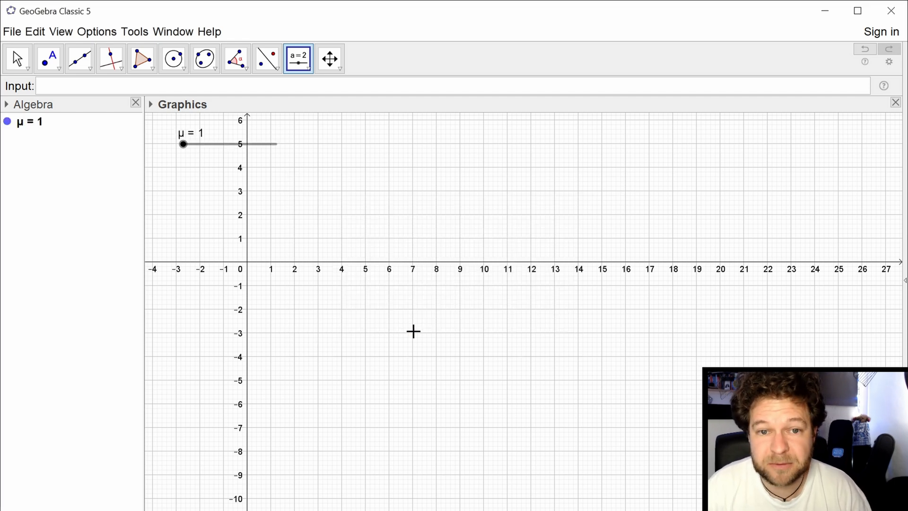
mouse_move(289, 233)
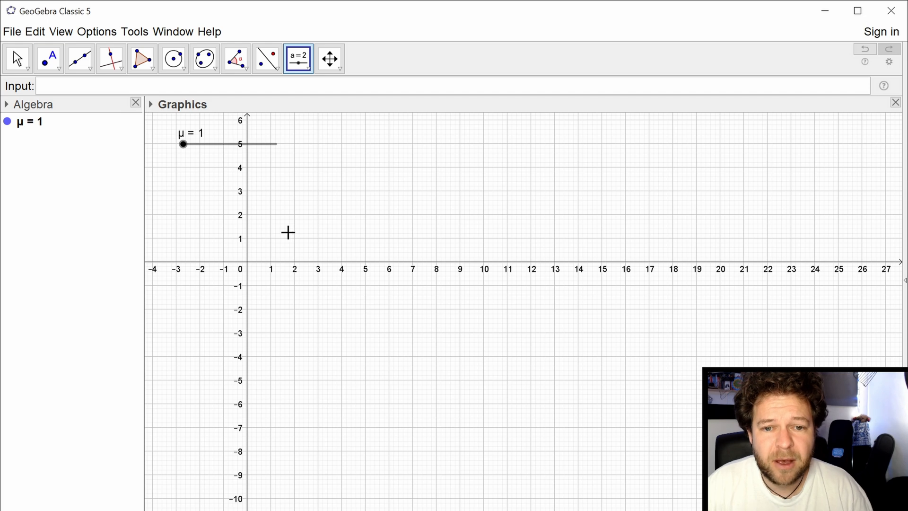
mouse_move(240, 122)
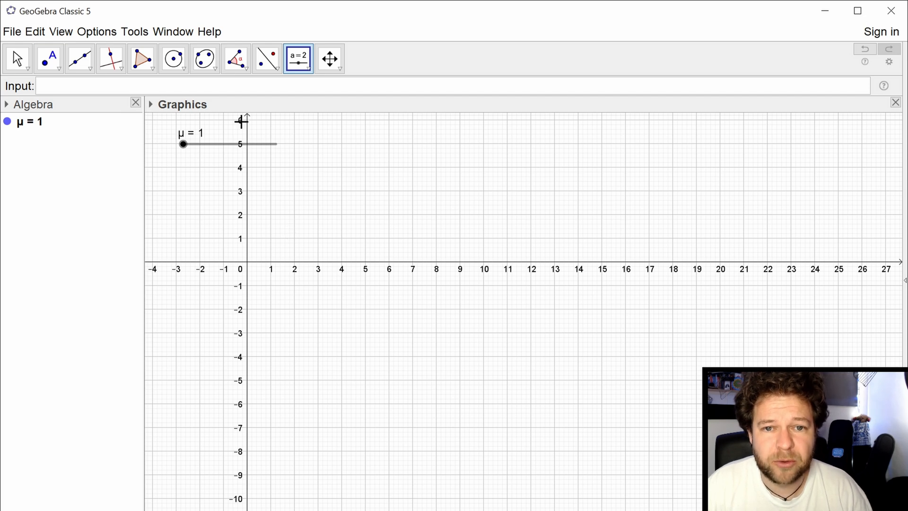
Create slider σ with range 0.1 to 50 and set it to 8.3
click(265, 206)
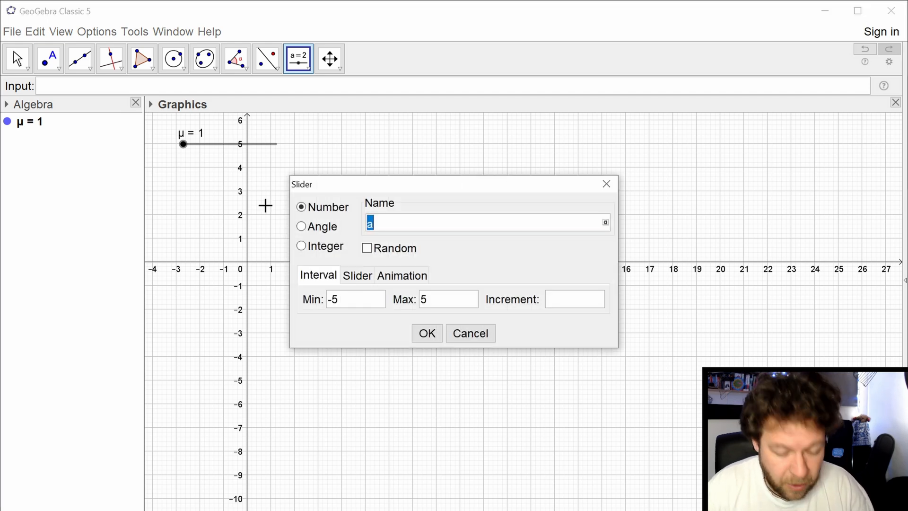
text(σ)
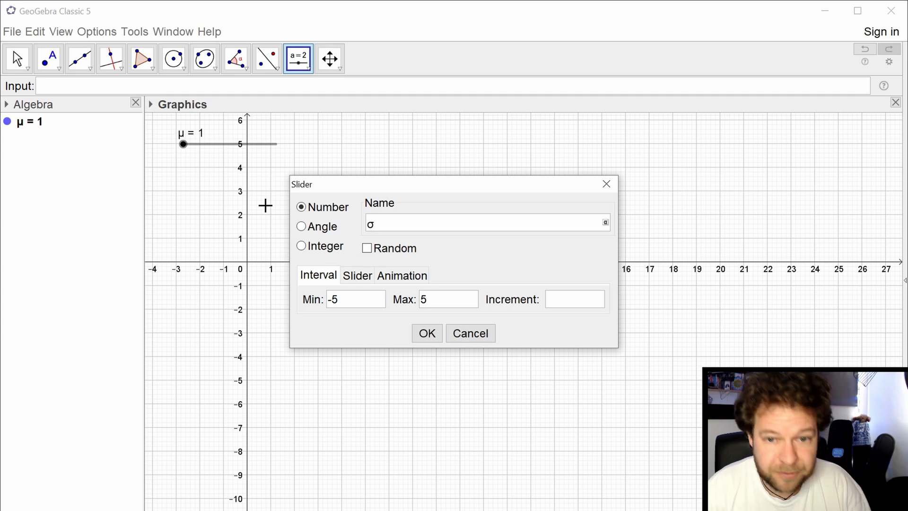
click(487, 224)
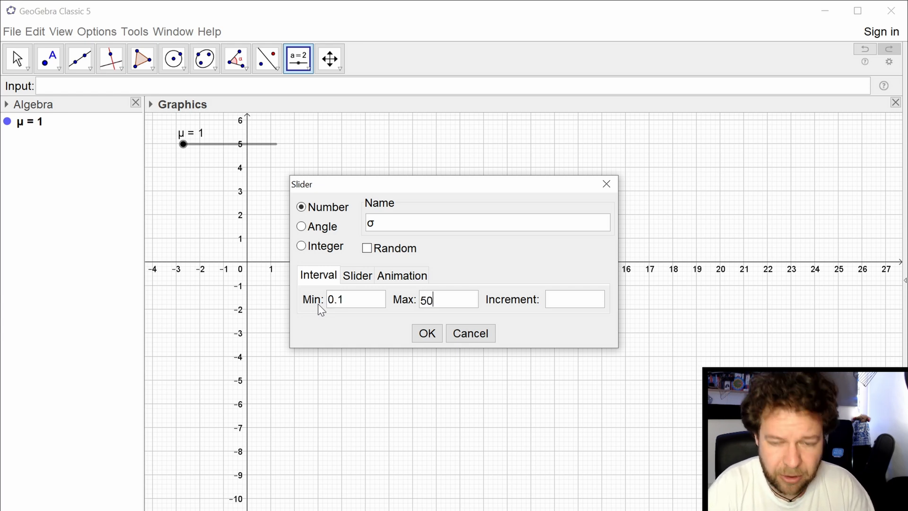
click(427, 333)
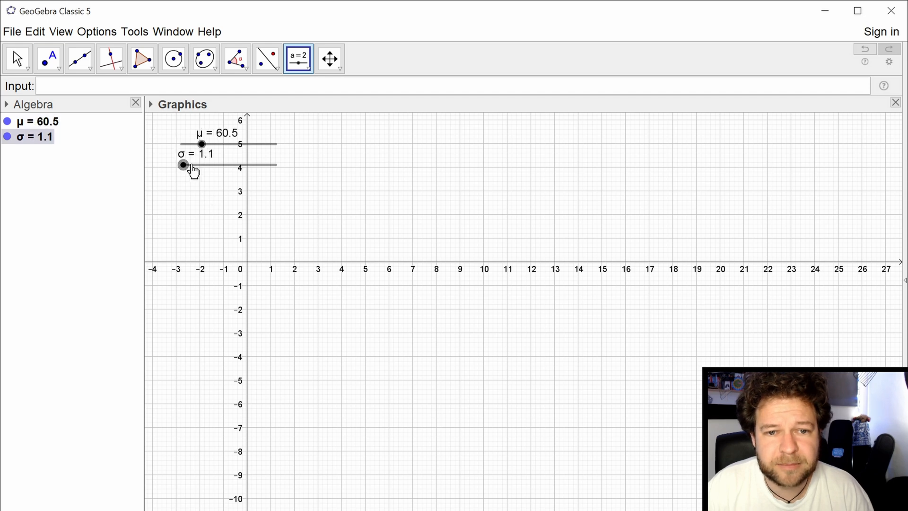
drag(183, 165, 197, 165)
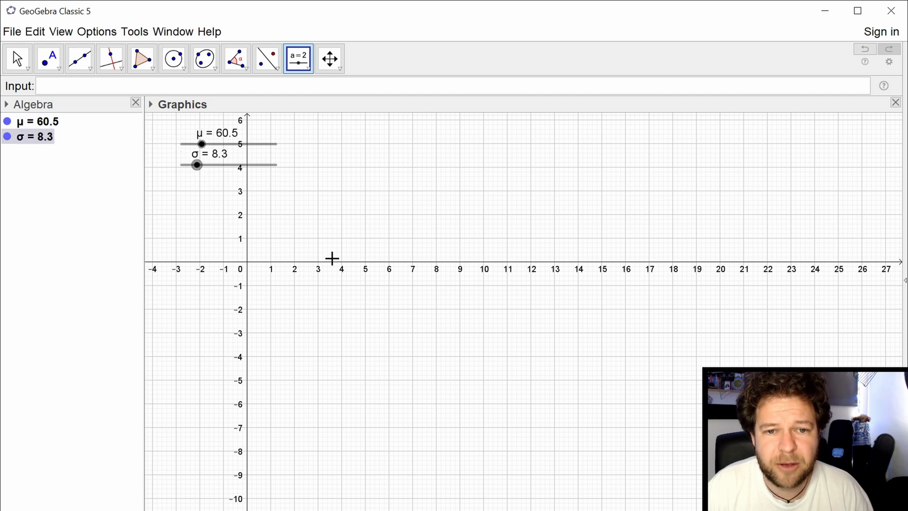
click(17, 57)
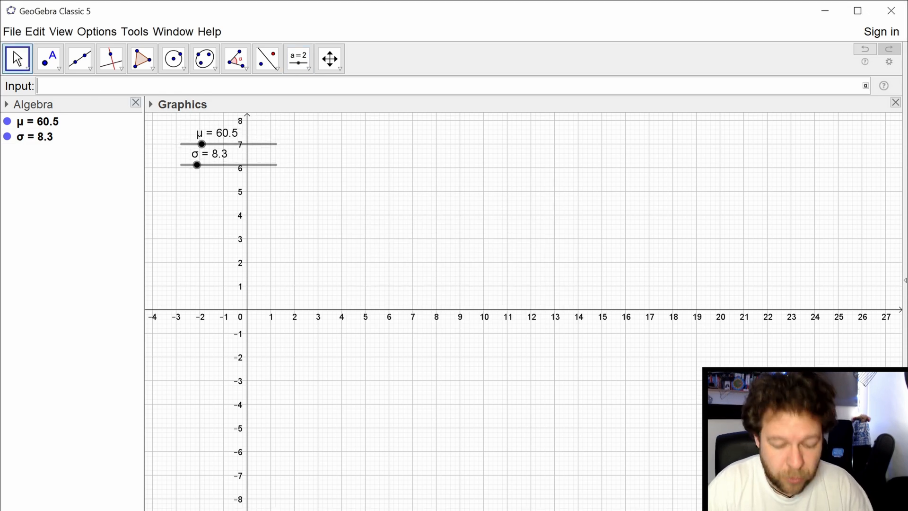
Begin the Normal command in the Input bar with μ as the mean
text(normal(<Mean>, <Standard Deviation>, x, <Boolean Cumulative>)
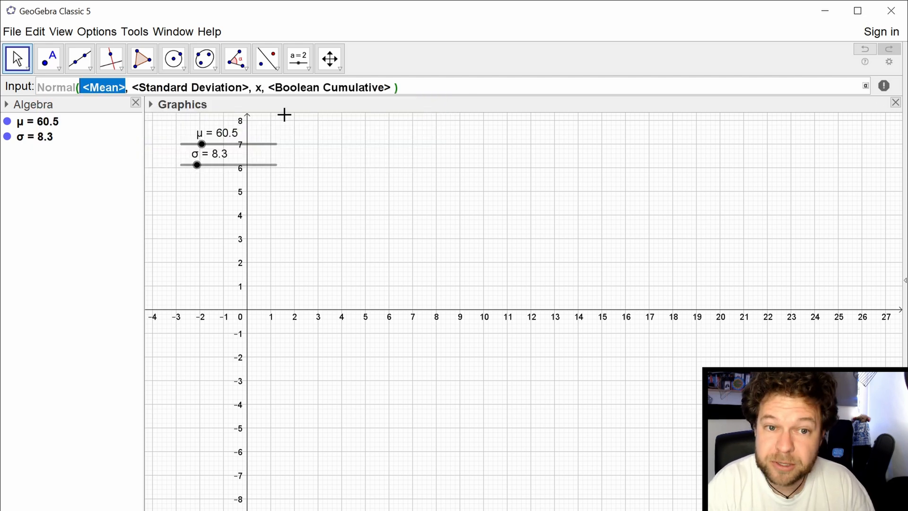
text(μ)
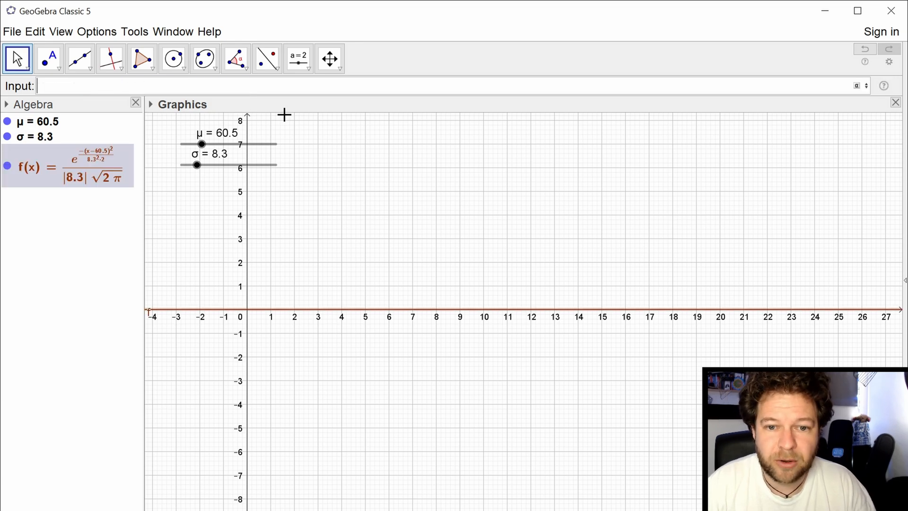
Graph Normal(μ, σ, x, false) and zoom to fit the bell peaking near 0.048
scroll(down, 3)
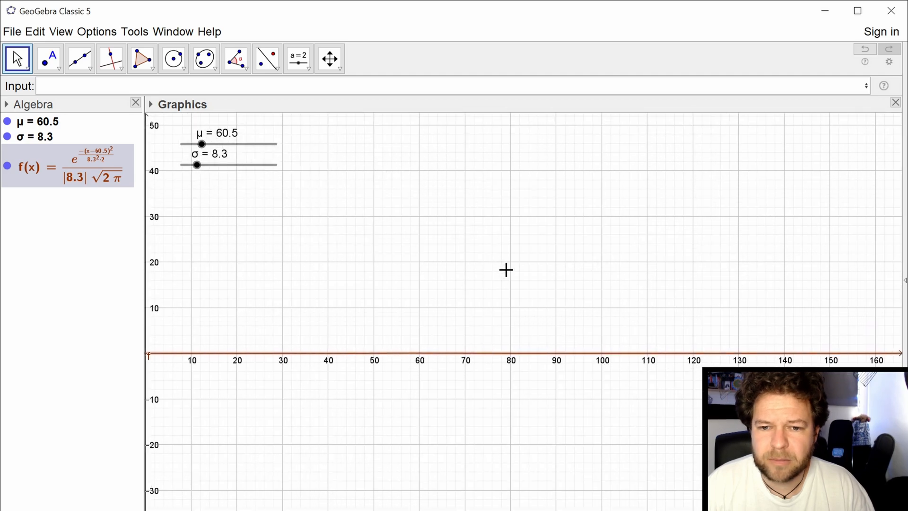
scroll(down, 3)
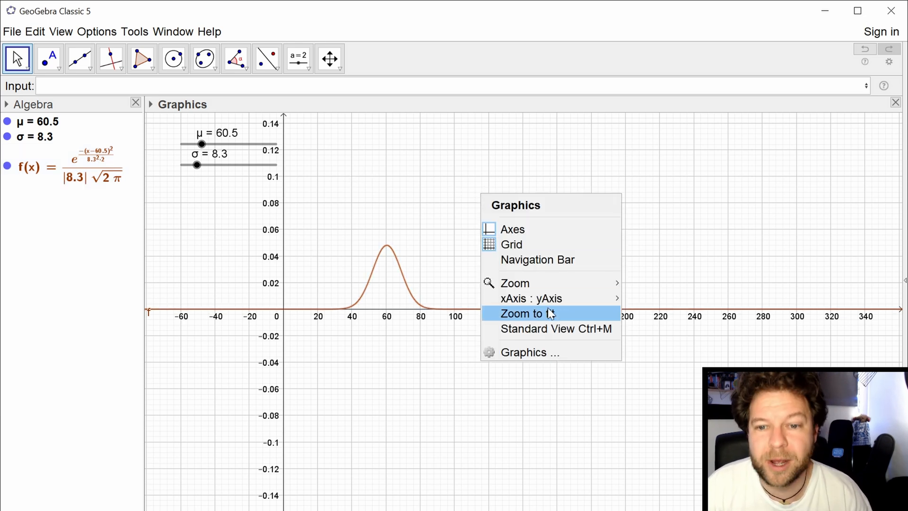
click(527, 313)
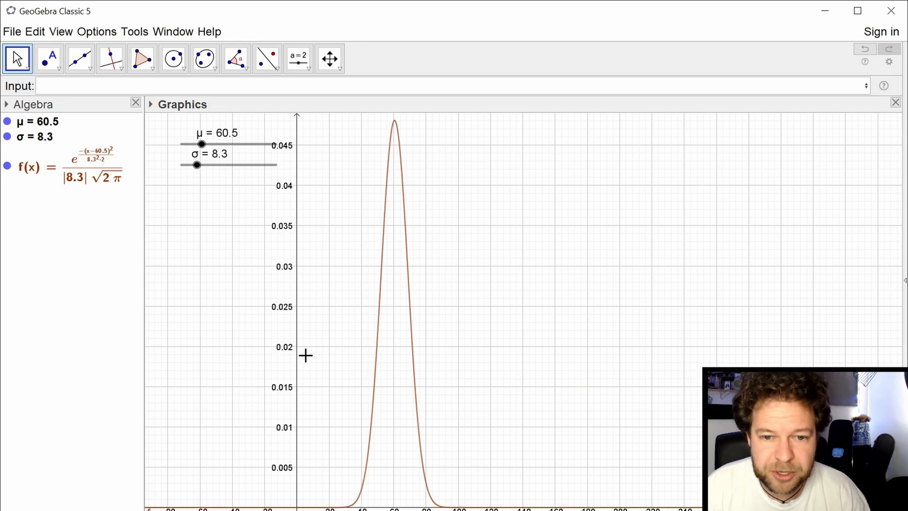
scroll(down, 3)
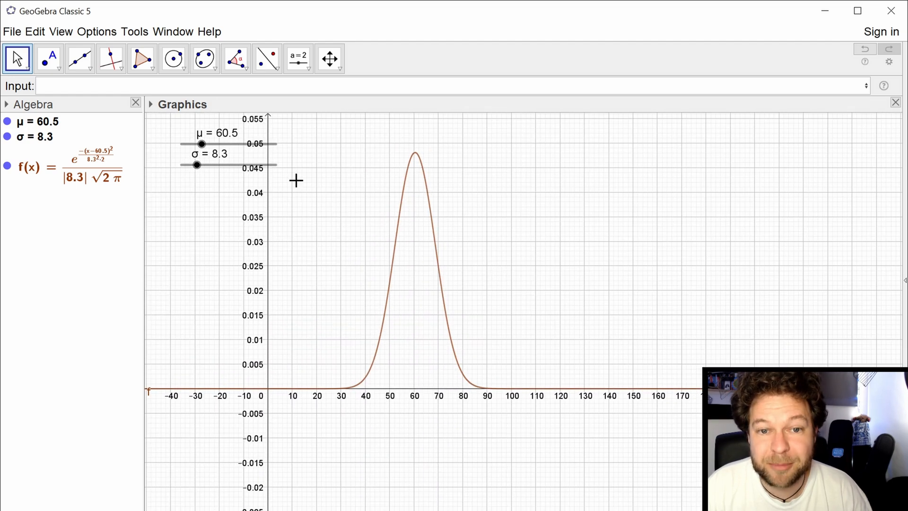
Move μ through 121.5, 95.5, 94 and σ through 29.8, 9.6, 18.6
drag(202, 143, 220, 144)
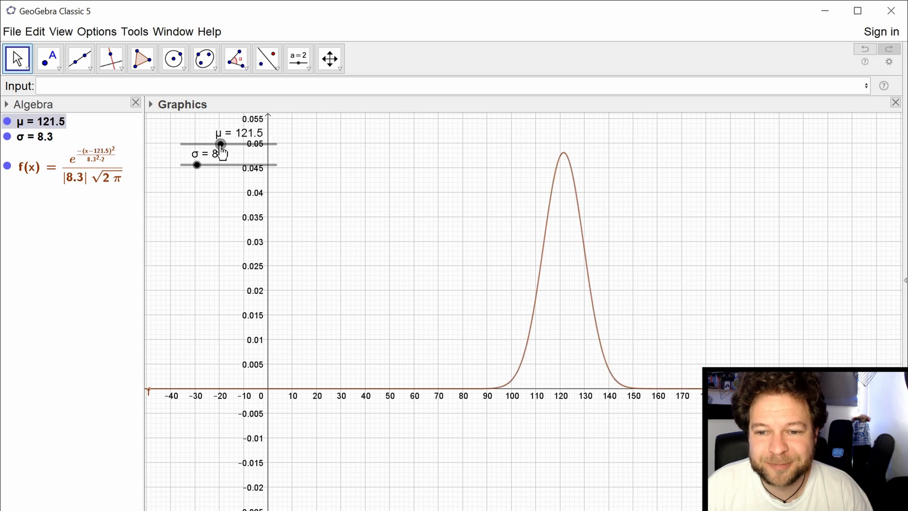
drag(220, 144, 212, 144)
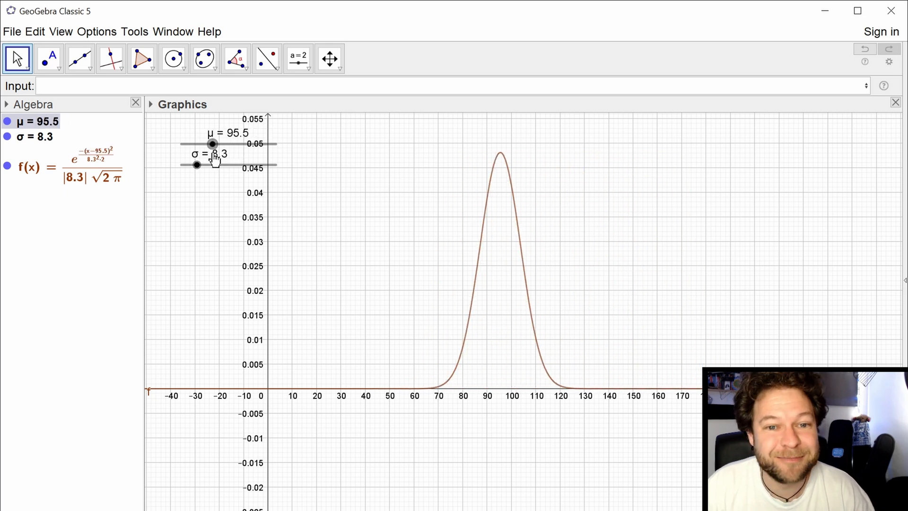
drag(212, 144, 196, 144)
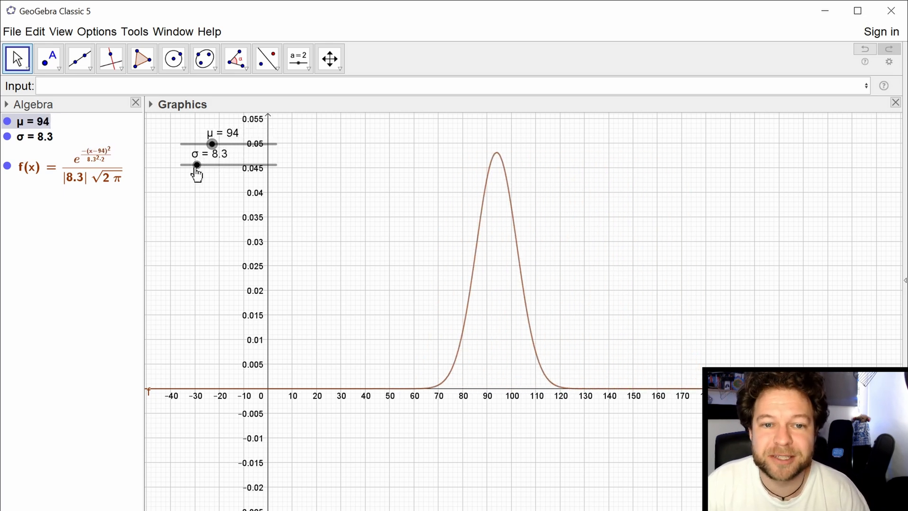
drag(197, 165, 237, 165)
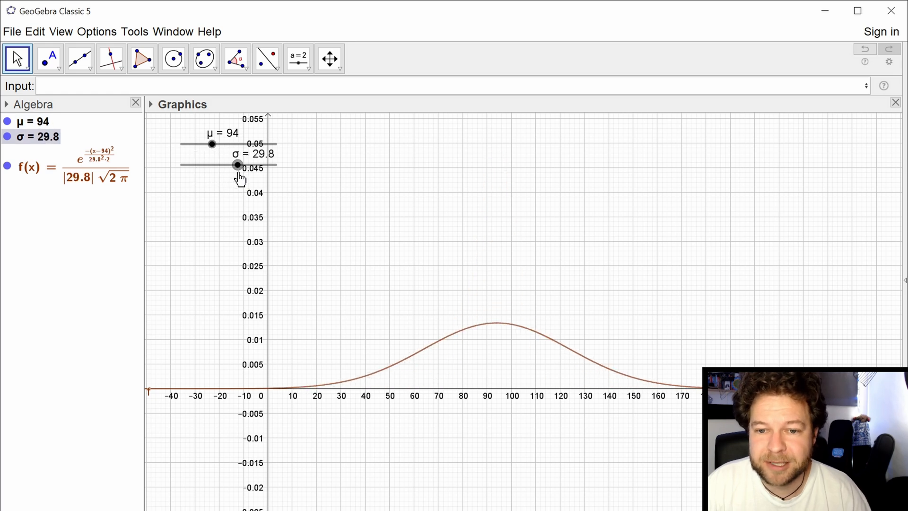
drag(238, 165, 201, 165)
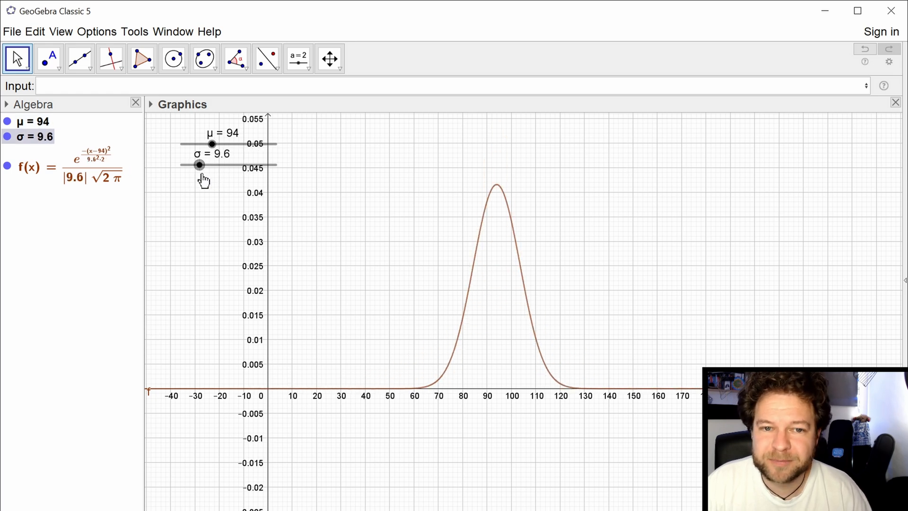
drag(200, 165, 217, 165)
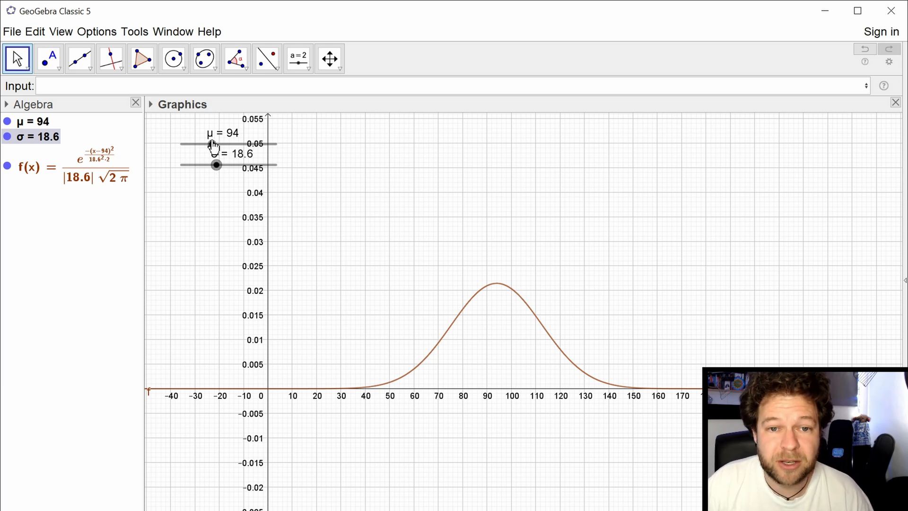
Push μ right and back to 89.5, then swing σ from 35.8 to about 15
drag(209, 144, 243, 144)
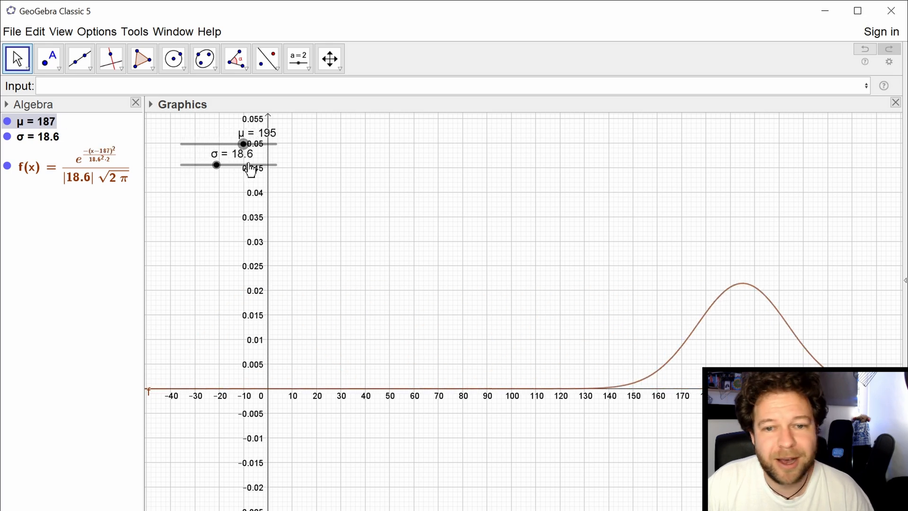
drag(242, 143, 210, 143)
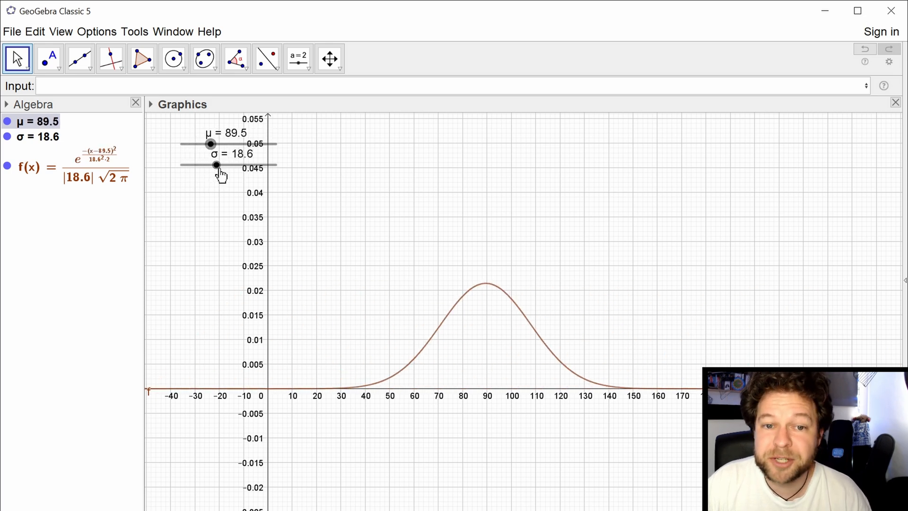
drag(216, 165, 249, 165)
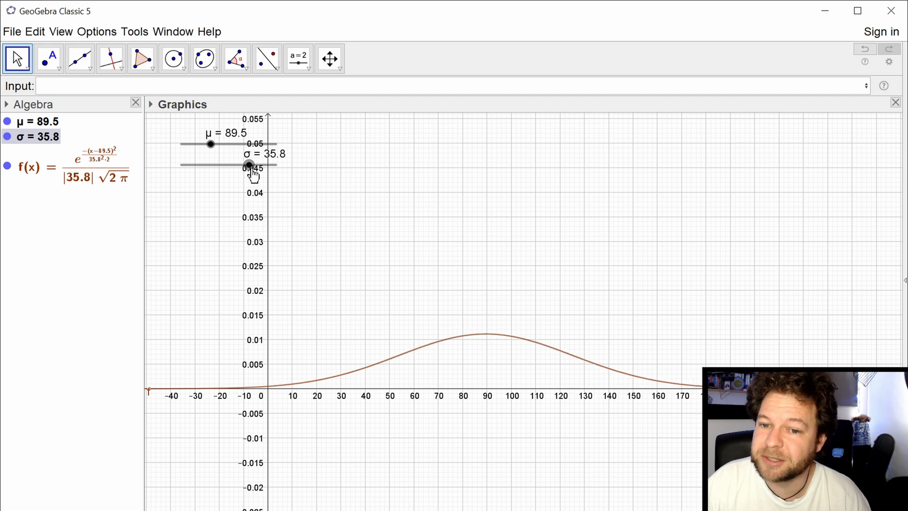
drag(250, 165, 210, 165)
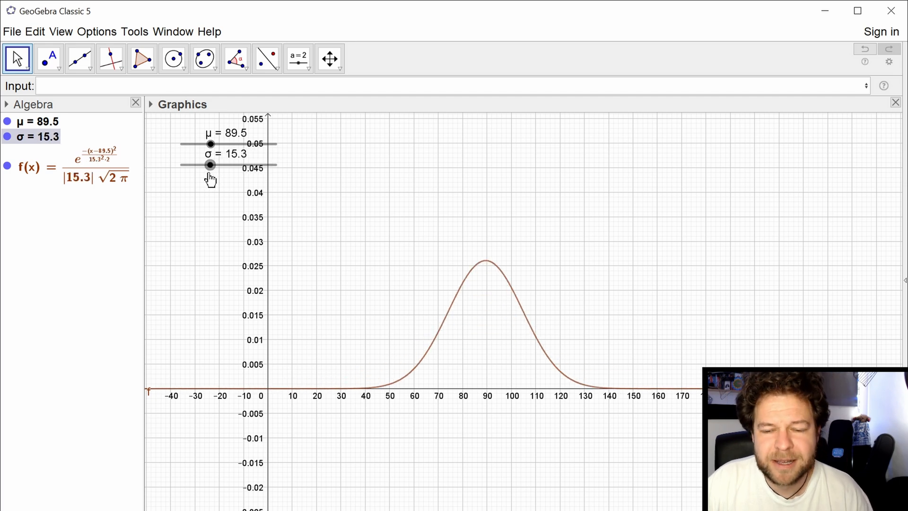
drag(210, 165, 207, 164)
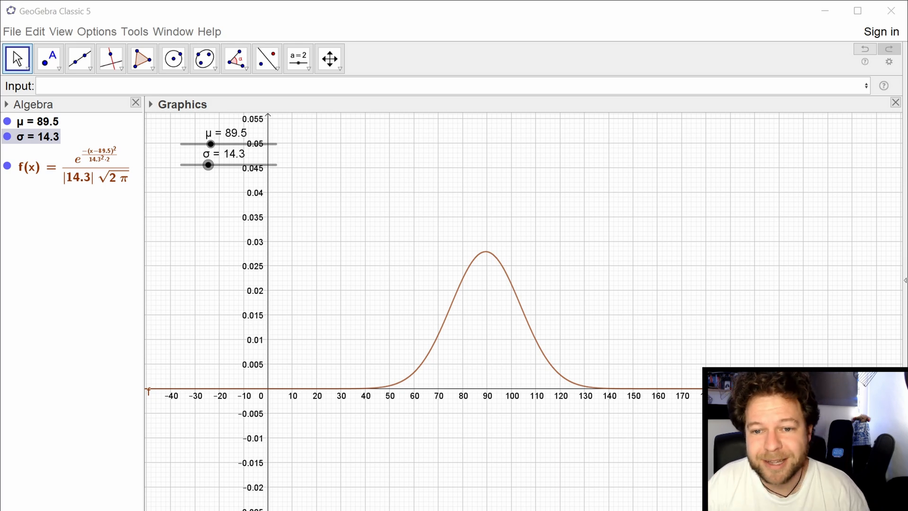
mouse_move(113, 223)
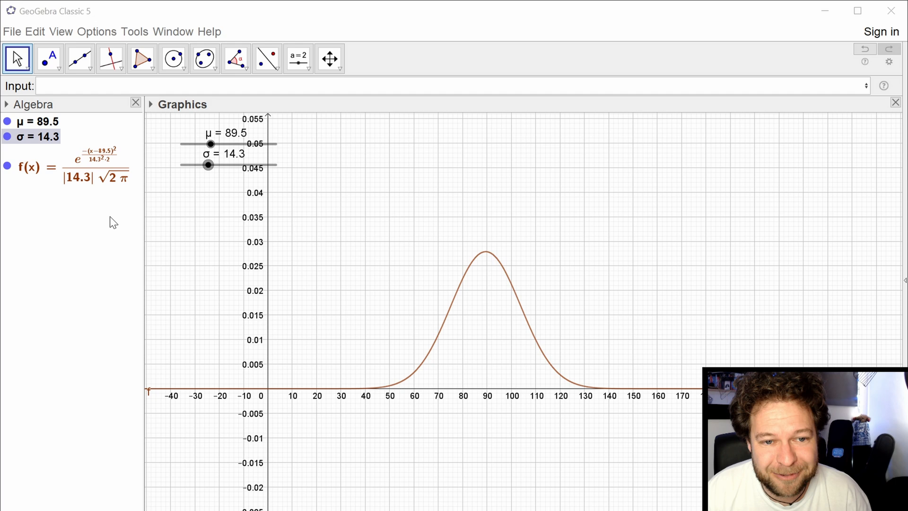
mouse_move(124, 248)
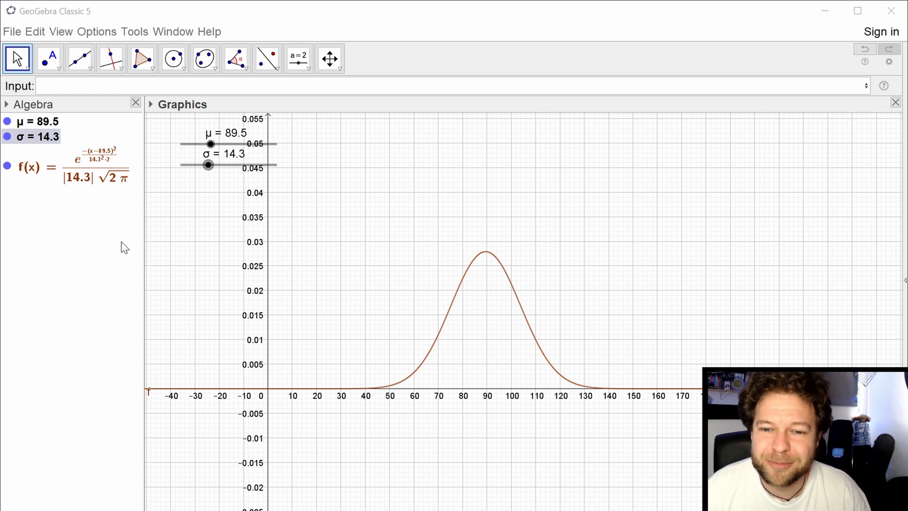
Move μ to 123, hide f(x), and start typing a random command
drag(210, 143, 215, 143)
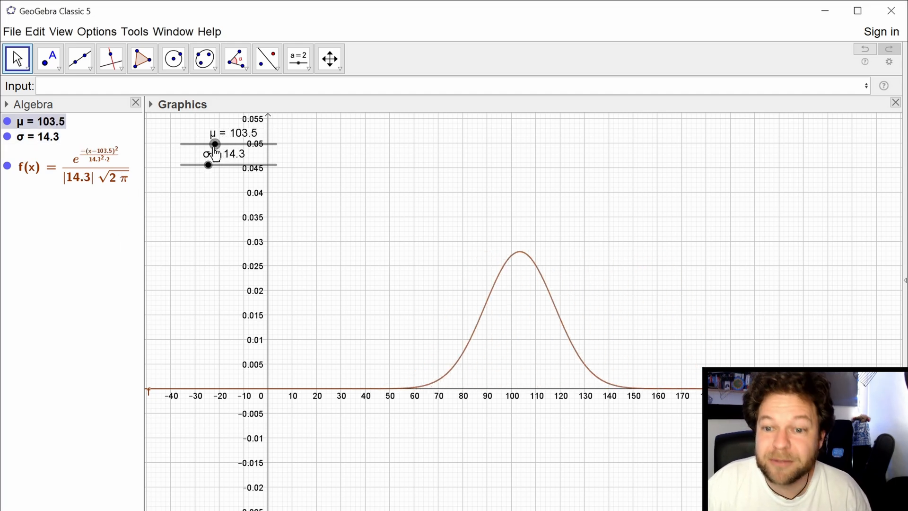
drag(214, 143, 221, 143)
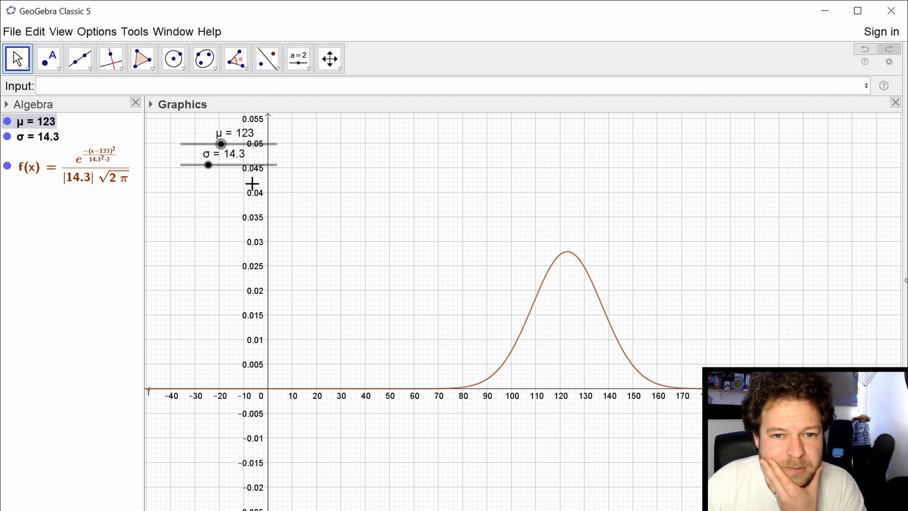
click(7, 166)
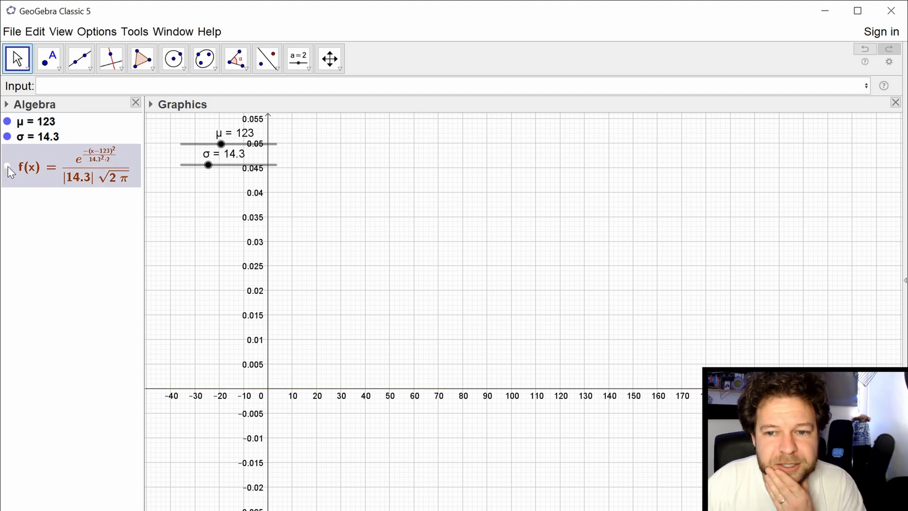
click(7, 167)
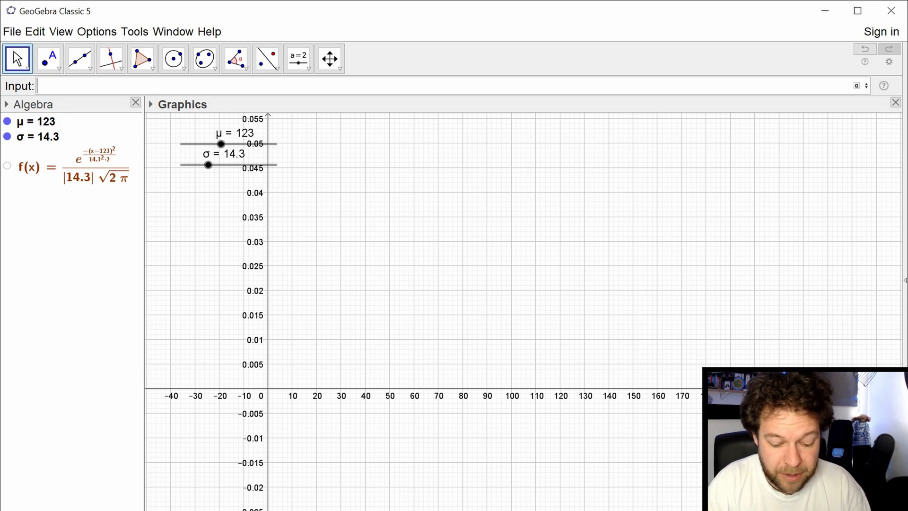
text(random)
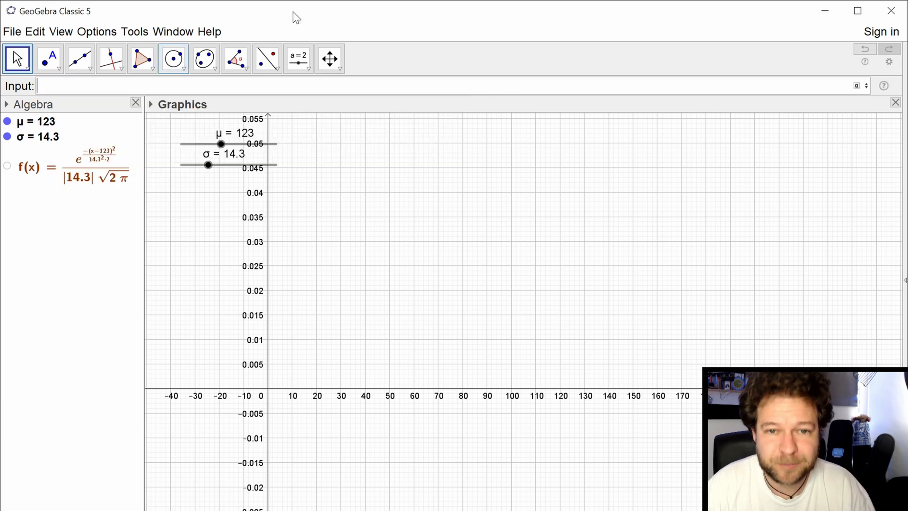
Create integer slider n from 1 to 500 and begin typing a Sequence command
click(298, 58)
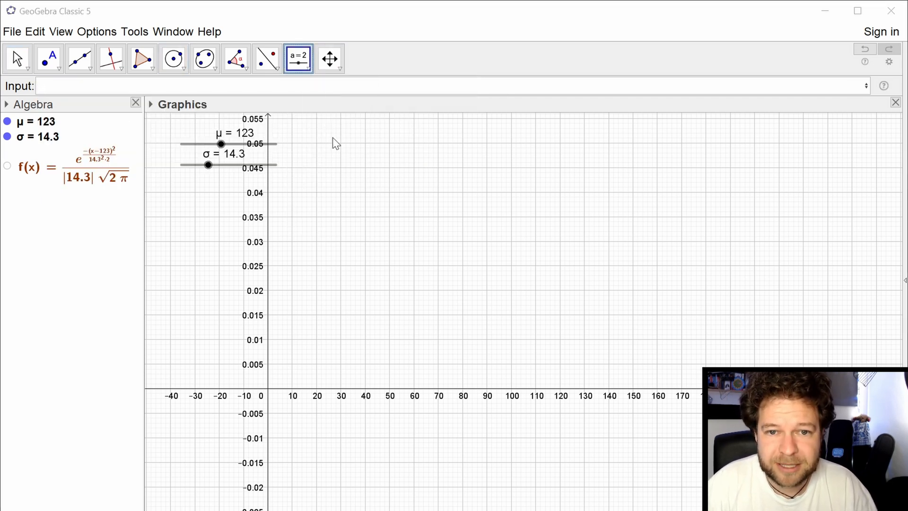
click(298, 57)
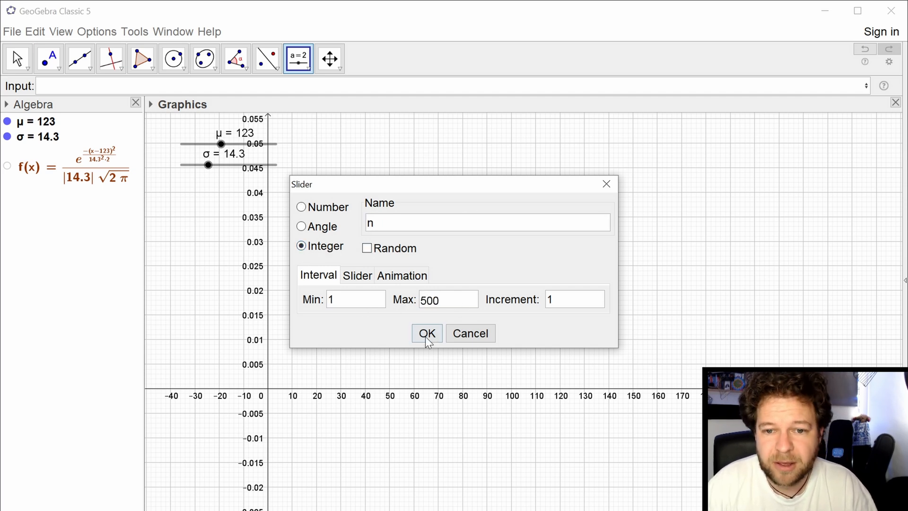
click(426, 333)
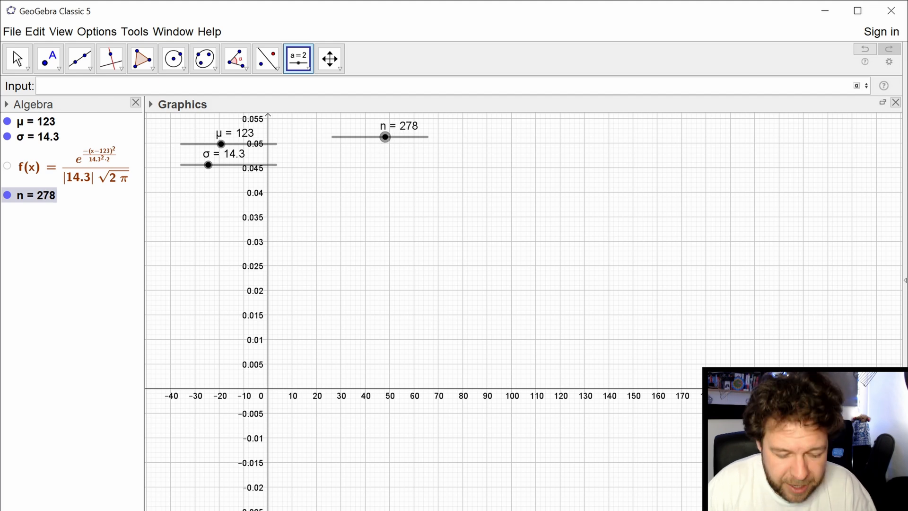
text(sequ)
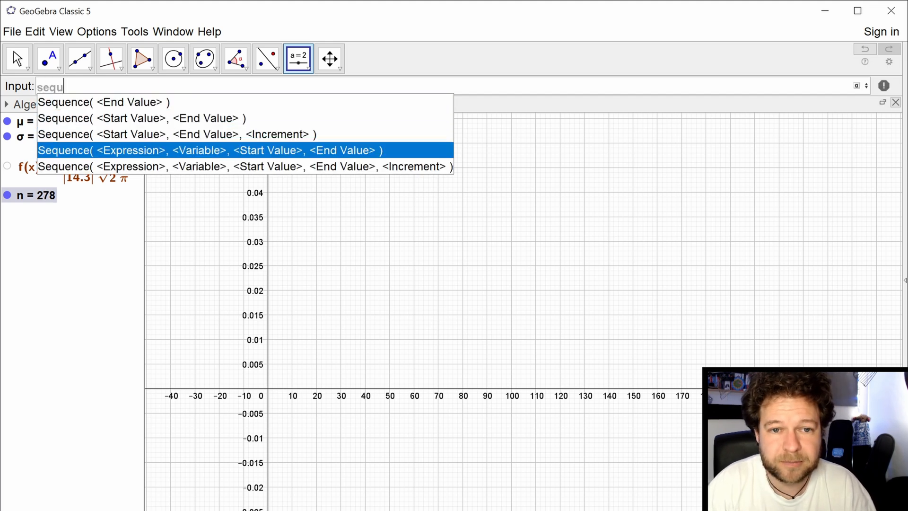
Enter Sequence(RandomNormal(μ, σ), X, 1, n) to build list l1 of normal samples
click(214, 150)
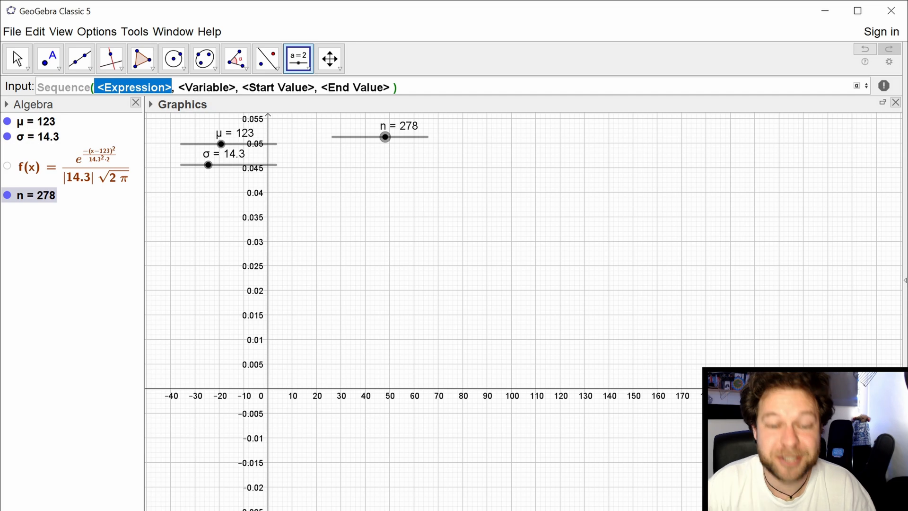
text(randomno)
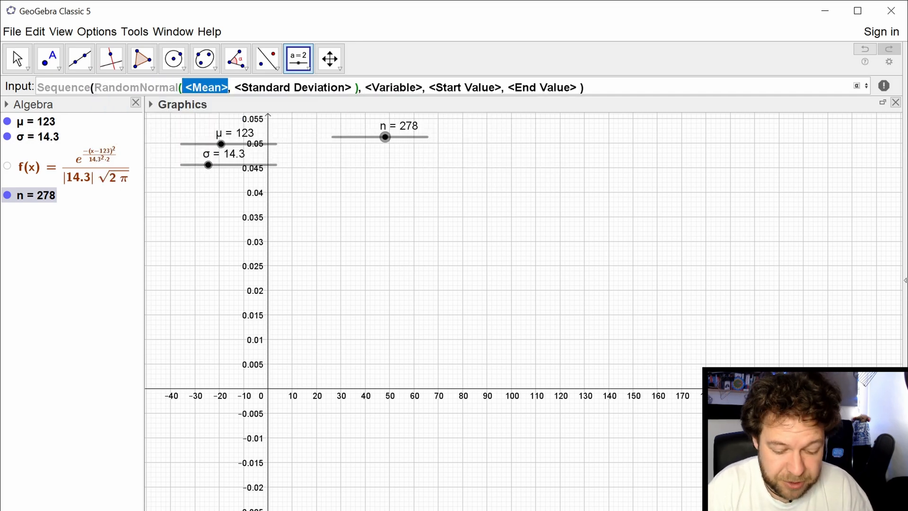
text(μ)
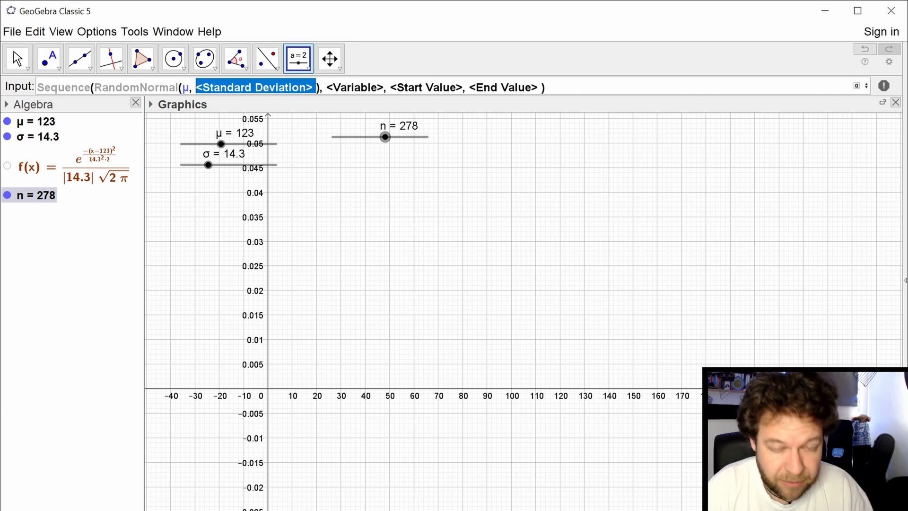
text(σ)
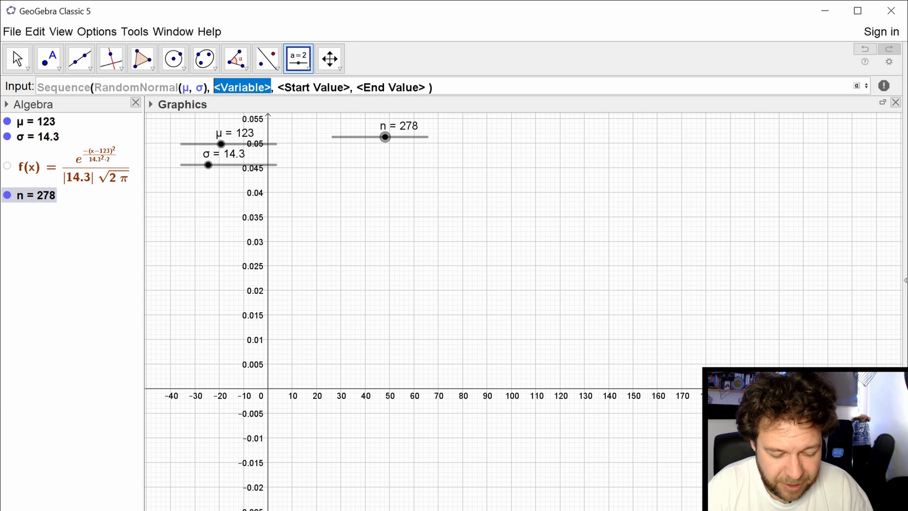
text(X, 1)
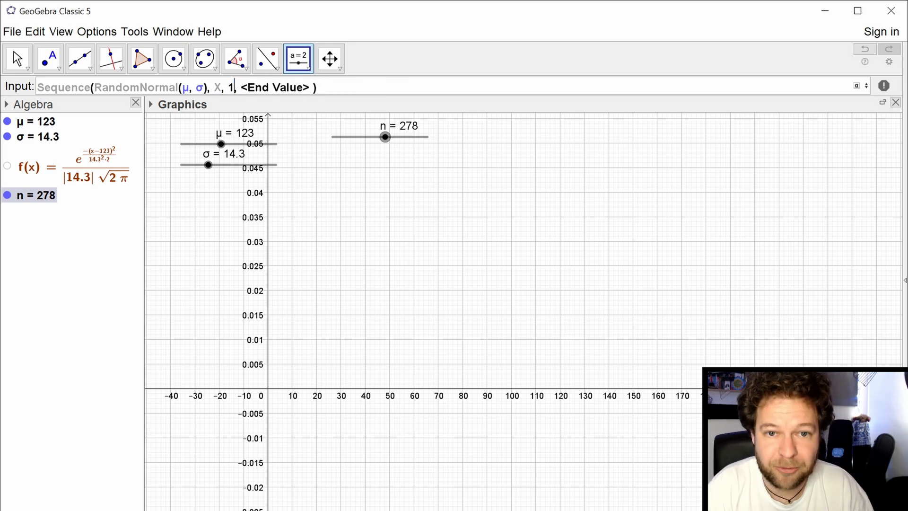
text(n)
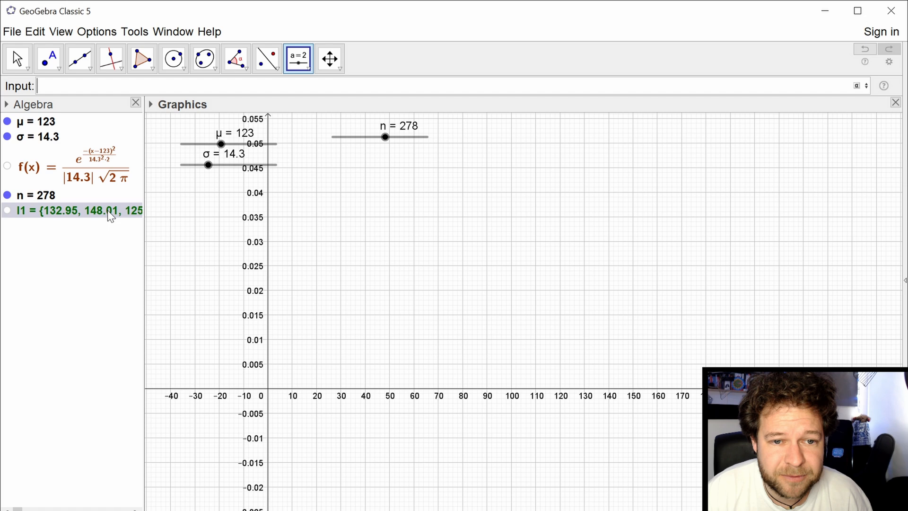
mouse_move(87, 226)
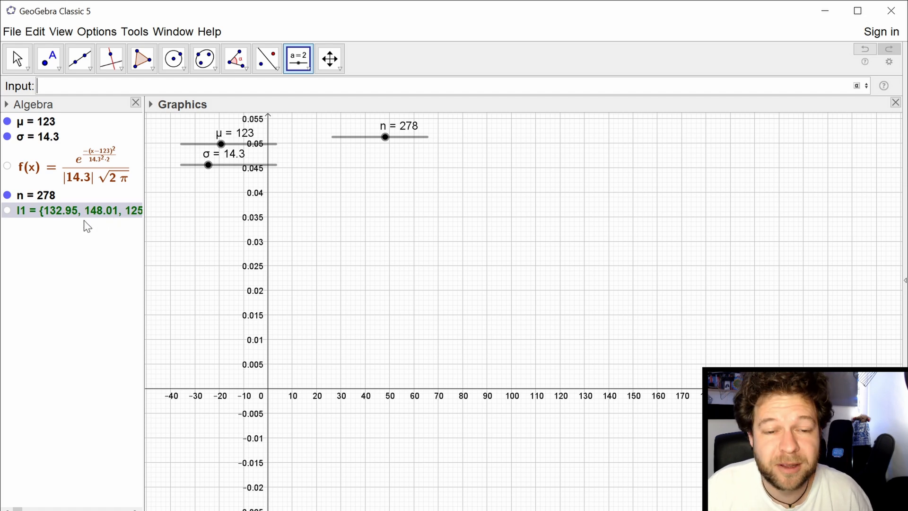
mouse_move(232, 160)
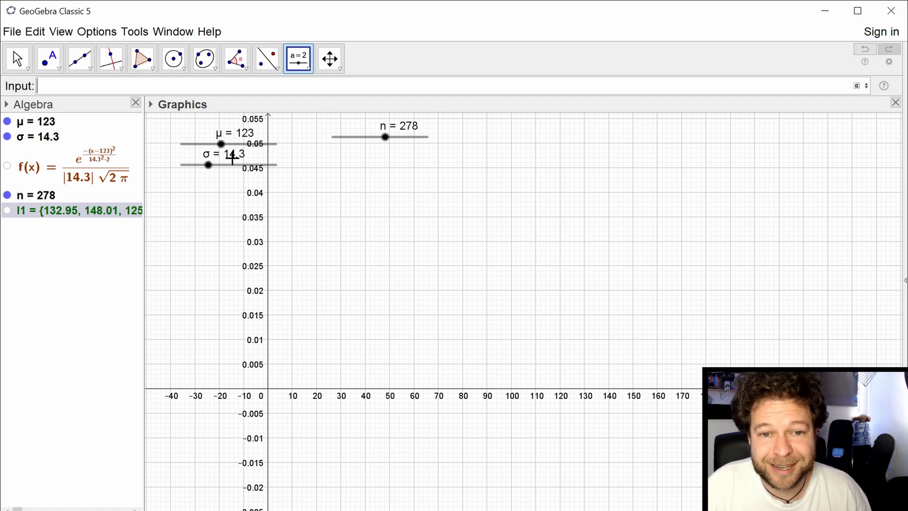
mouse_move(178, 218)
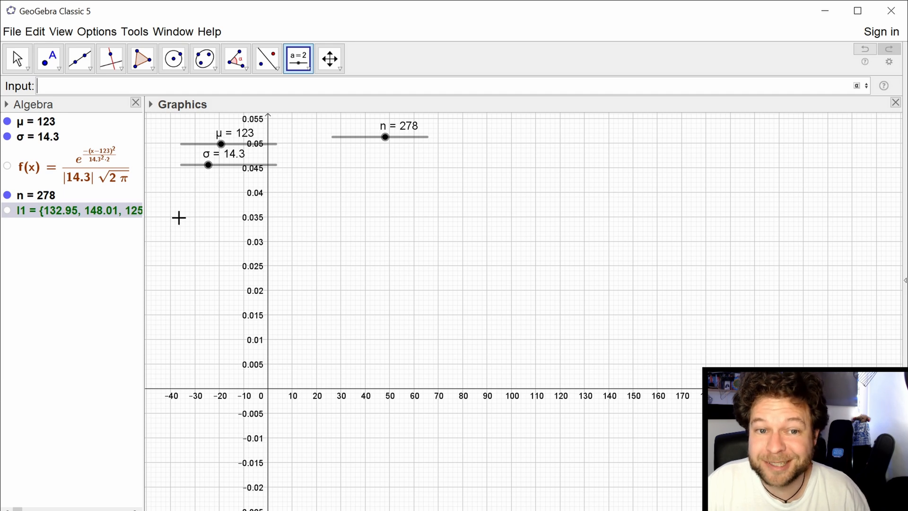
mouse_move(187, 220)
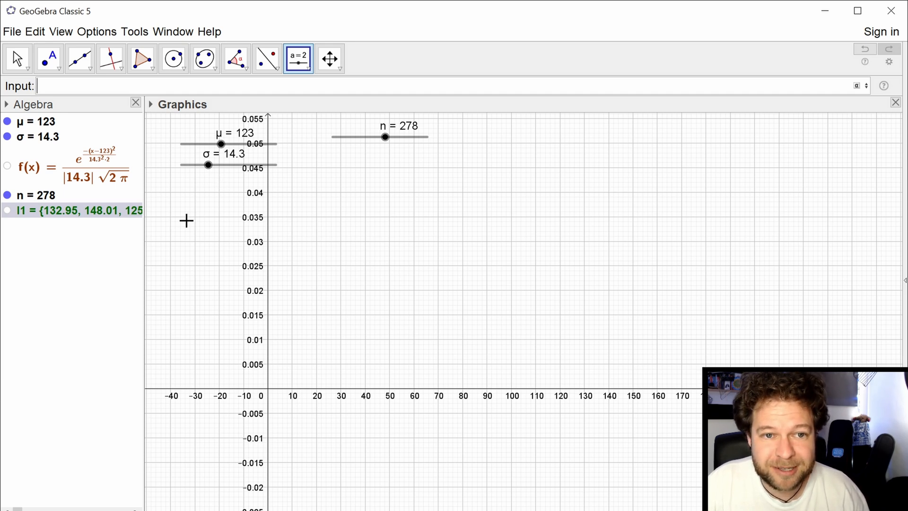
Enter Histogram(Sequence(μ-10*σ, μ+10*σ), l1, True, 1/n) to plot l1's density histogram
text(histog)
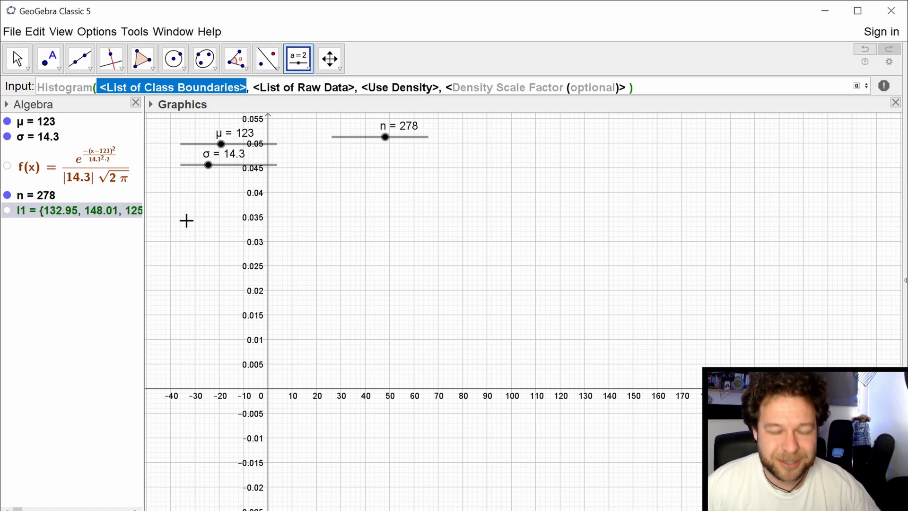
text(sequ)
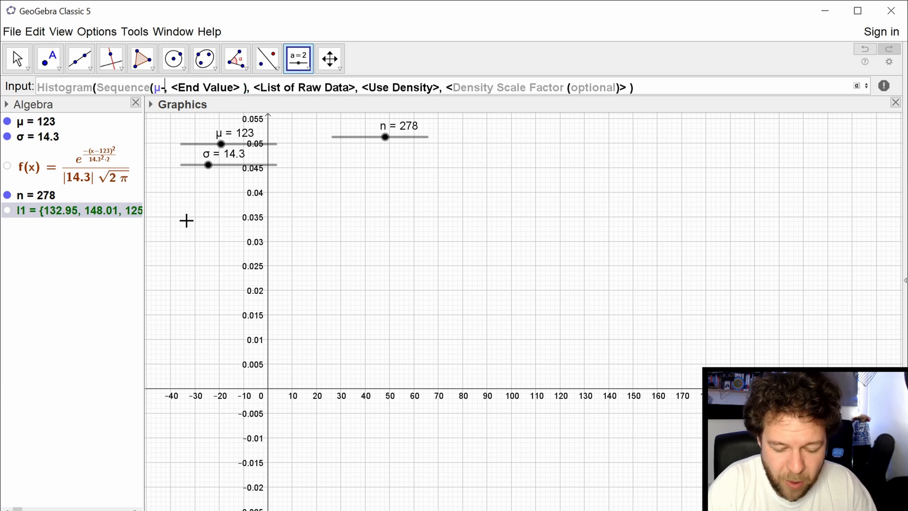
text(-10*σ)
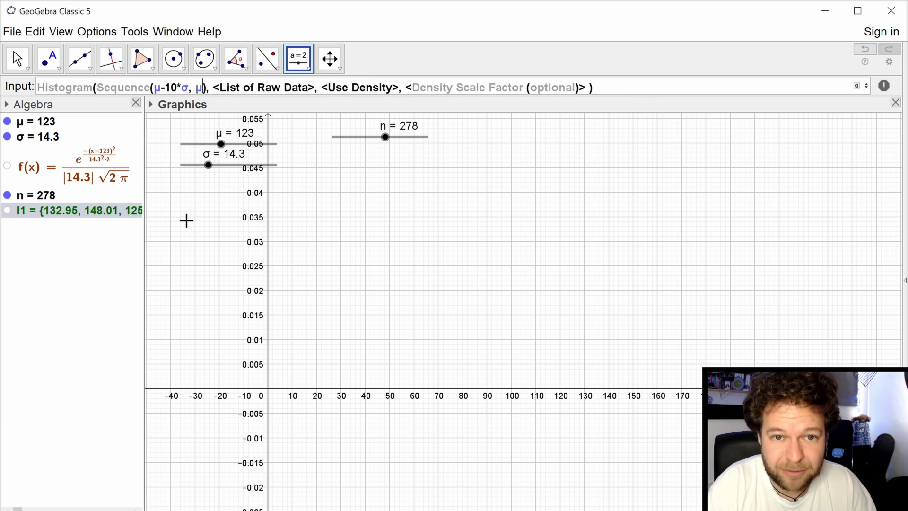
text(+10*s)
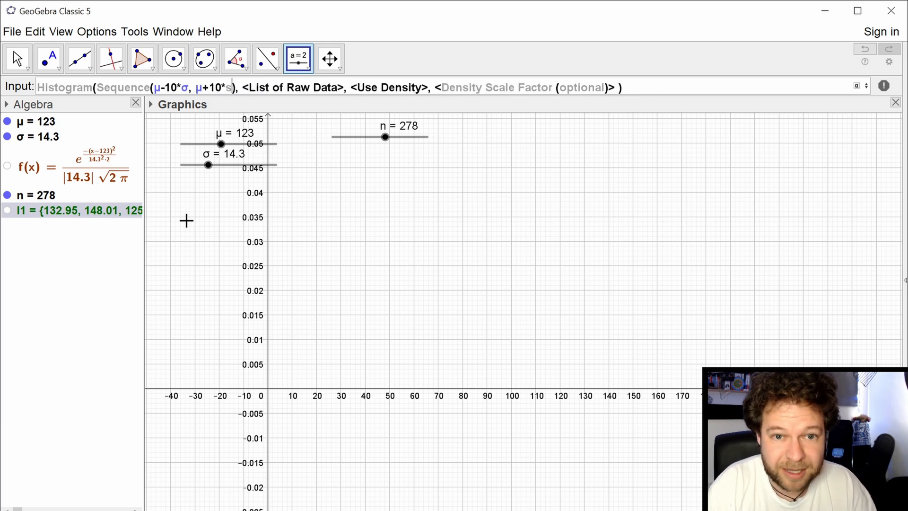
text(σ)
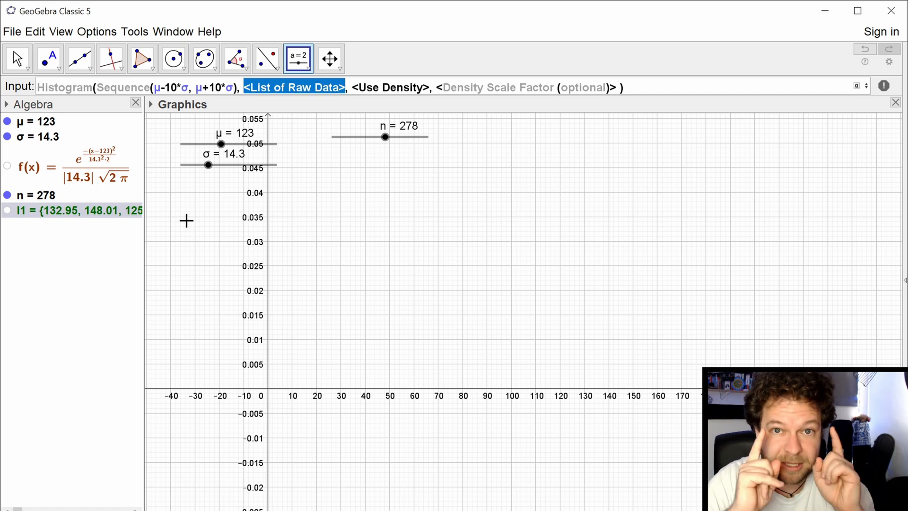
text(l1)
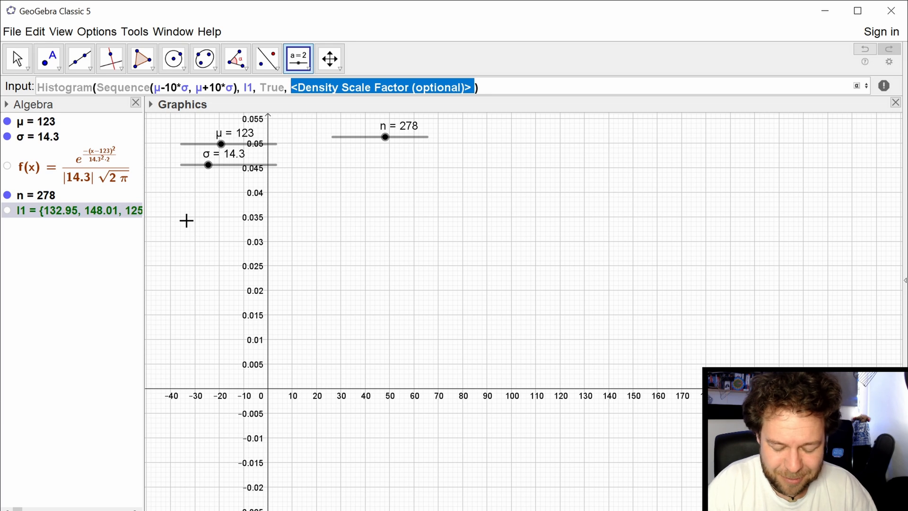
text(1)
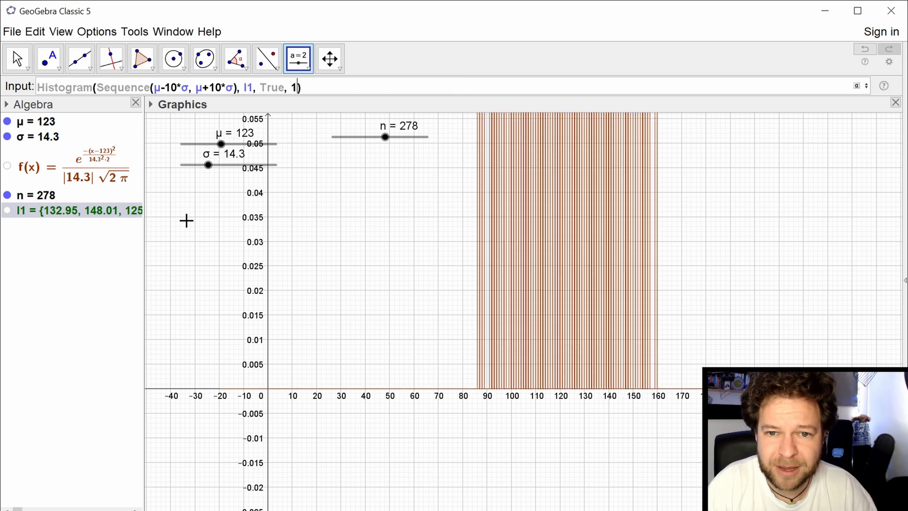
text(/n)
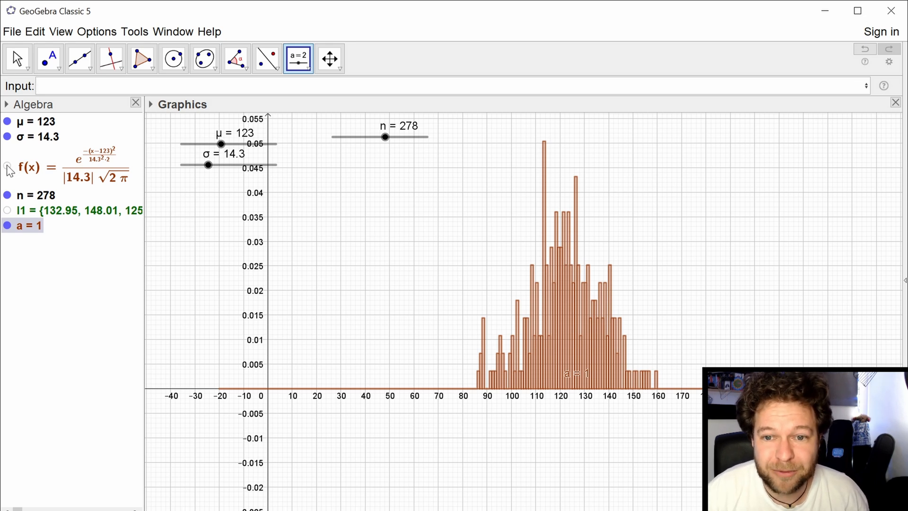
Show curve f, add step w to histogram a's Sequence, and create slider w at 5
click(7, 167)
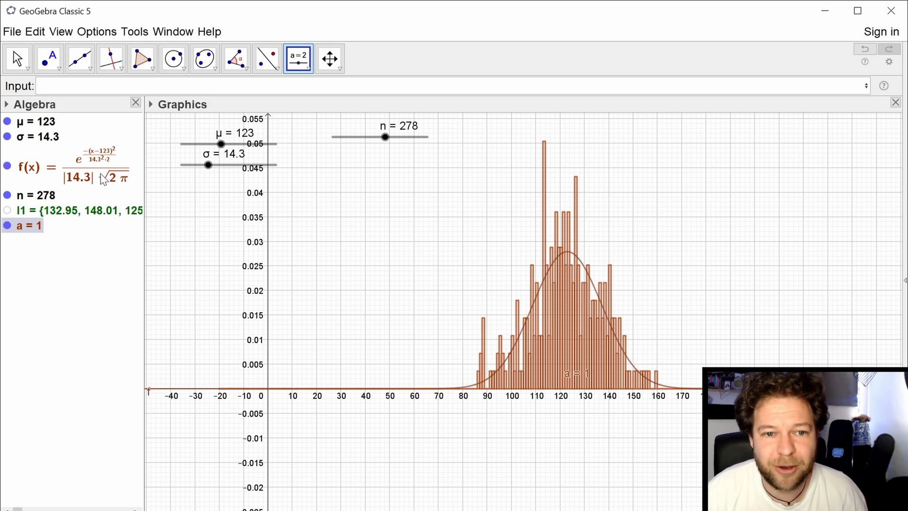
mouse_move(8, 169)
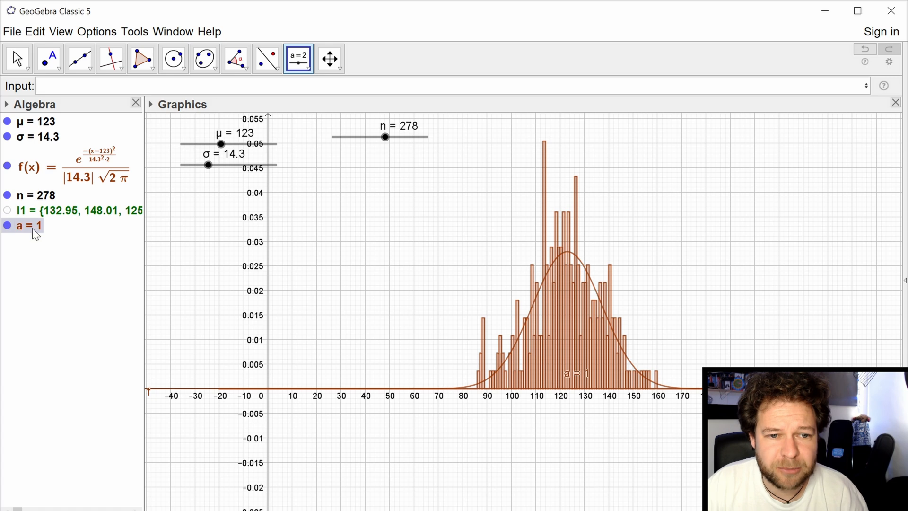
double_click(28, 225)
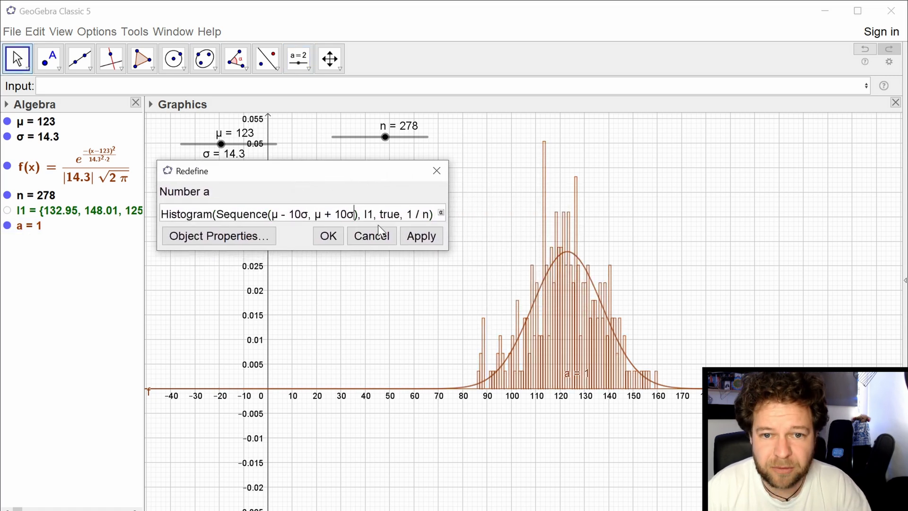
text(w)
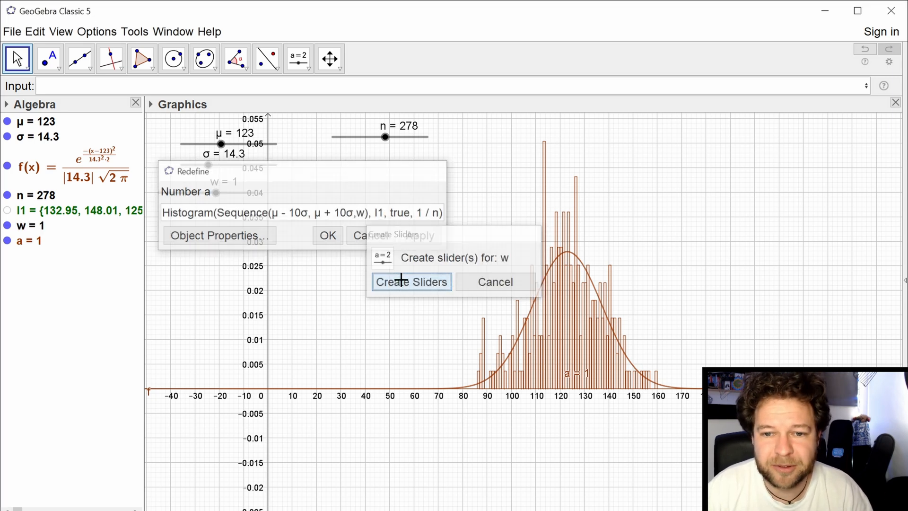
click(411, 281)
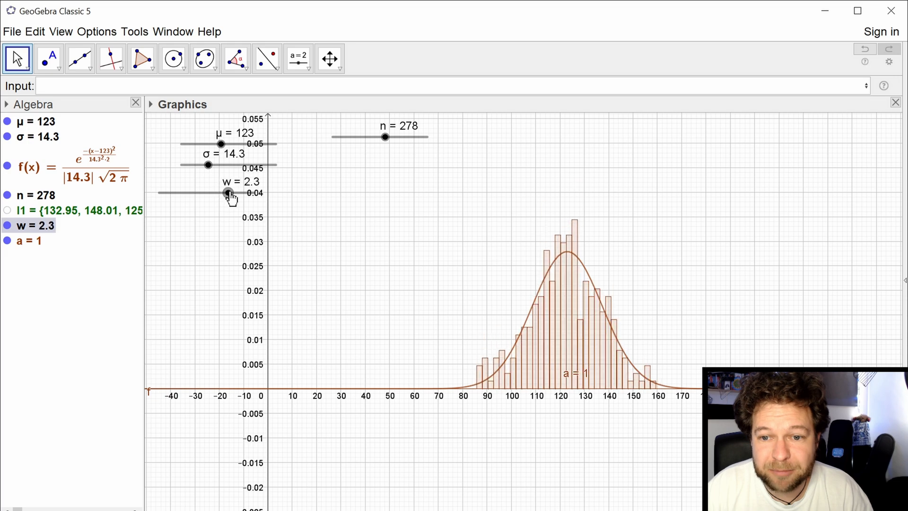
drag(227, 193, 251, 193)
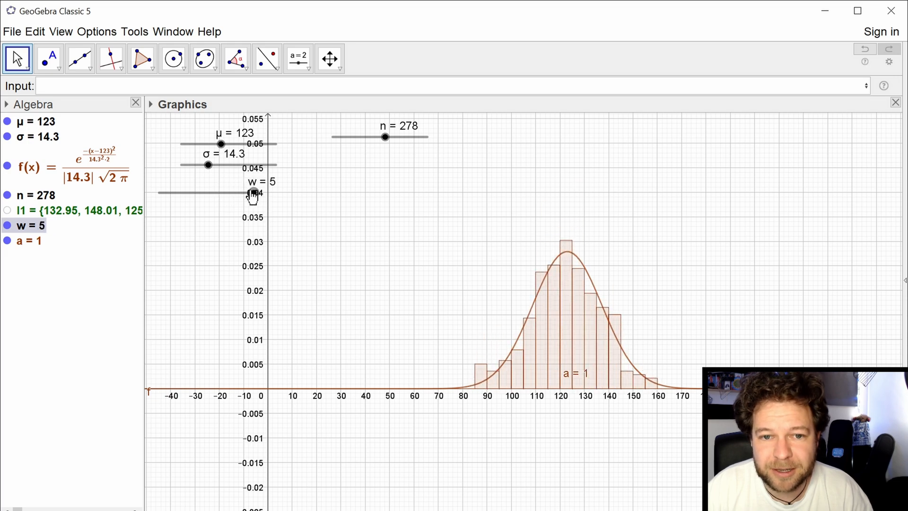
Set slider w's range to 0.1–10 in its settings, keeping w at 5
click(434, 230)
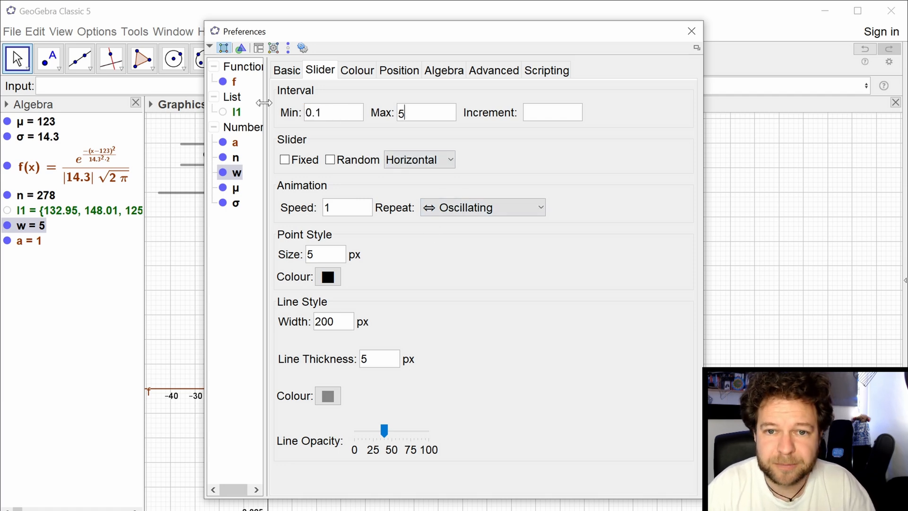
text(0)
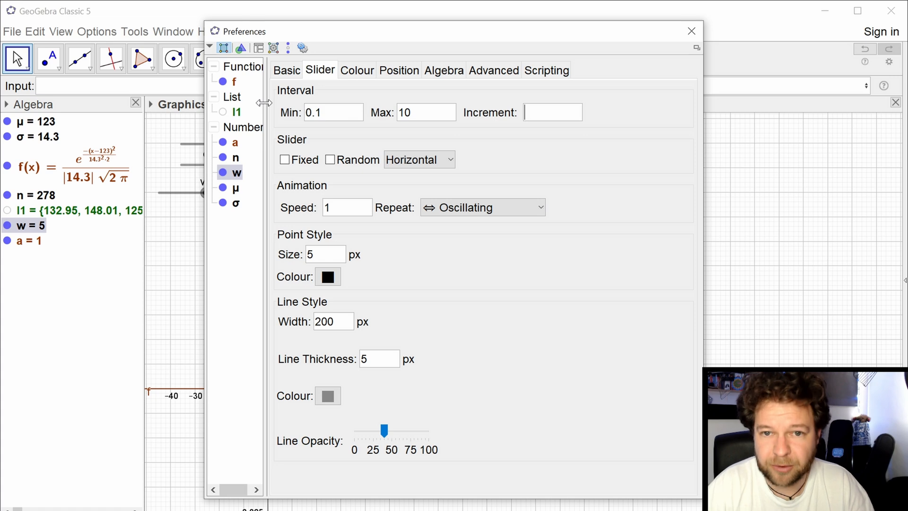
click(691, 31)
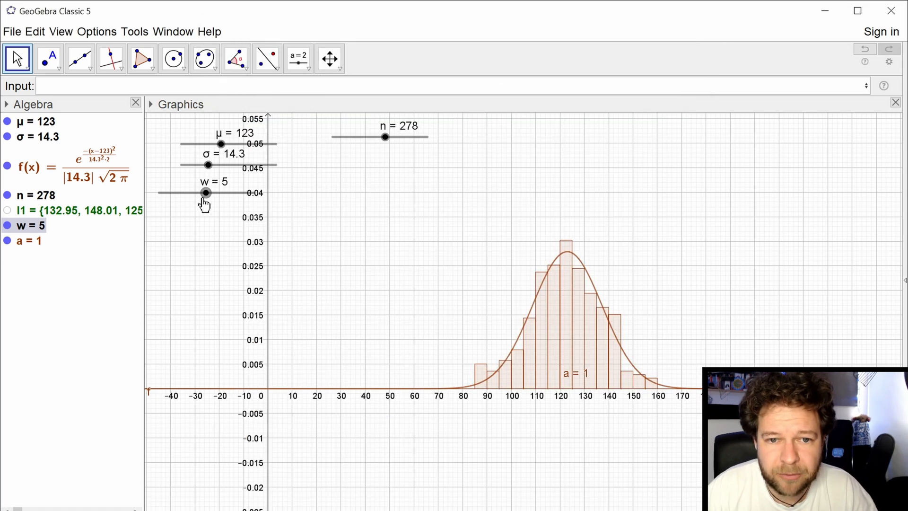
Try bin widths 0.1, 10 and 7, and raise sample size n to 500
drag(206, 192, 159, 191)
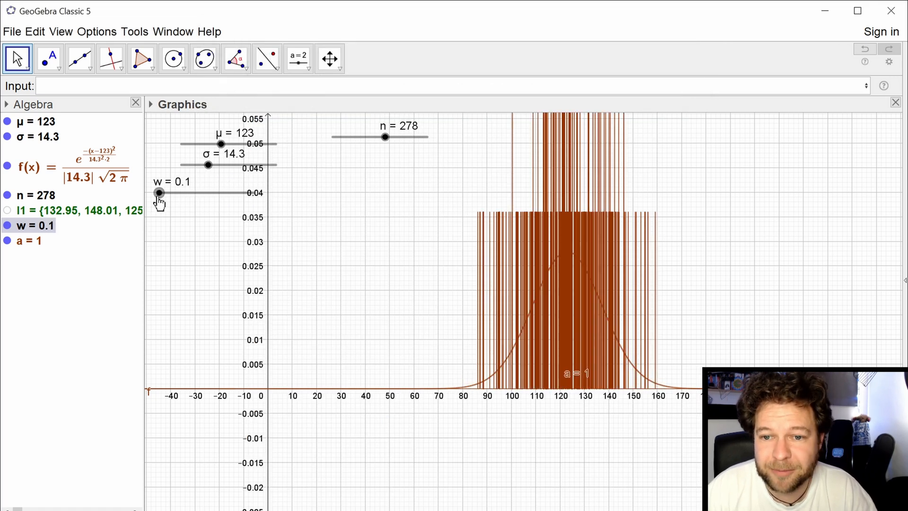
drag(159, 193, 173, 193)
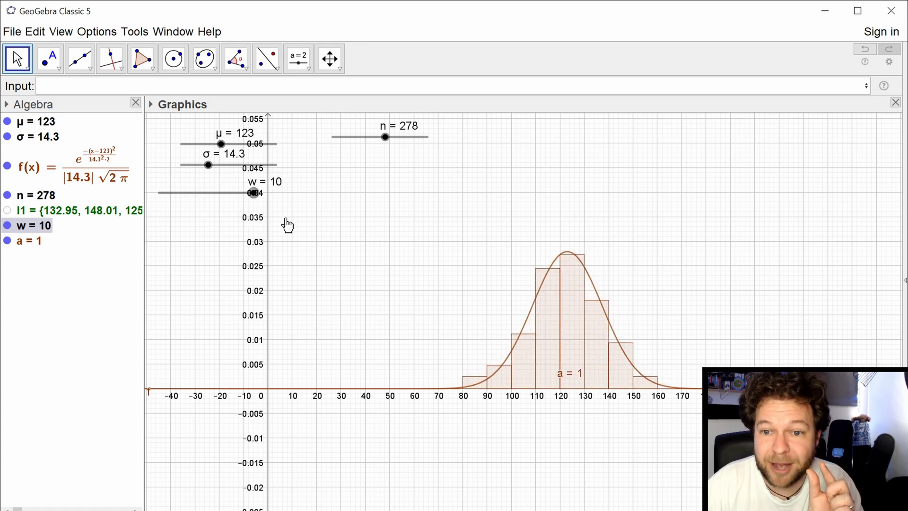
drag(252, 193, 224, 192)
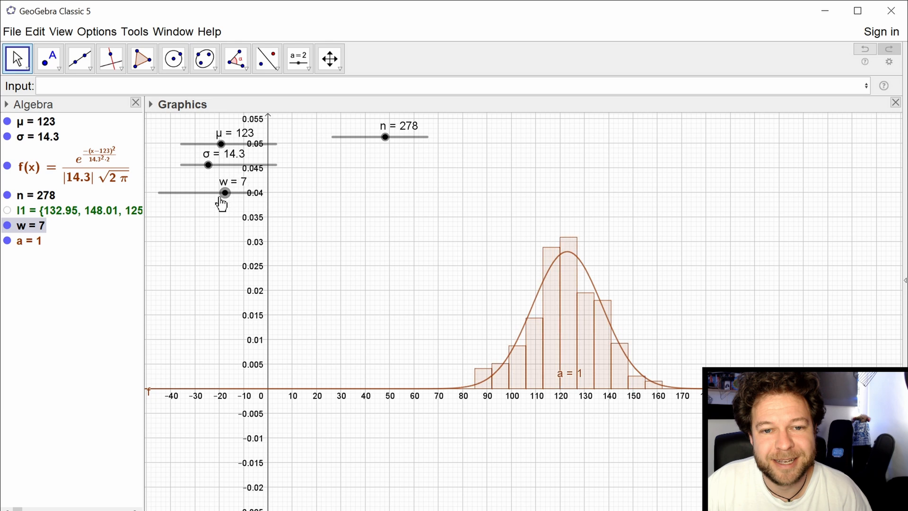
drag(384, 137, 422, 137)
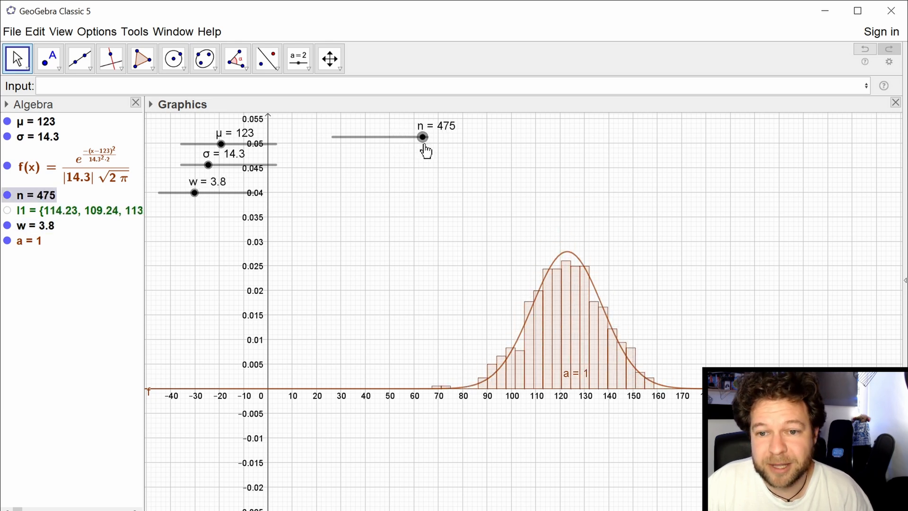
drag(423, 138, 420, 137)
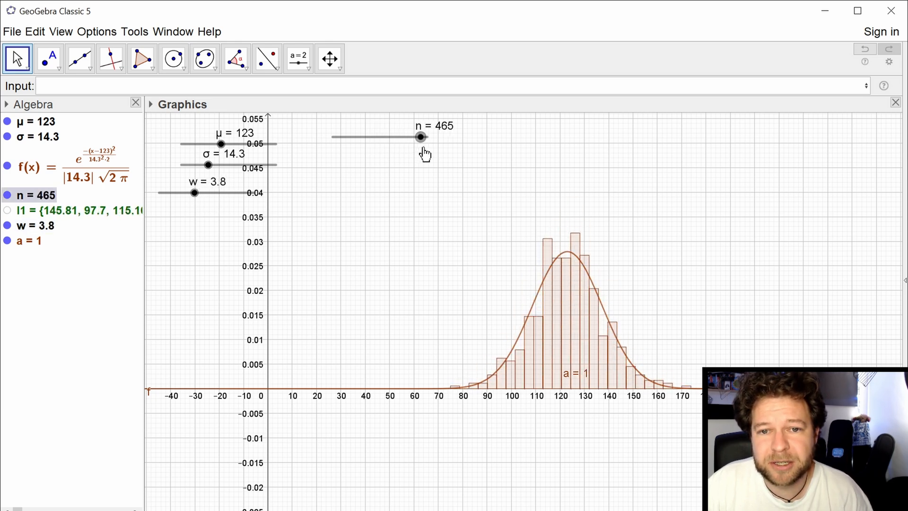
drag(421, 137, 428, 137)
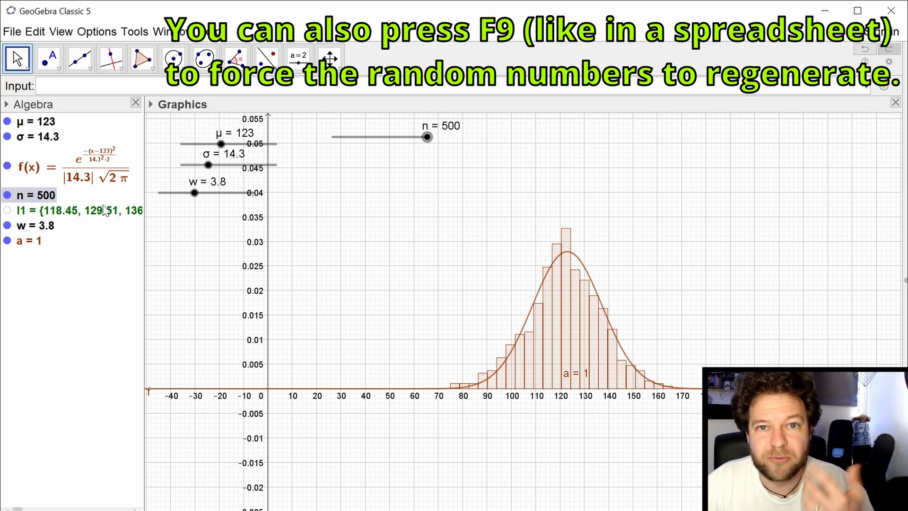
Vary bin width from 6.3 down to 1.6 and up to 7.1, toggling the normal curve
drag(194, 193, 217, 192)
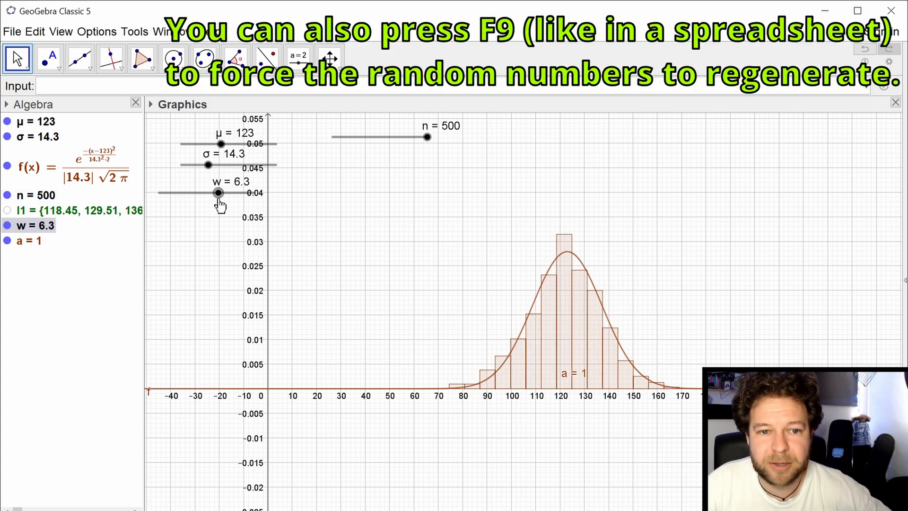
drag(217, 193, 232, 192)
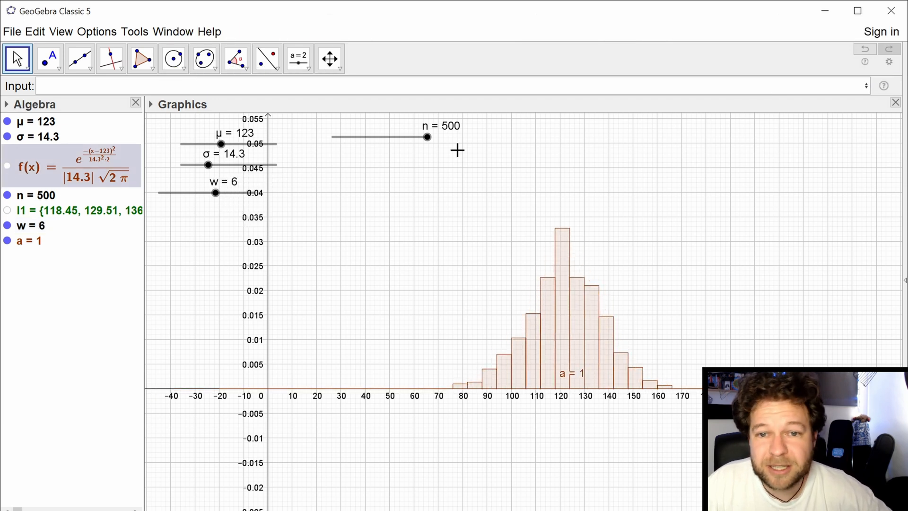
drag(215, 193, 186, 193)
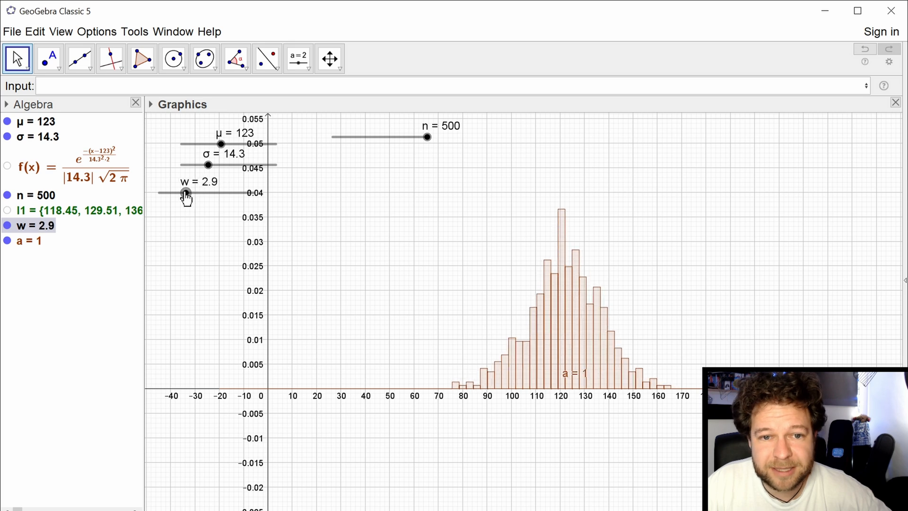
drag(185, 193, 173, 192)
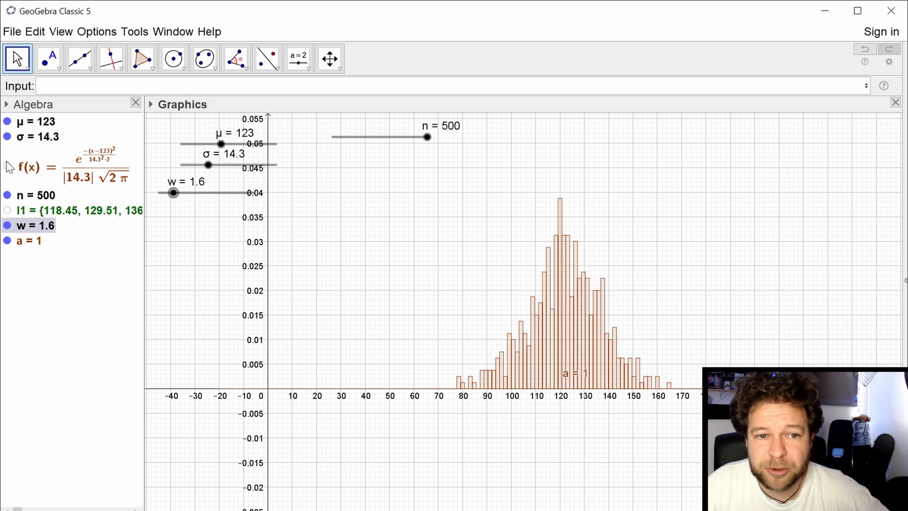
click(7, 167)
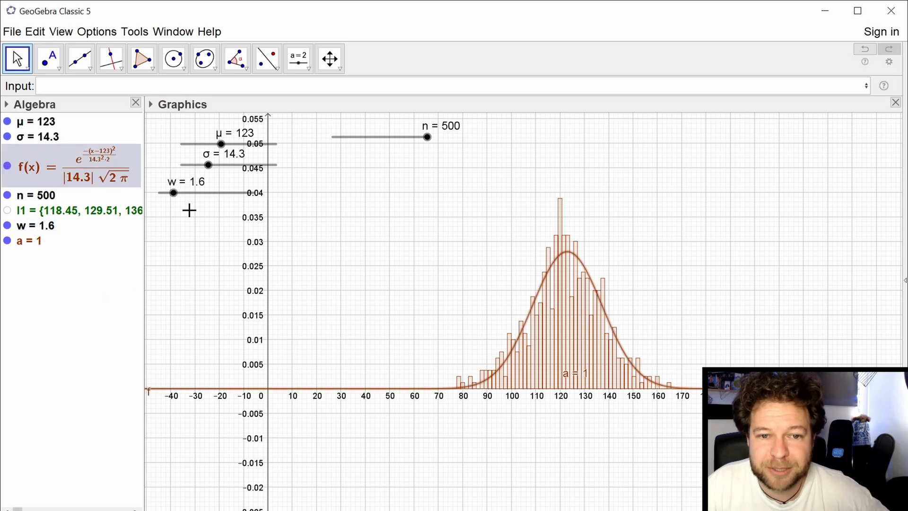
drag(172, 193, 198, 192)
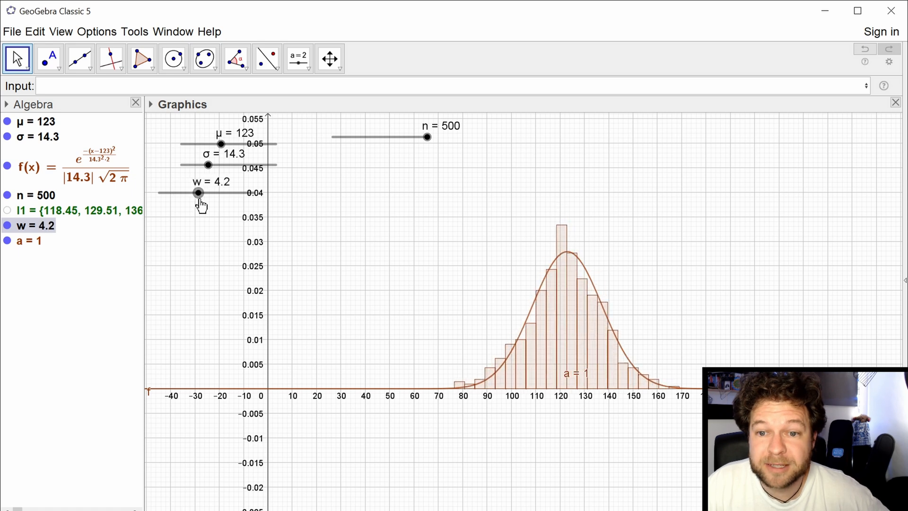
drag(198, 193, 226, 193)
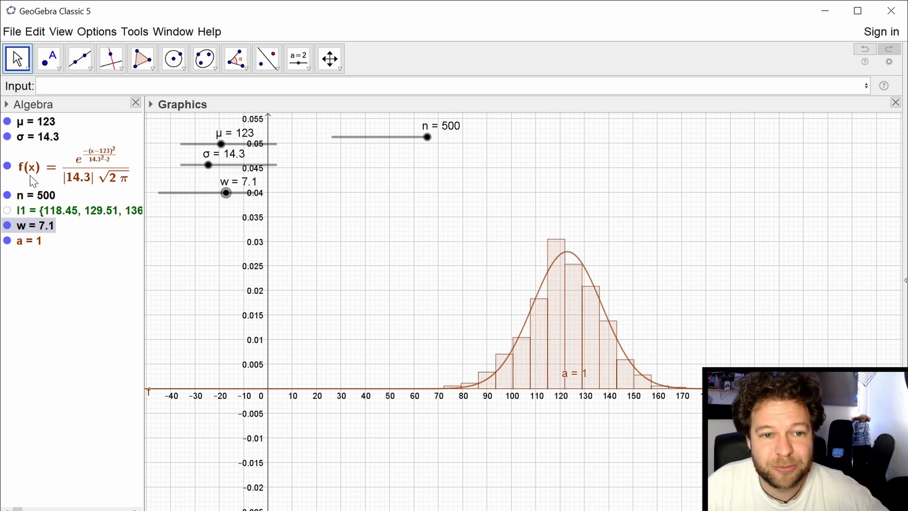
Shift mean μ between 73 and 166, settling at 97, then move σ from about 32.8 to 27
drag(221, 144, 235, 144)
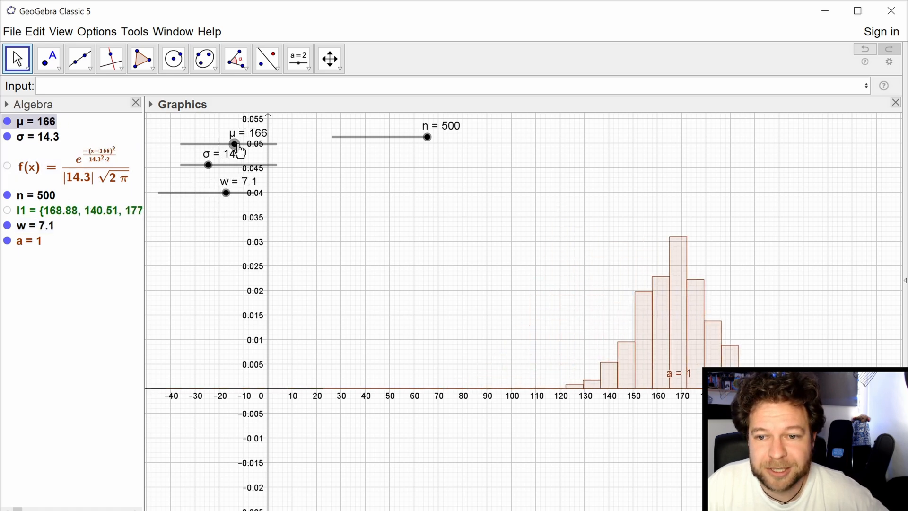
drag(233, 144, 202, 144)
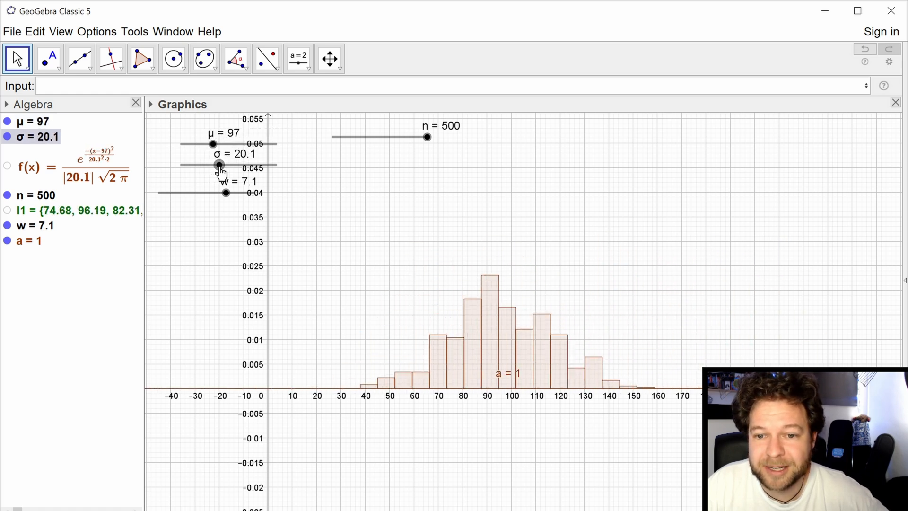
drag(219, 165, 242, 165)
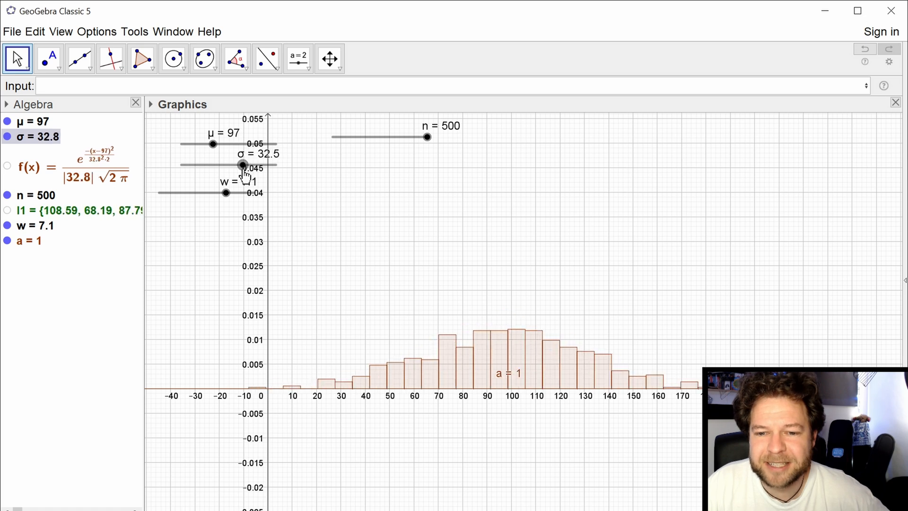
drag(241, 166, 241, 165)
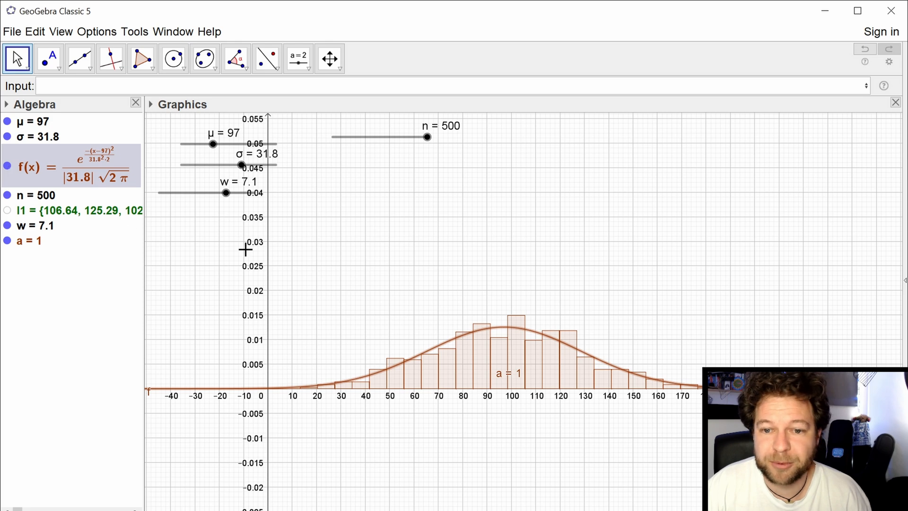
drag(212, 144, 216, 143)
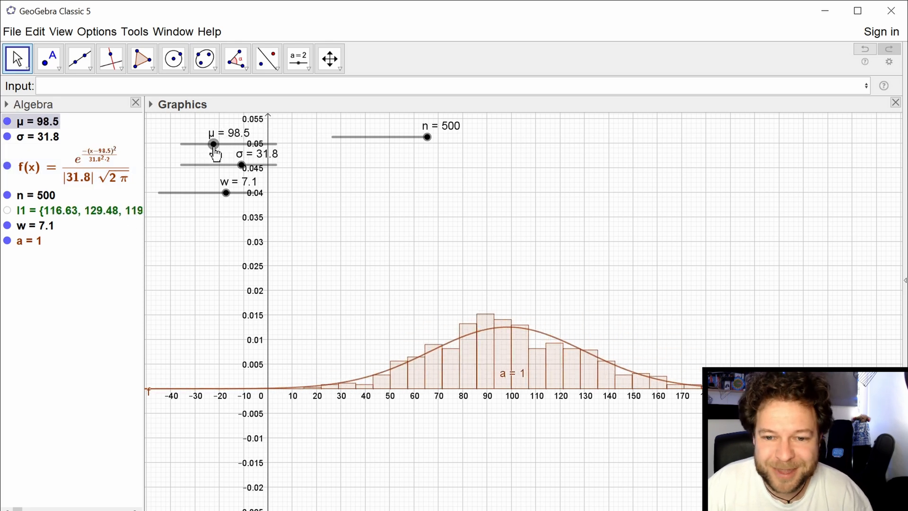
drag(213, 144, 204, 143)
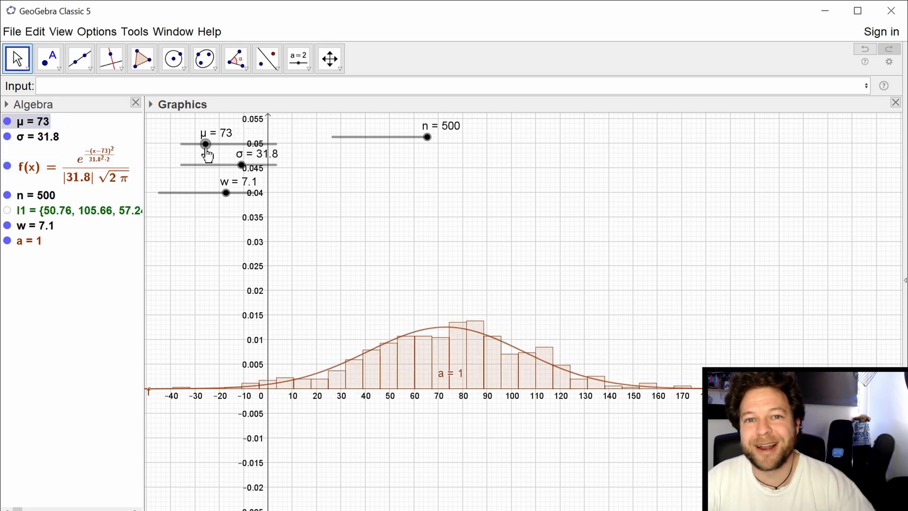
drag(204, 144, 211, 144)
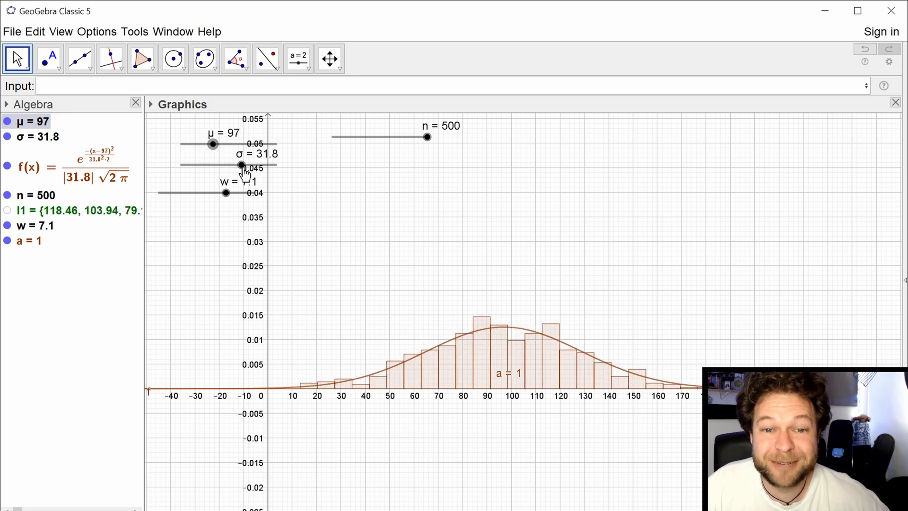
drag(242, 164, 199, 164)
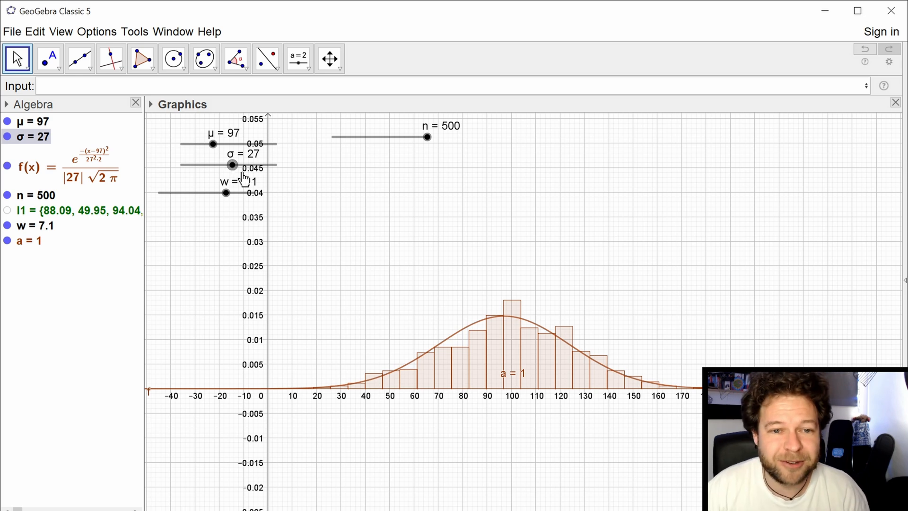
Select the Point tool and move into the Input bar
click(49, 58)
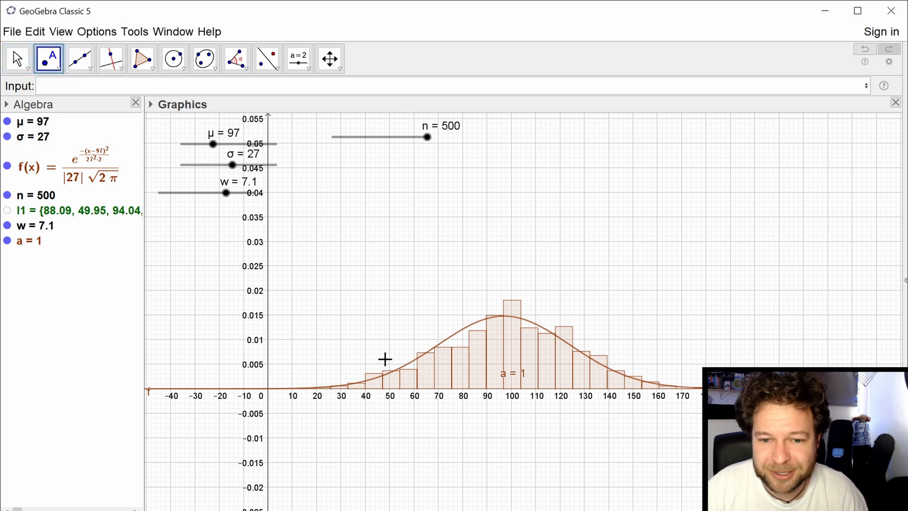
click(377, 386)
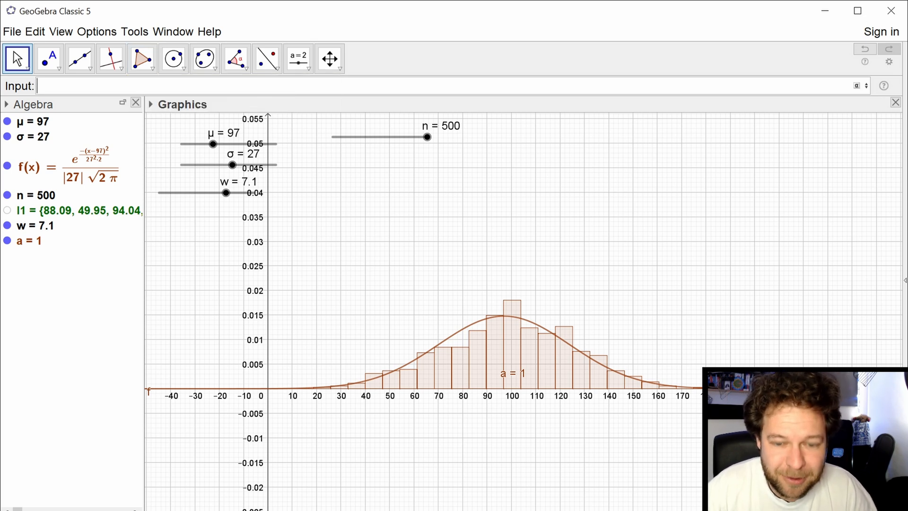
Create points A and B on the x-axis, trying positions around 52–118
text(Point)
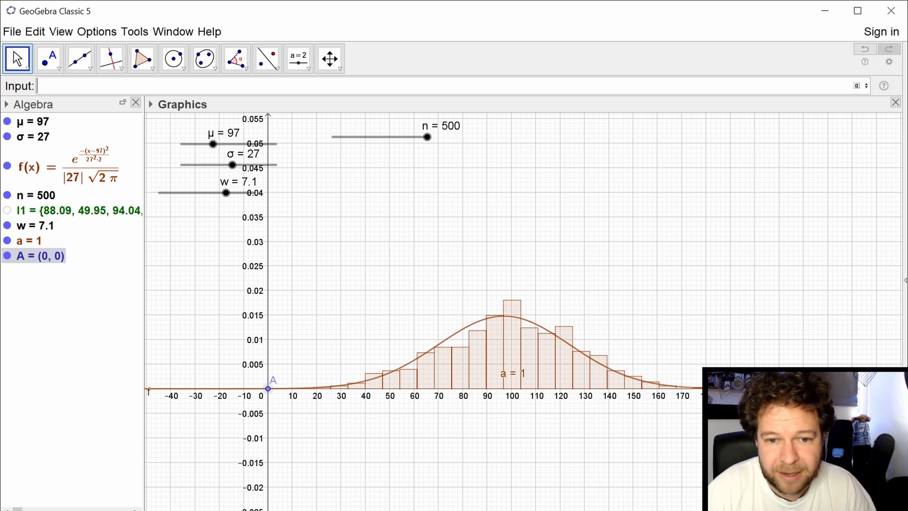
drag(267, 389, 382, 389)
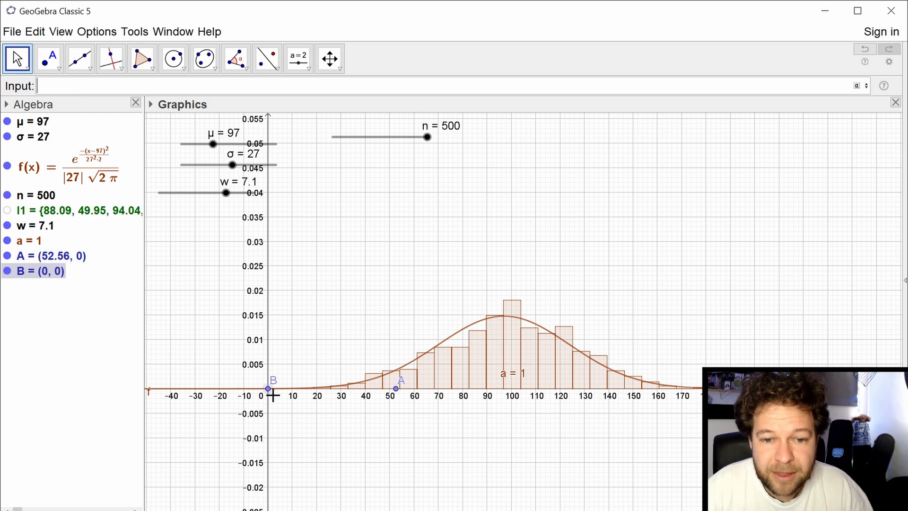
drag(268, 389, 555, 389)
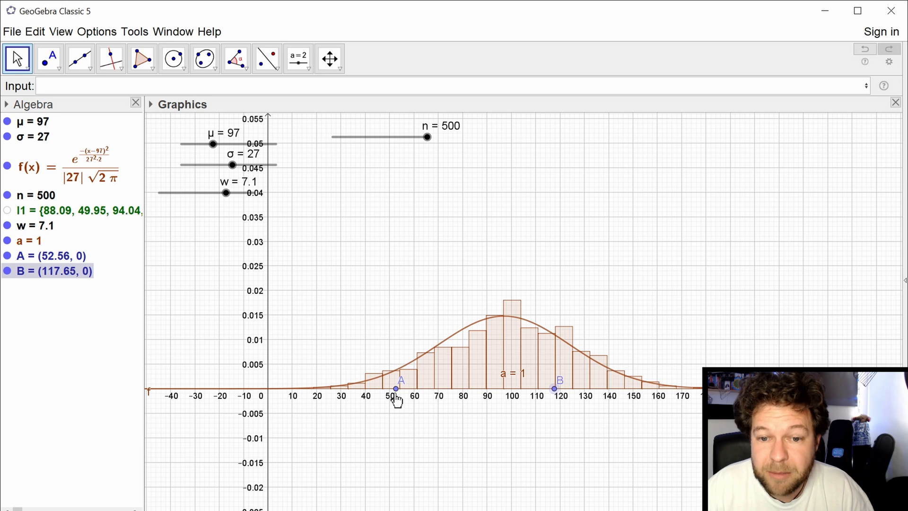
drag(396, 389, 449, 389)
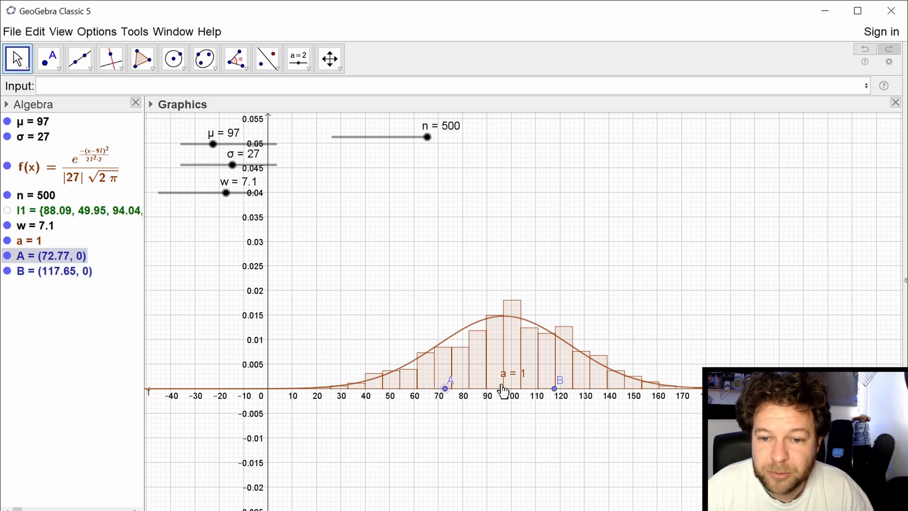
mouse_move(519, 380)
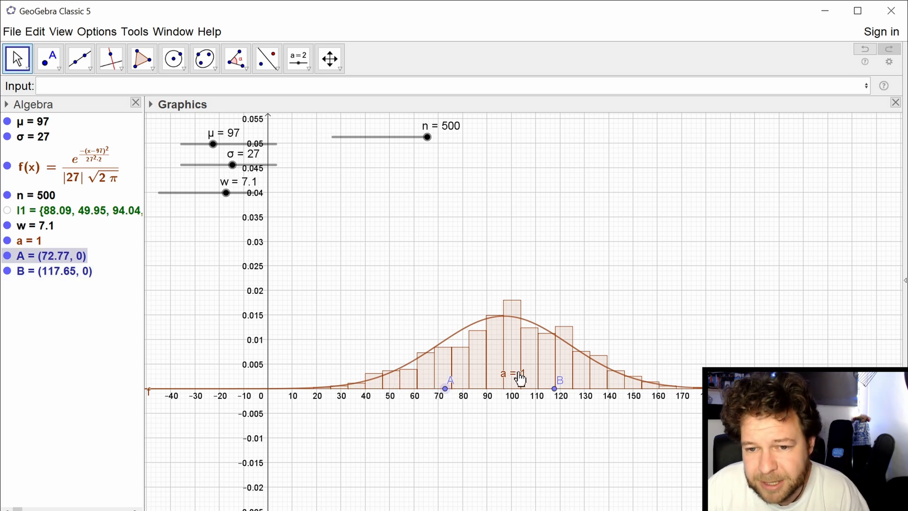
Place A near 50.6 and B near 86 on the x-axis, then start the Integral command
right_click(29, 240)
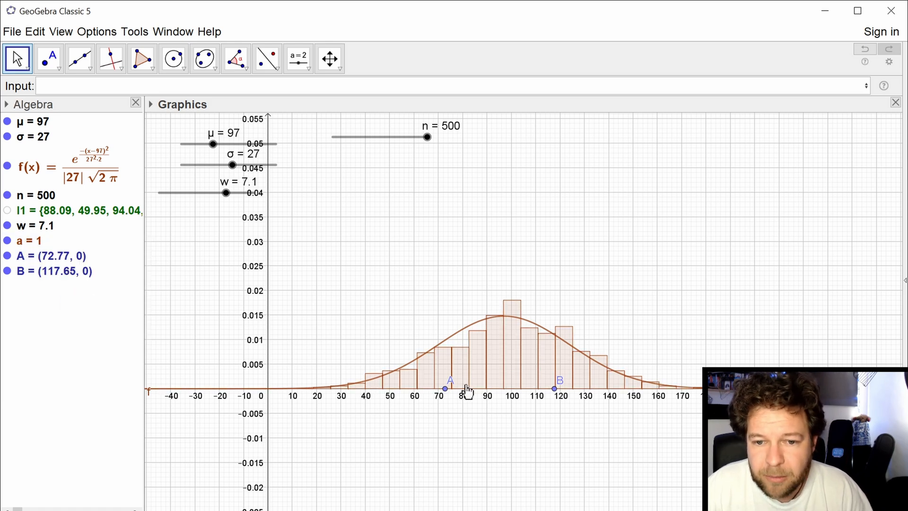
drag(445, 389, 391, 389)
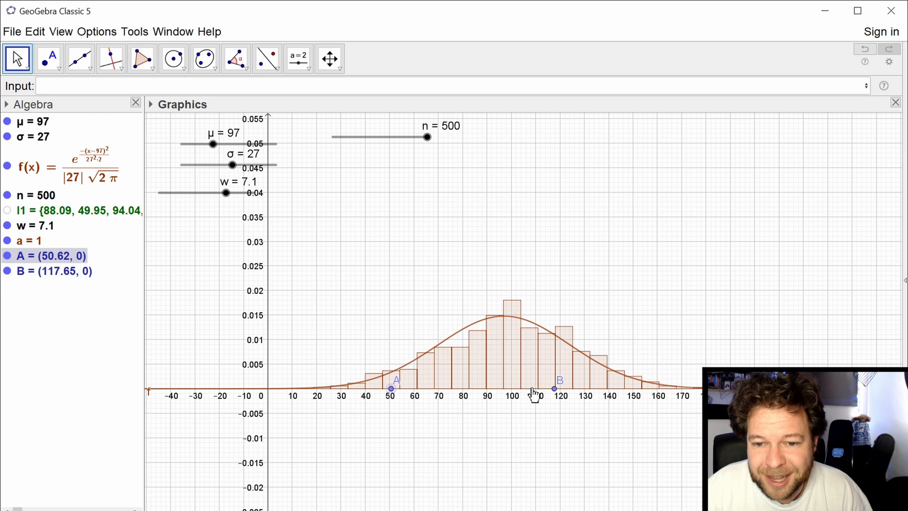
drag(554, 388, 483, 389)
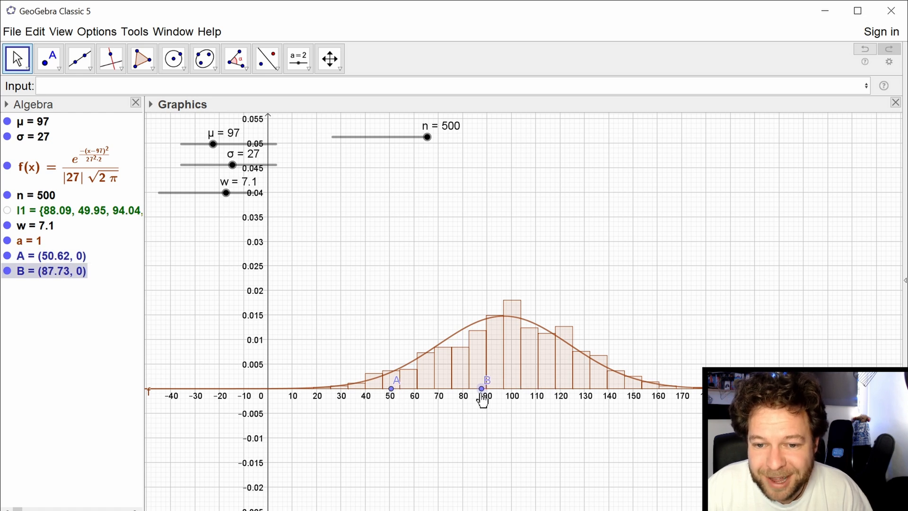
drag(482, 388, 477, 388)
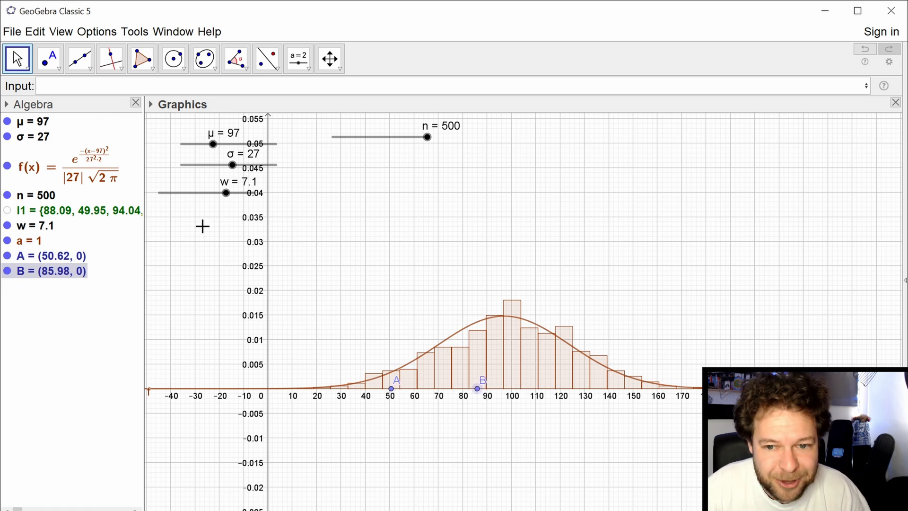
mouse_move(226, 243)
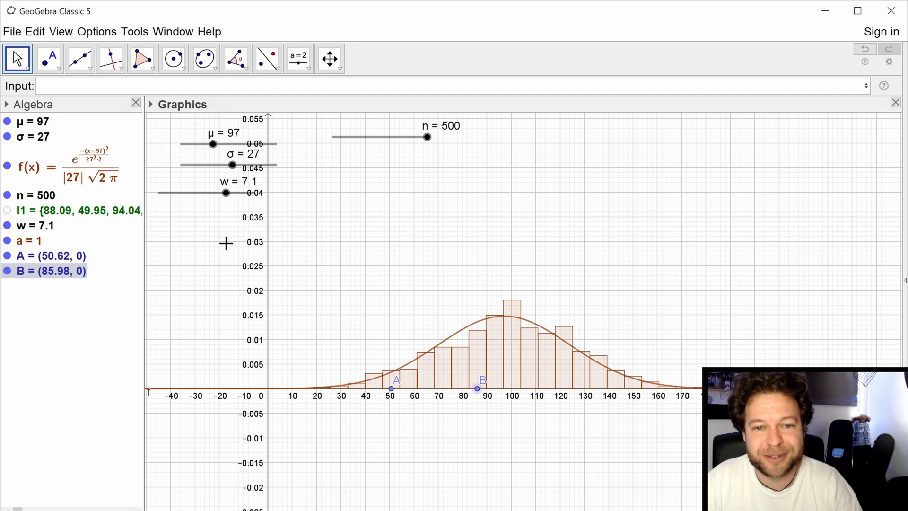
text(integ)
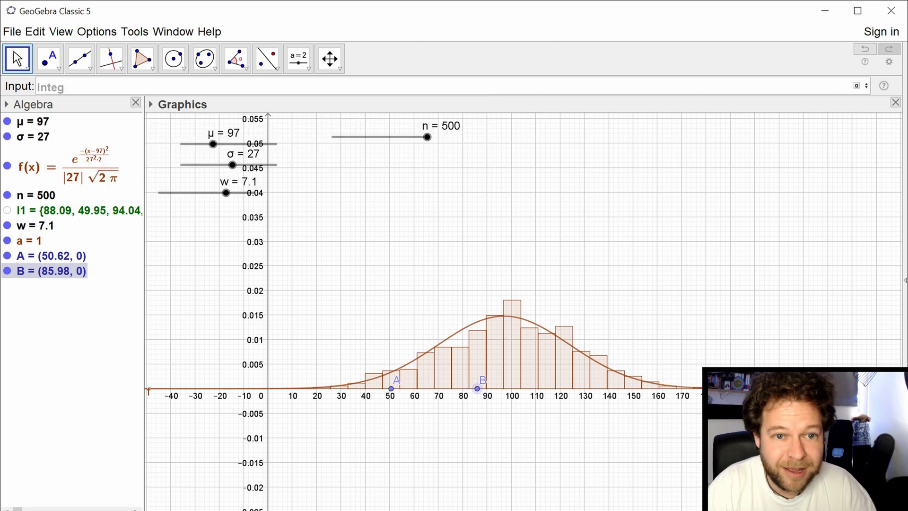
Enter Integral(f, x(A), x(B)), shading the area b = 0.3 under the curve
text(integ)
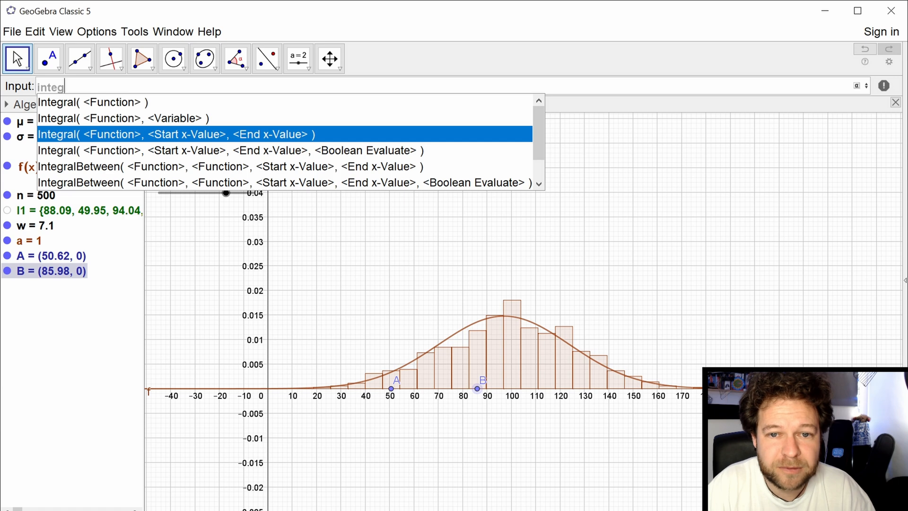
click(176, 134)
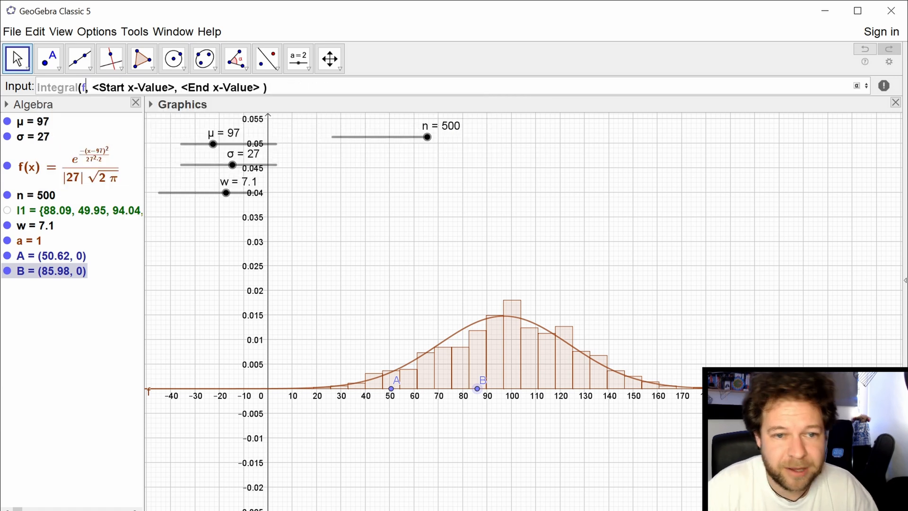
text(x)
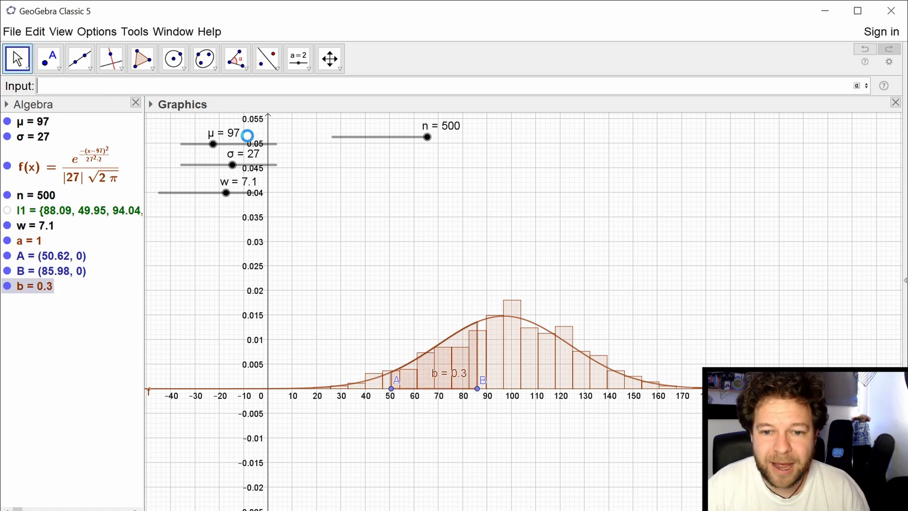
mouse_move(155, 112)
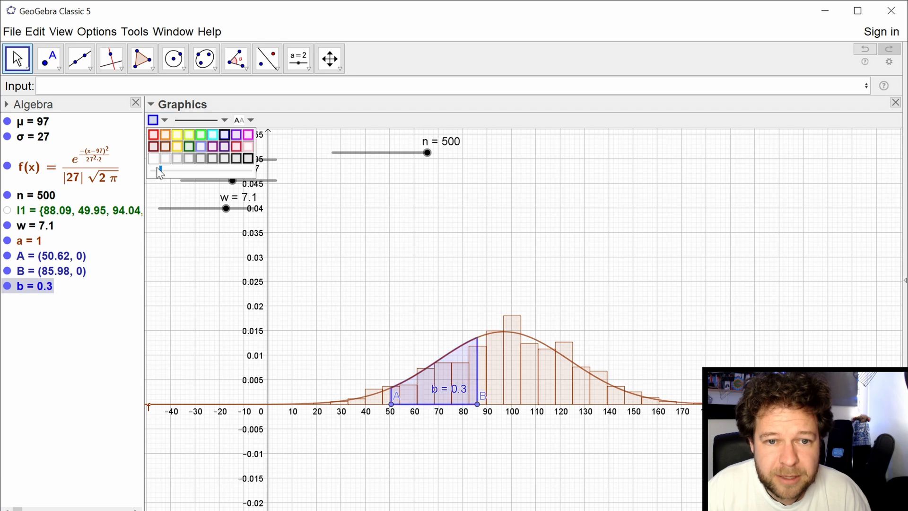
Fill the integral area solid blue and drag point A between about -44 and 70
click(166, 135)
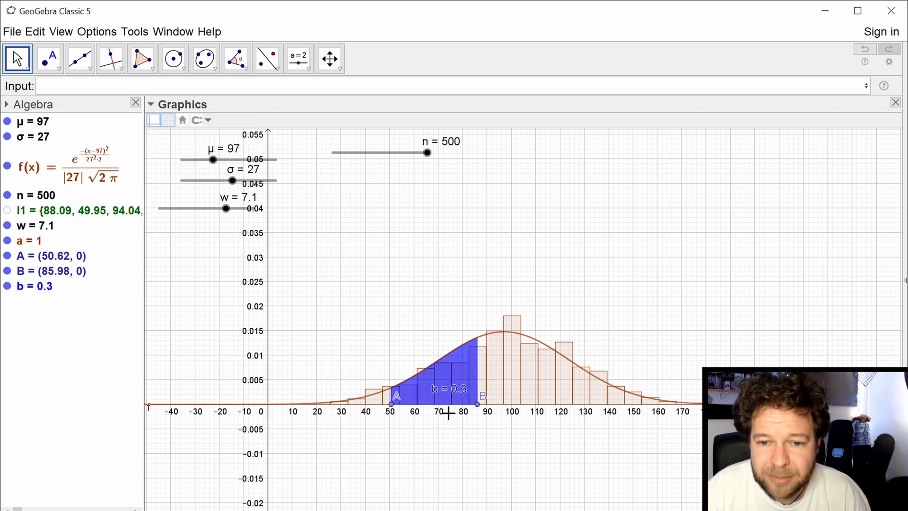
drag(390, 405, 441, 404)
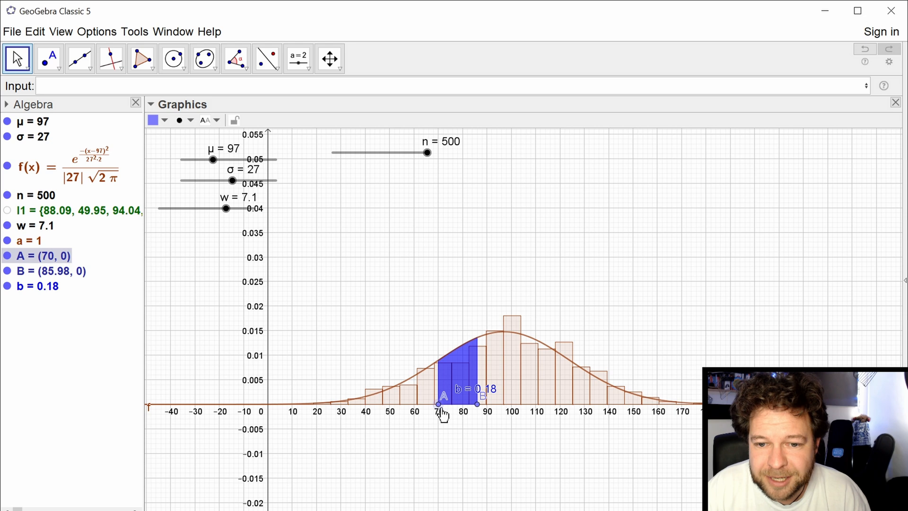
drag(443, 403, 383, 406)
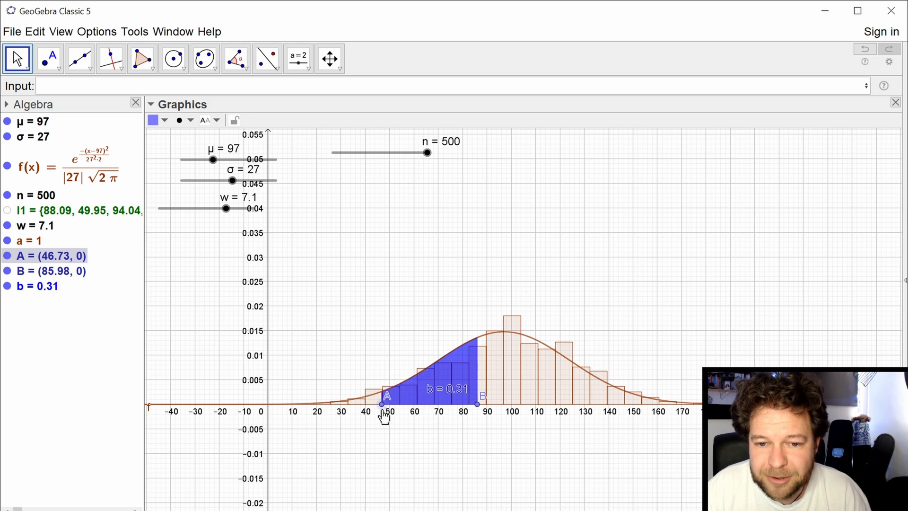
drag(382, 405, 392, 405)
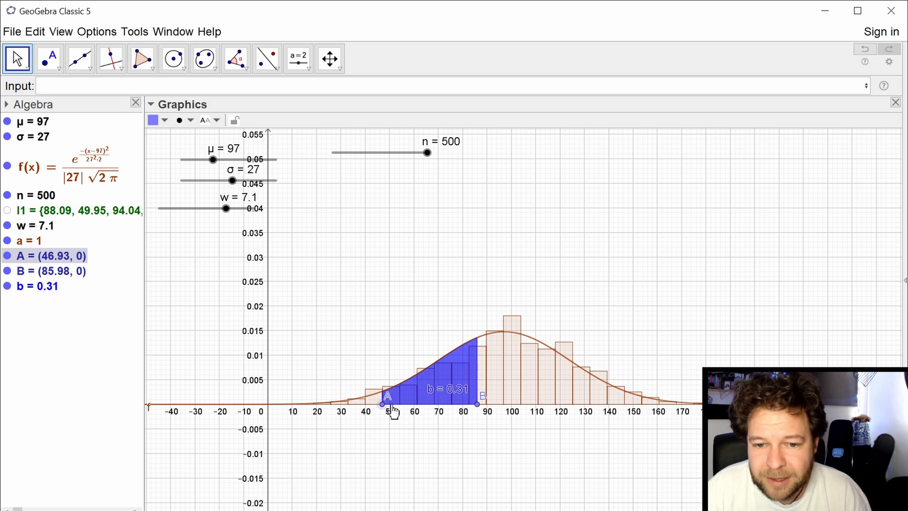
drag(385, 405, 161, 405)
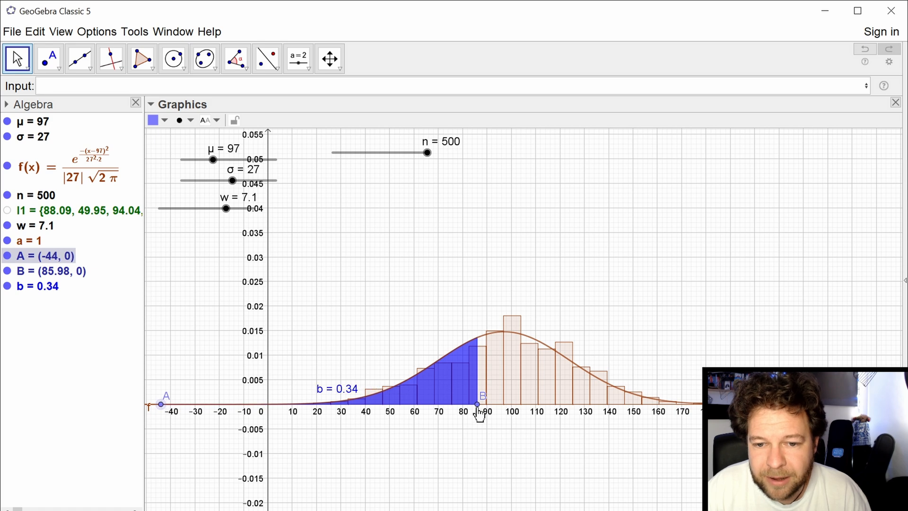
Move B to about 96.9 and A to about 62.7, then raise μ to 106.5
drag(477, 403, 505, 404)
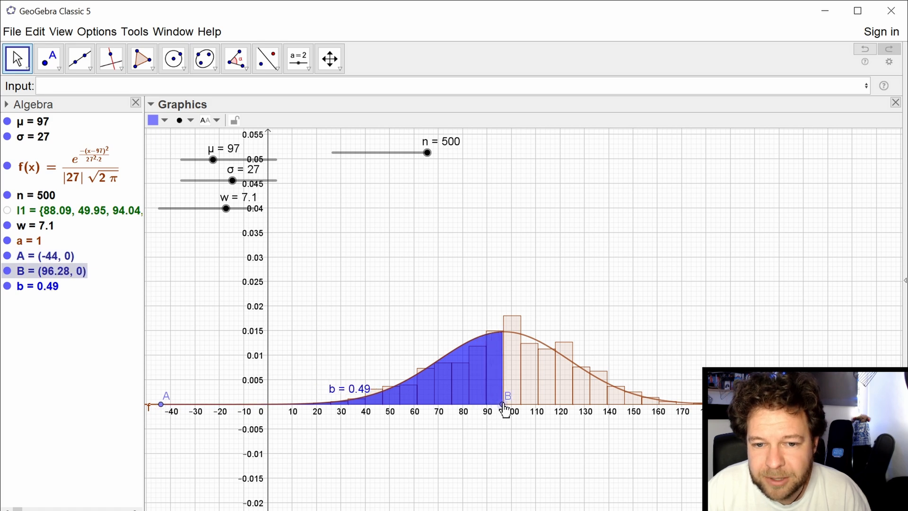
drag(505, 405, 503, 403)
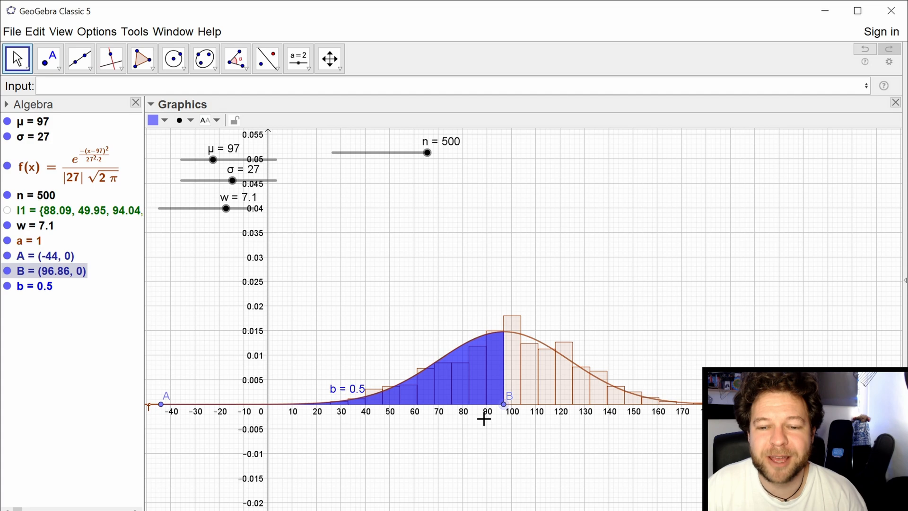
drag(160, 404, 420, 404)
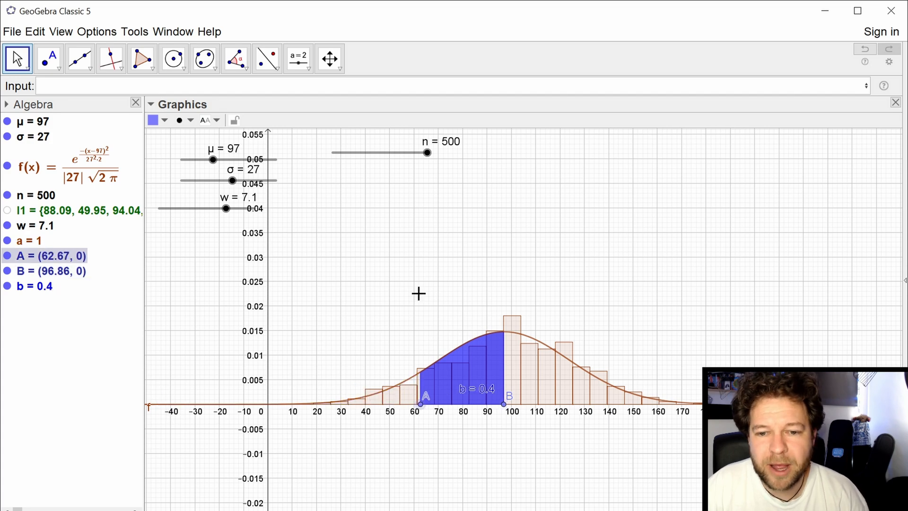
drag(212, 159, 216, 160)
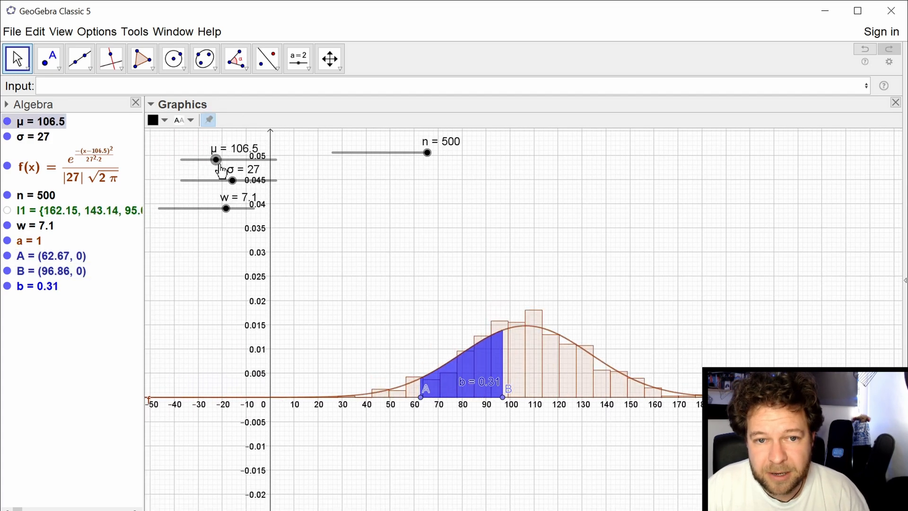
Raise μ to 109.5, try σ 7.8 then 14.1, and widths 0.7, 5.7, ending at 9.2
drag(216, 159, 220, 160)
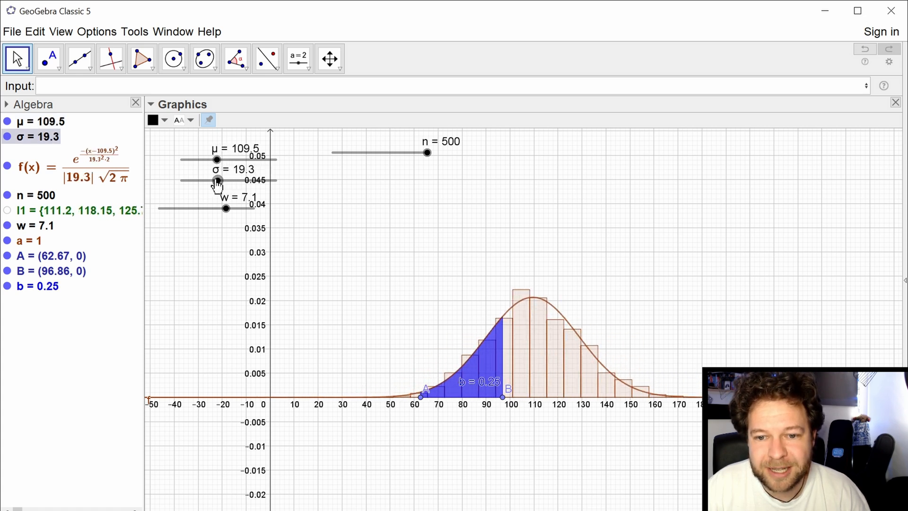
drag(217, 181, 194, 180)
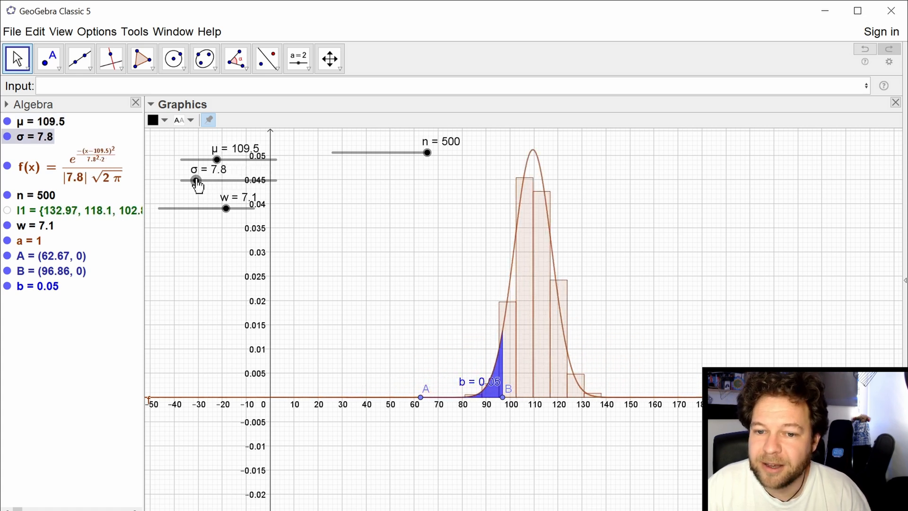
drag(195, 180, 231, 180)
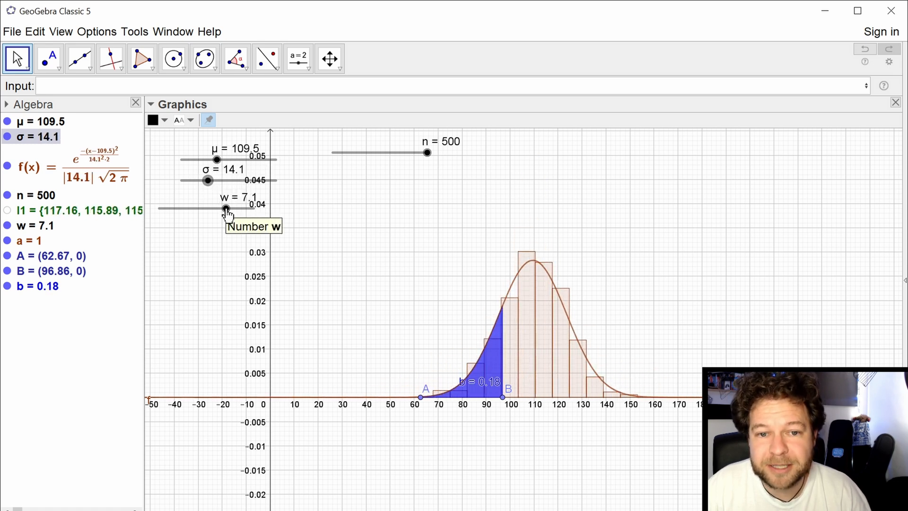
drag(226, 209, 165, 209)
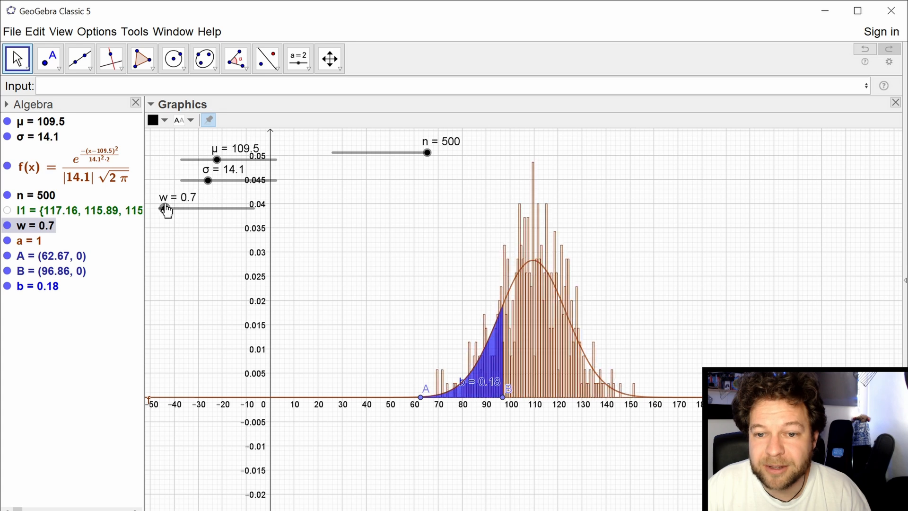
drag(164, 208, 214, 208)
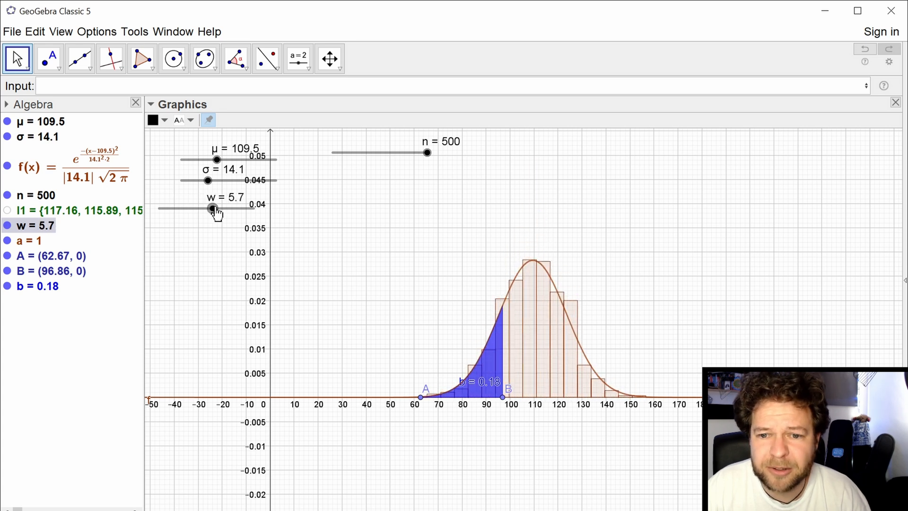
drag(212, 209, 246, 209)
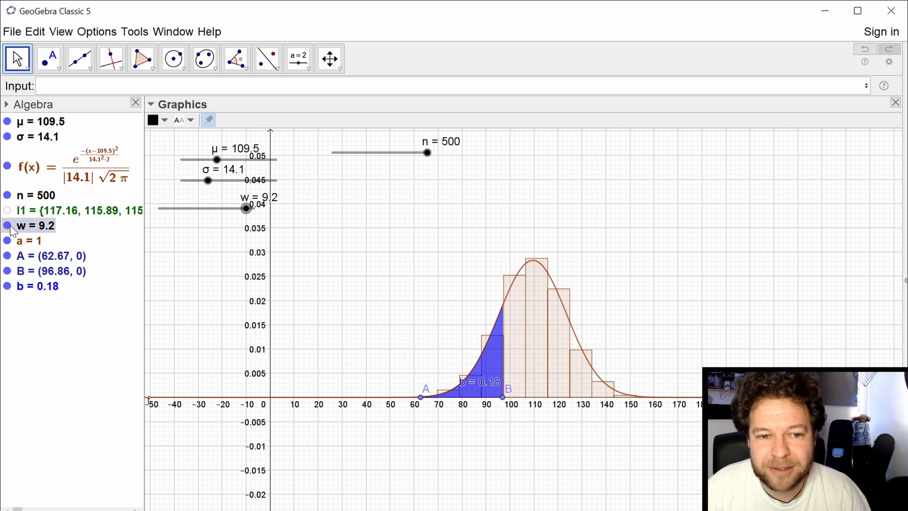
Hide histogram a and drag point A to 90, shading area 0.6 up to B ≈ 116.26
click(30, 240)
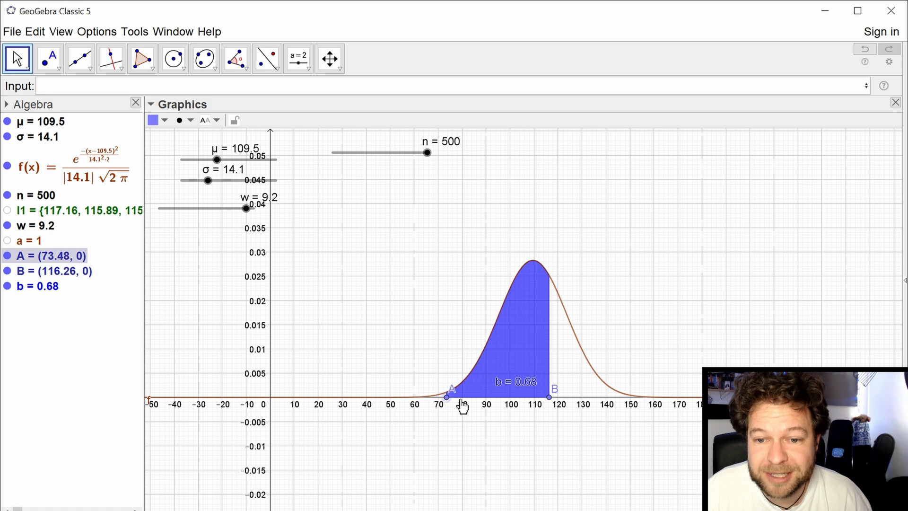
drag(446, 396, 490, 397)
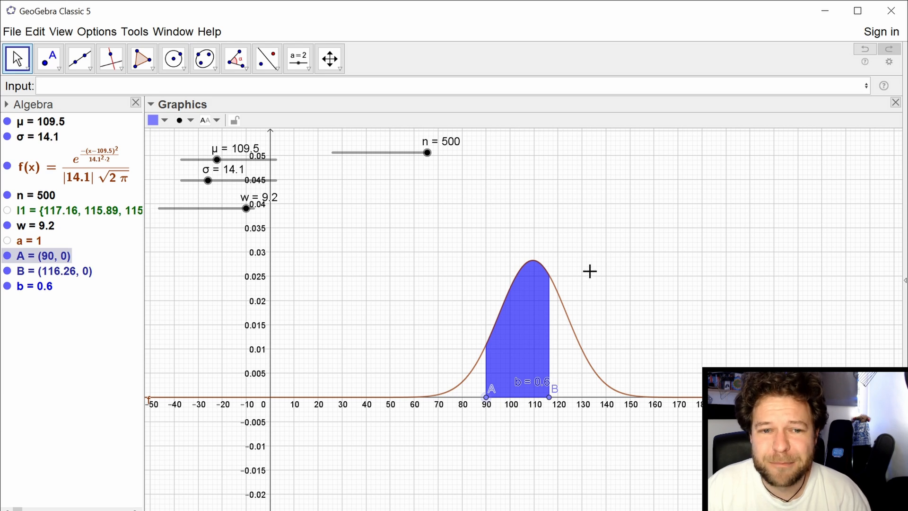
mouse_move(383, 305)
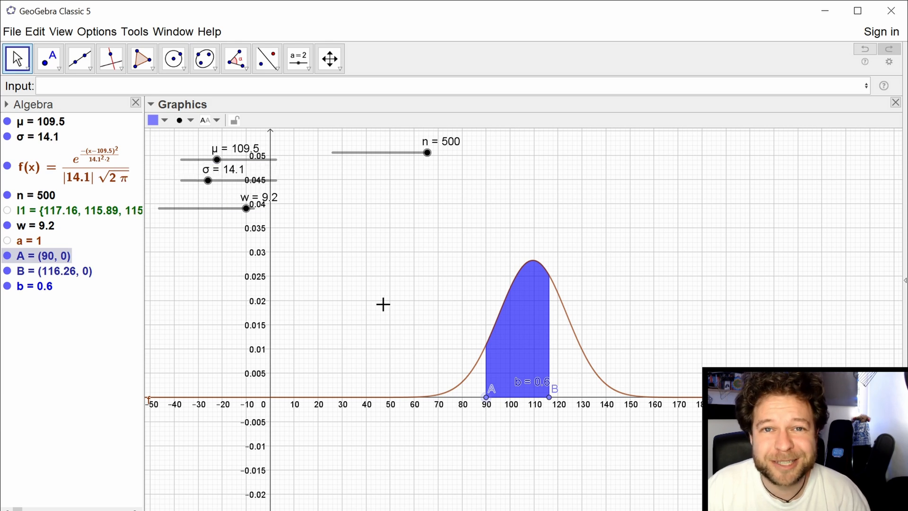
mouse_move(359, 299)
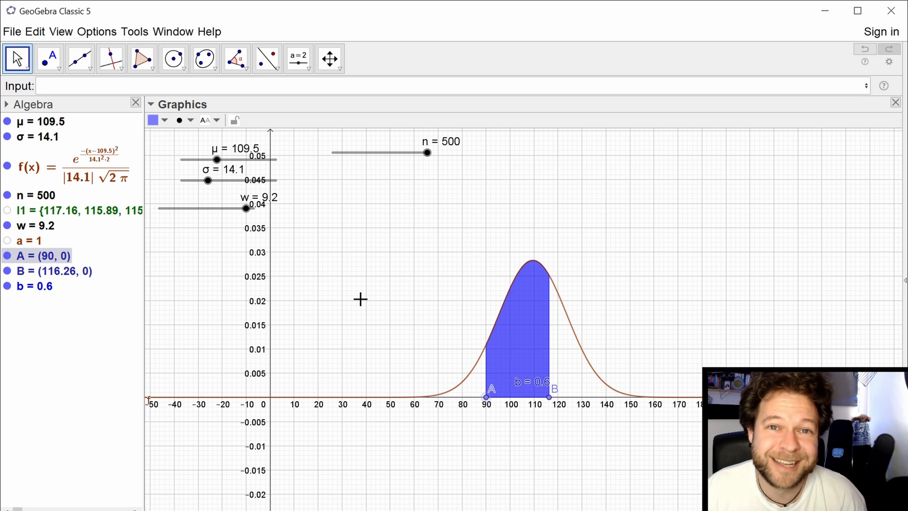